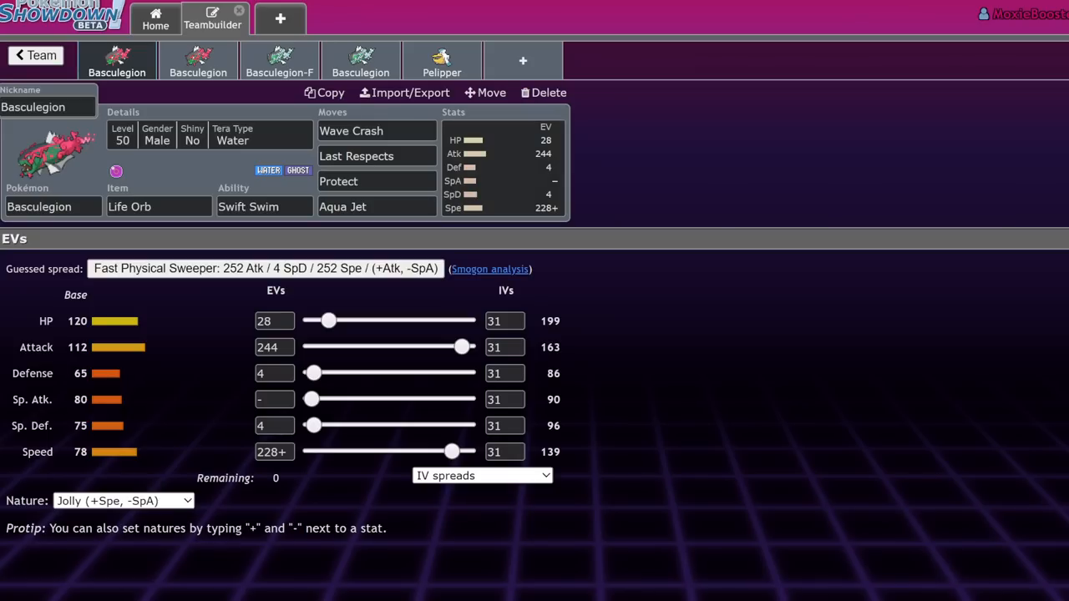
Browse Basculegion's Wave Crash alternatives, held items, abilities and EV spread in the teambuilder
{"action": "left_click", "coordinate": [376, 131]}
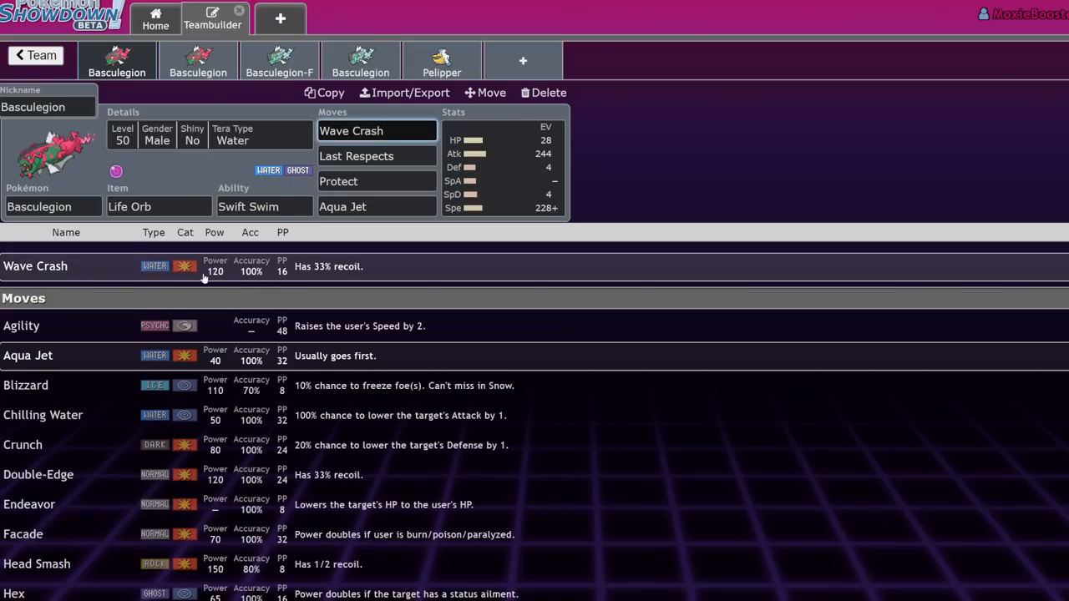
{"action": "mouse_move", "coordinate": [499, 204]}
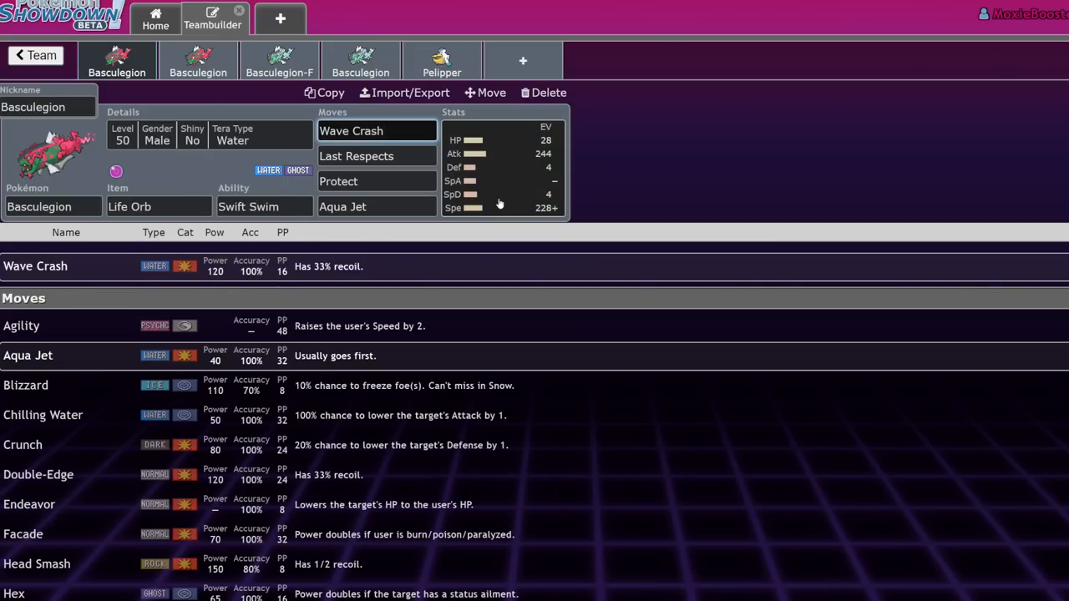
{"action": "left_click", "coordinate": [375, 131]}
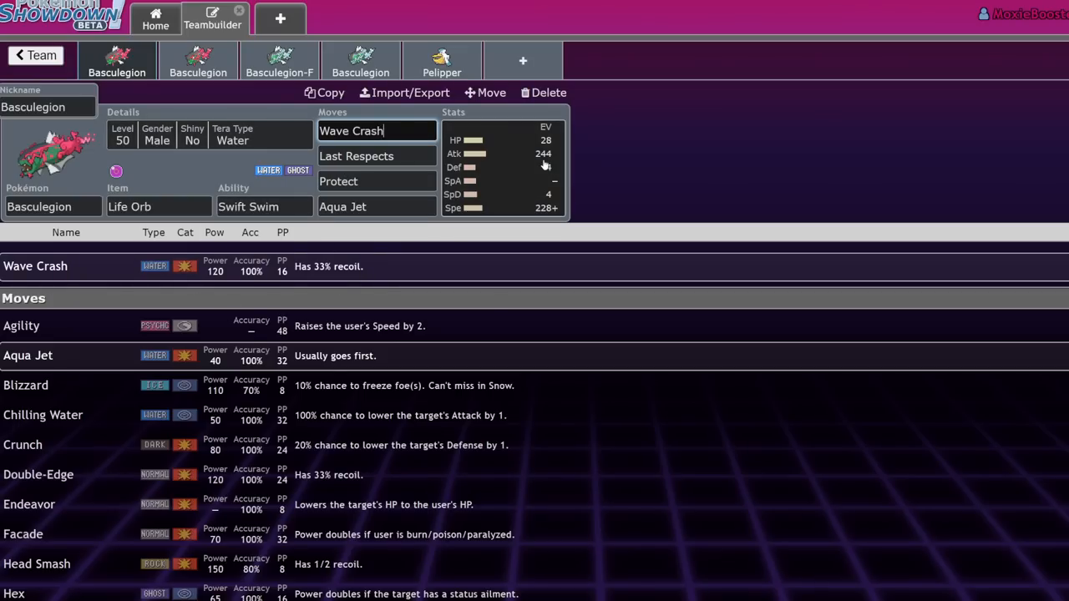
{"action": "left_click", "coordinate": [501, 167]}
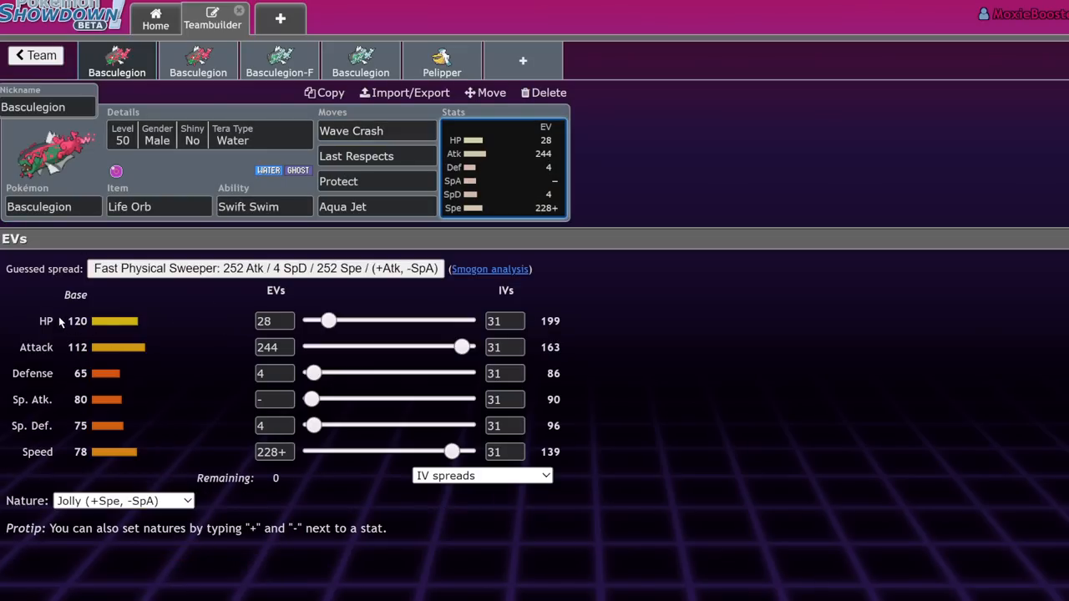
{"action": "mouse_move", "coordinate": [82, 483]}
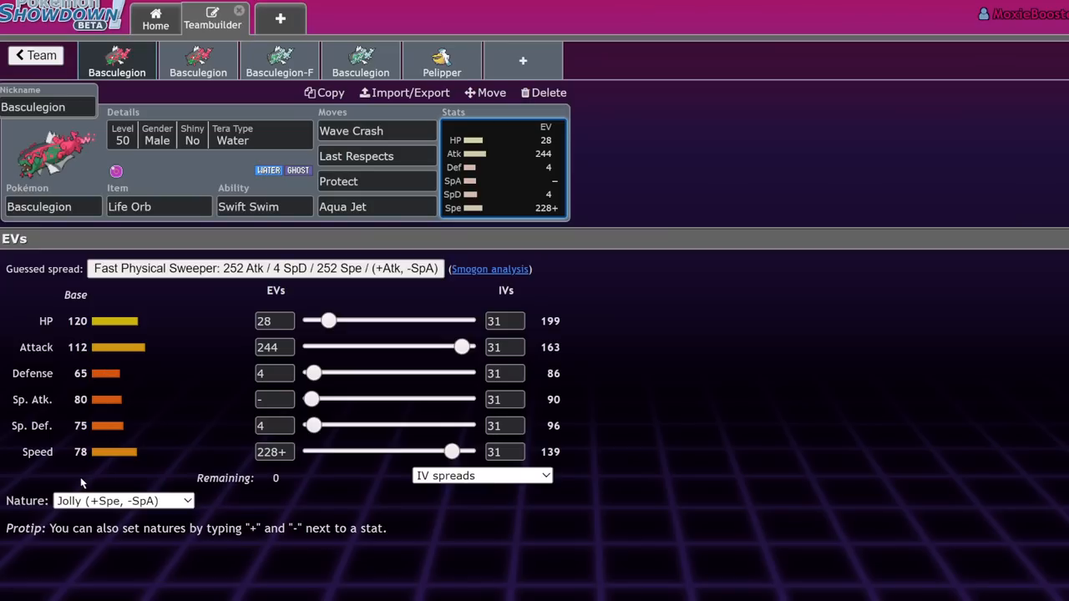
{"action": "mouse_move", "coordinate": [184, 358]}
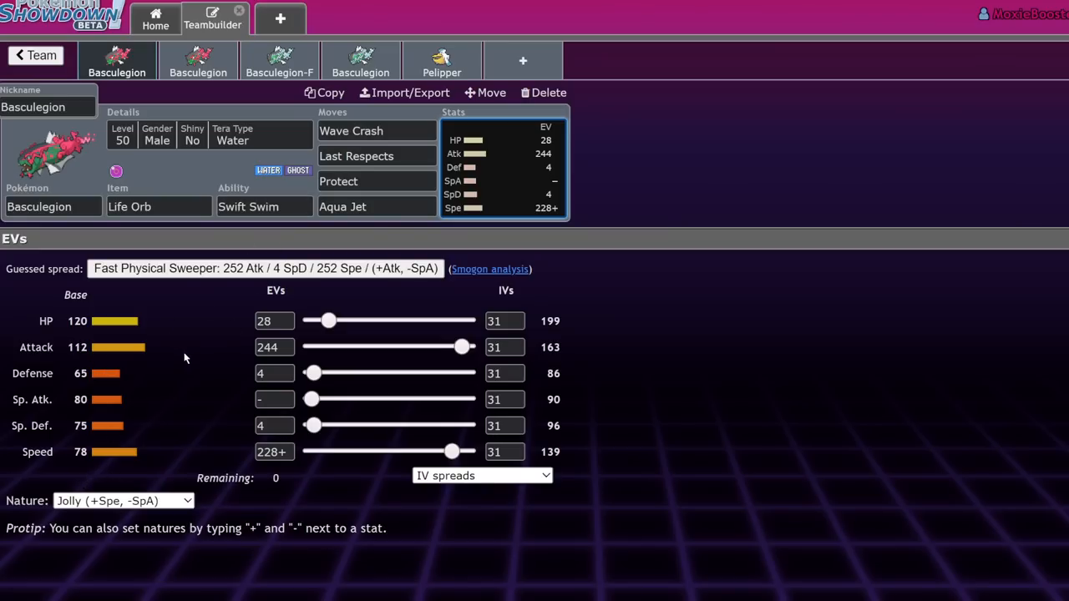
{"action": "mouse_move", "coordinate": [234, 339]}
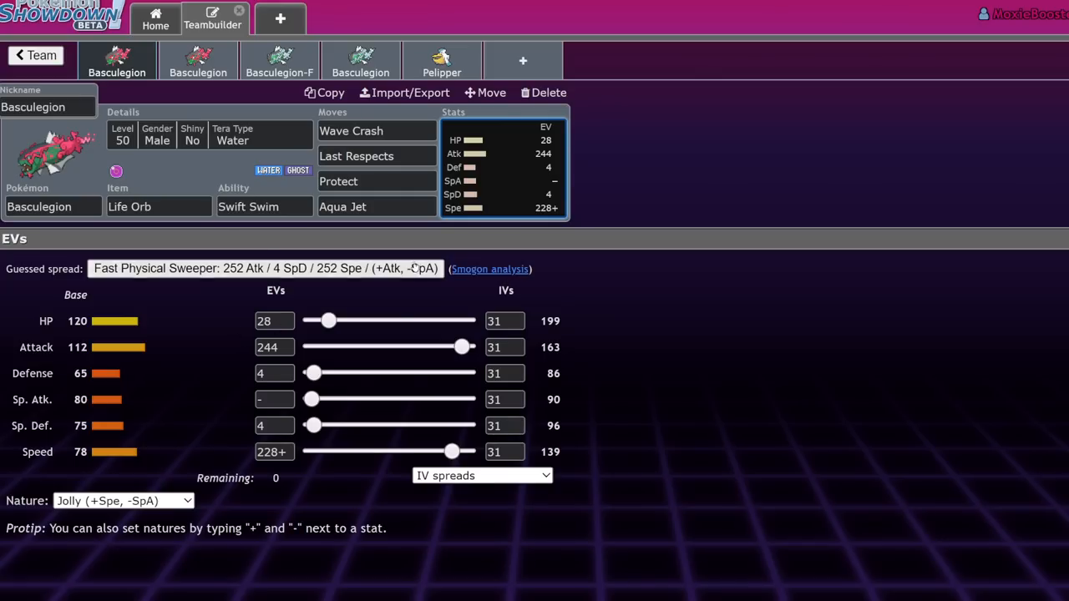
{"action": "left_click", "coordinate": [159, 206]}
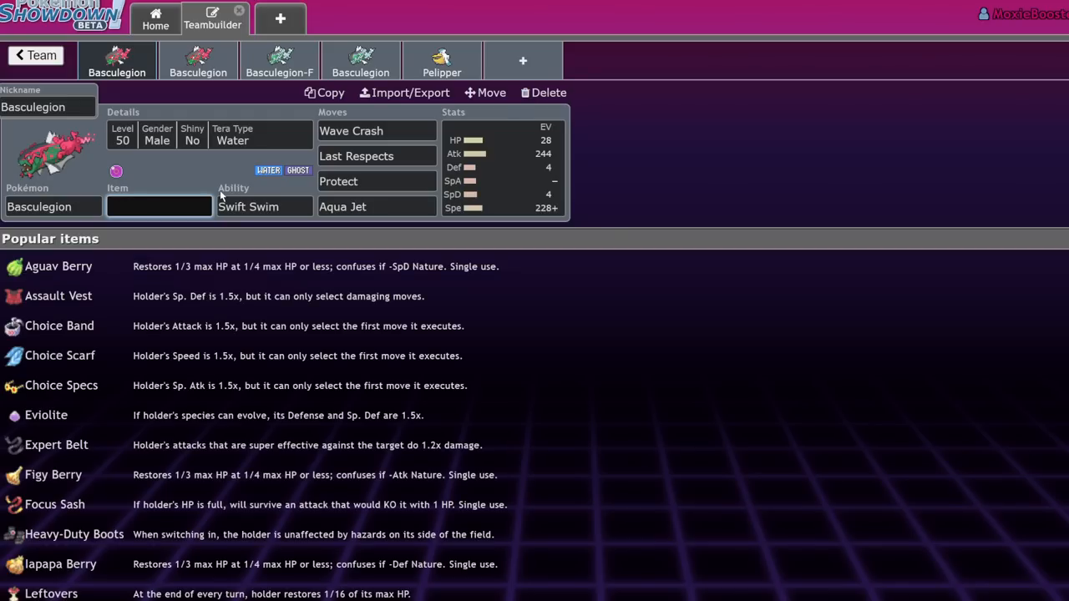
{"action": "left_click", "coordinate": [264, 206]}
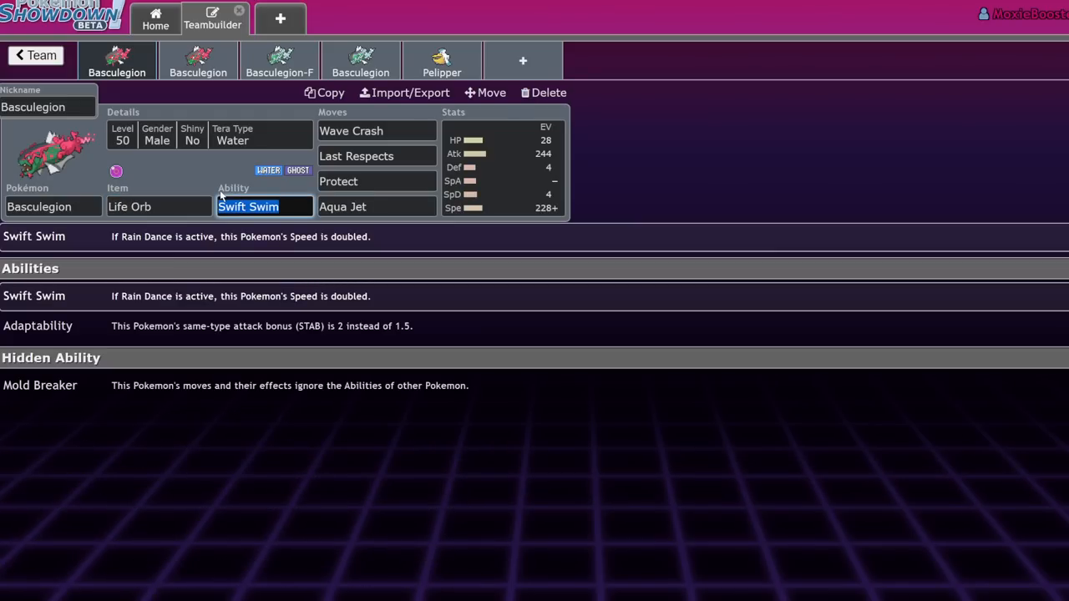
{"action": "left_click", "coordinate": [501, 167]}
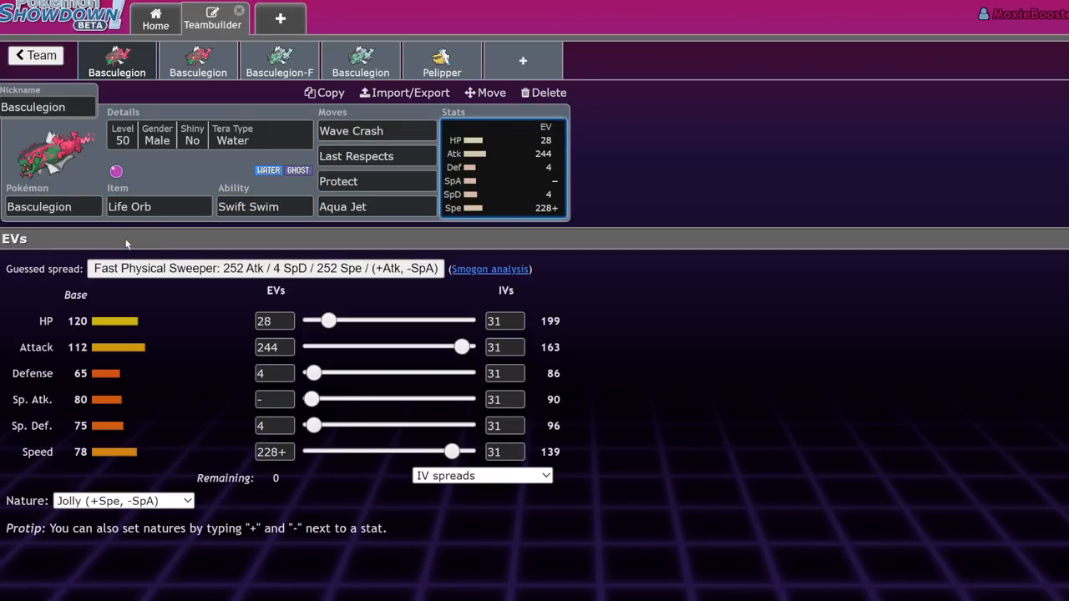
{"action": "mouse_move", "coordinate": [517, 193]}
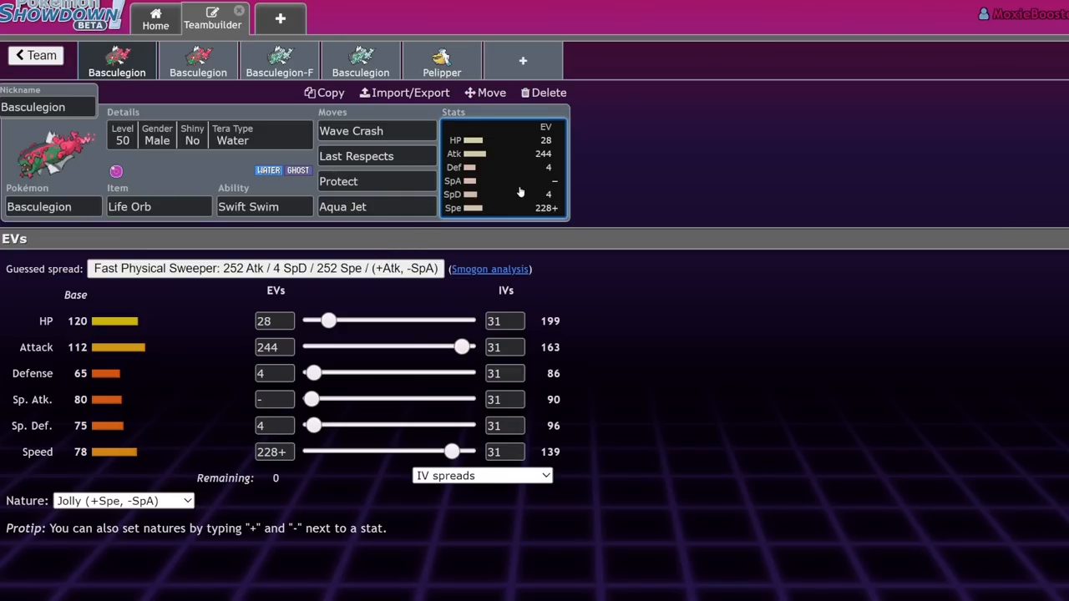
{"action": "mouse_move", "coordinate": [559, 172]}
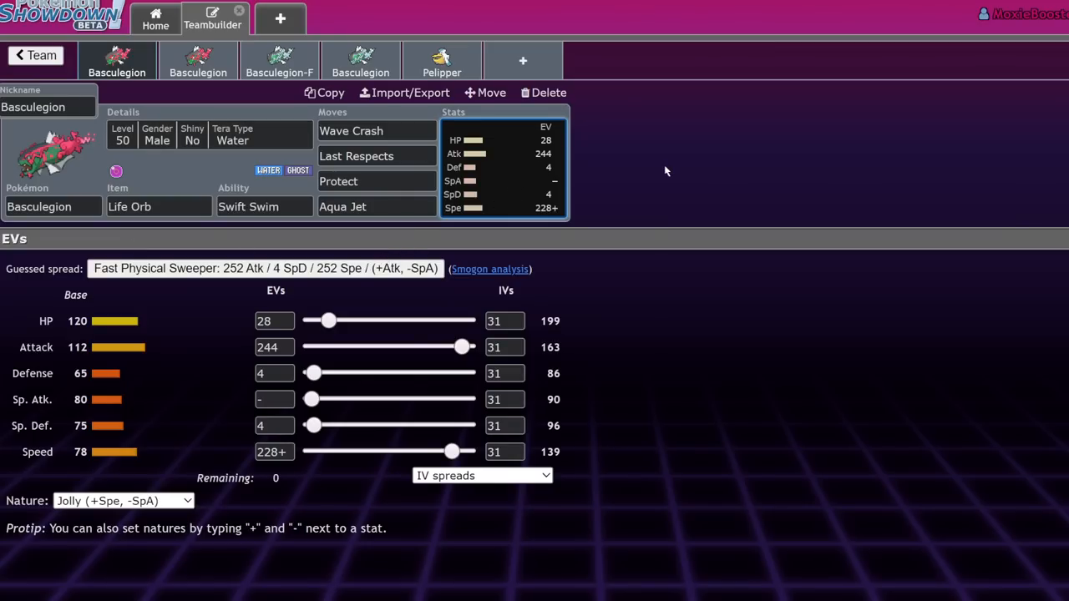
{"action": "left_click", "coordinate": [376, 130]}
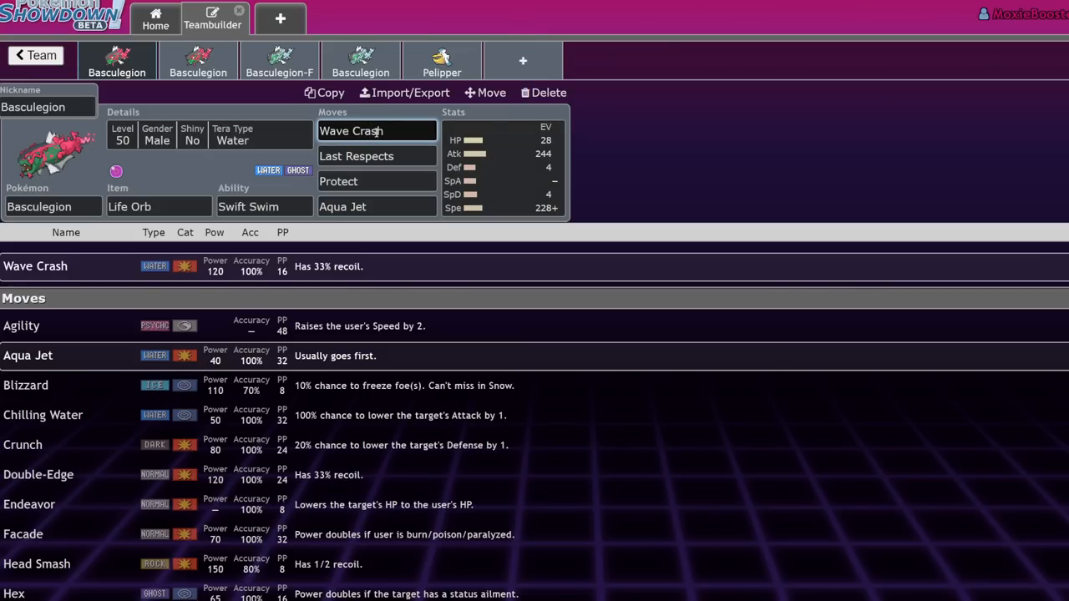
{"action": "left_click", "coordinate": [501, 167]}
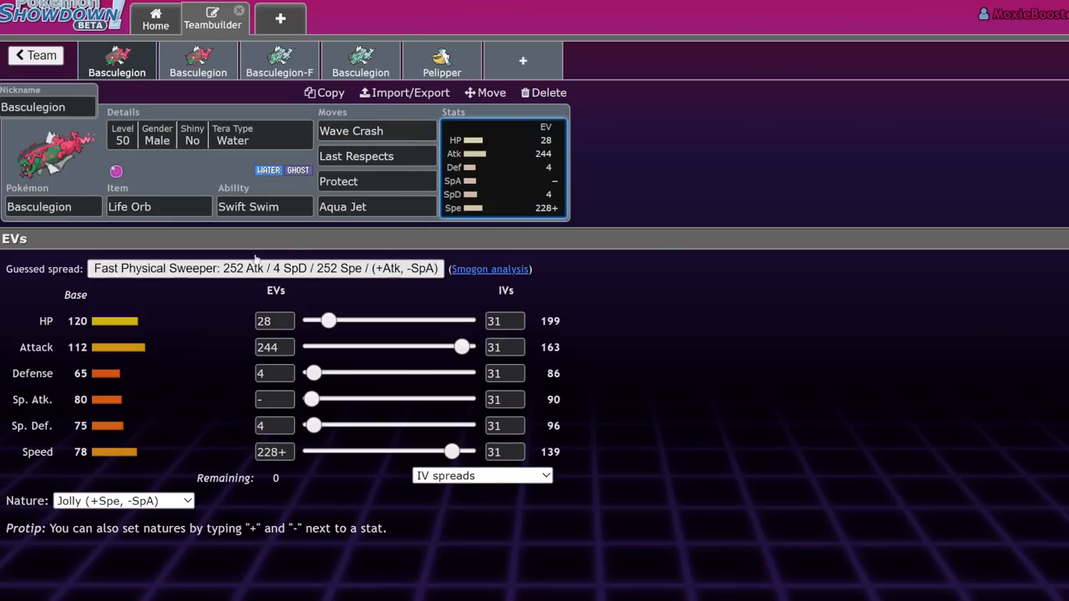
{"action": "left_click", "coordinate": [376, 156]}
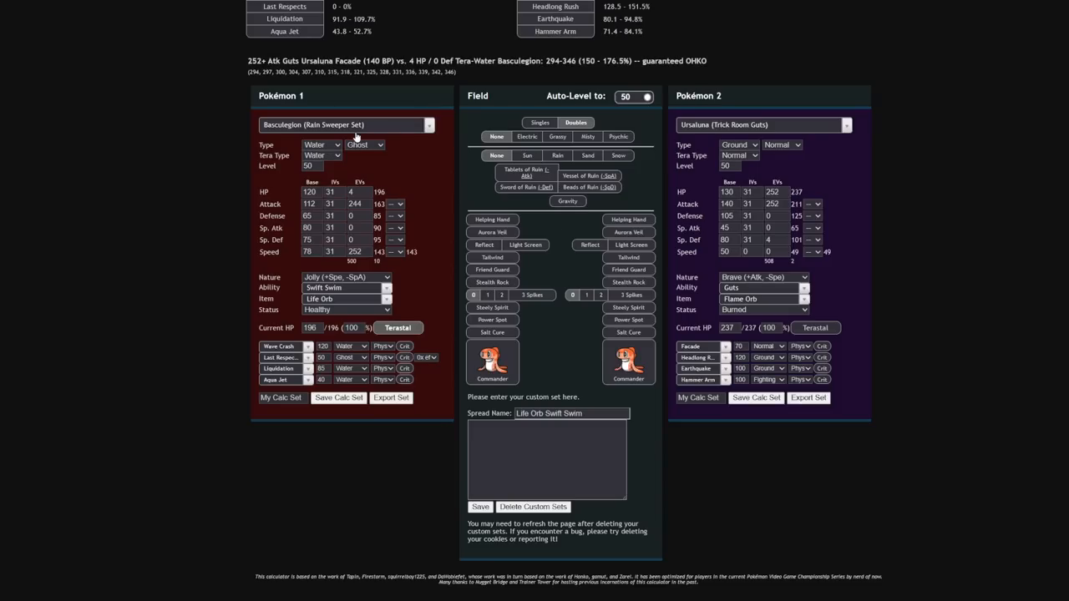
{"action": "mouse_move", "coordinate": [368, 102]}
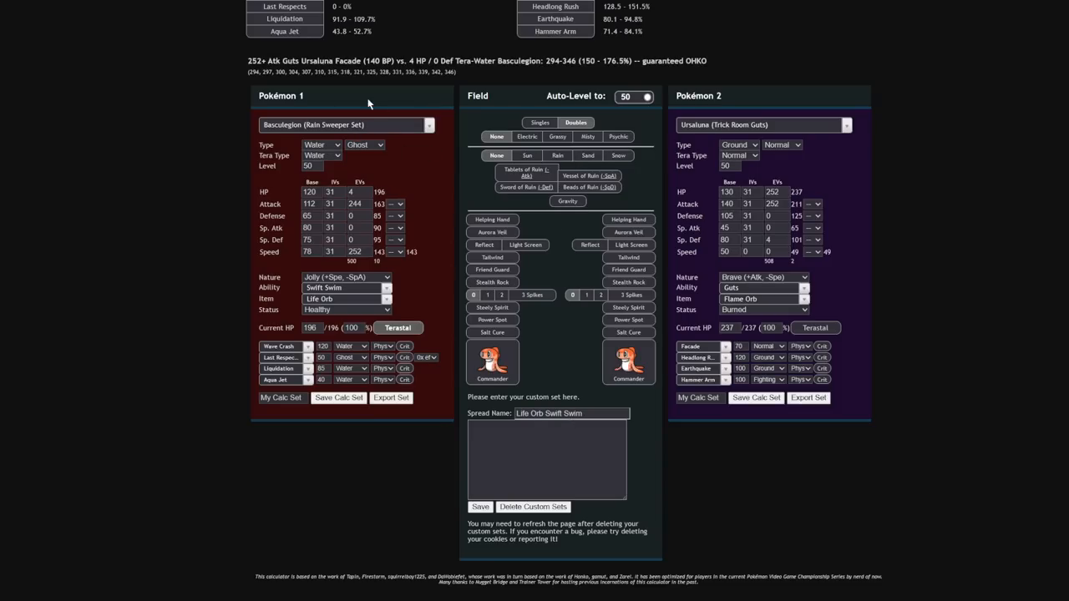
Load Life Orb Swift Swim Basculegion against Trick Room Support Cresselia in the calculator
{"action": "left_click", "coordinate": [346, 125]}
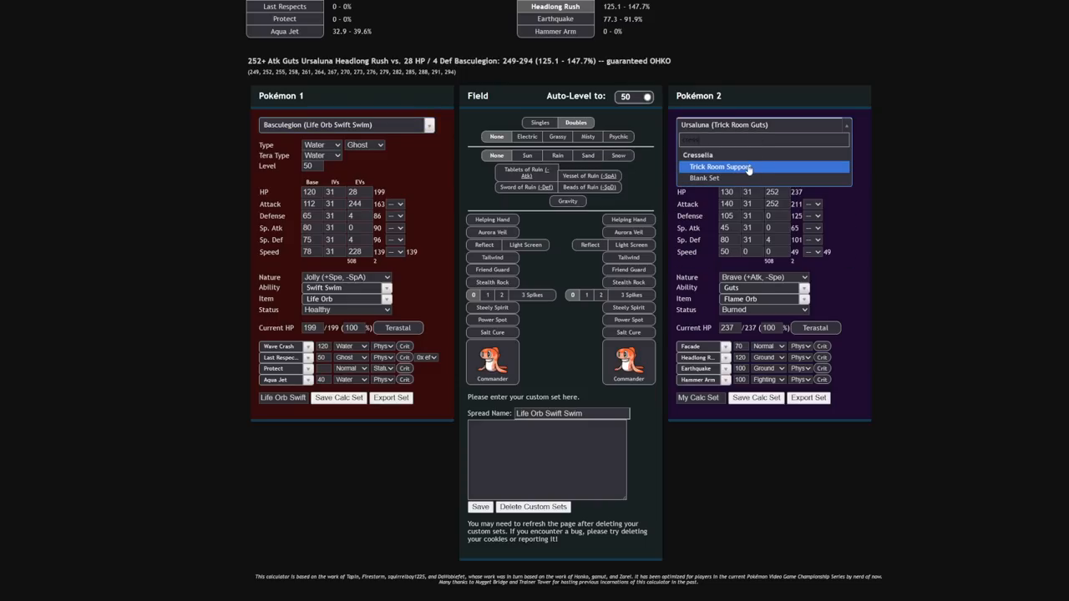
{"action": "left_click", "coordinate": [720, 166]}
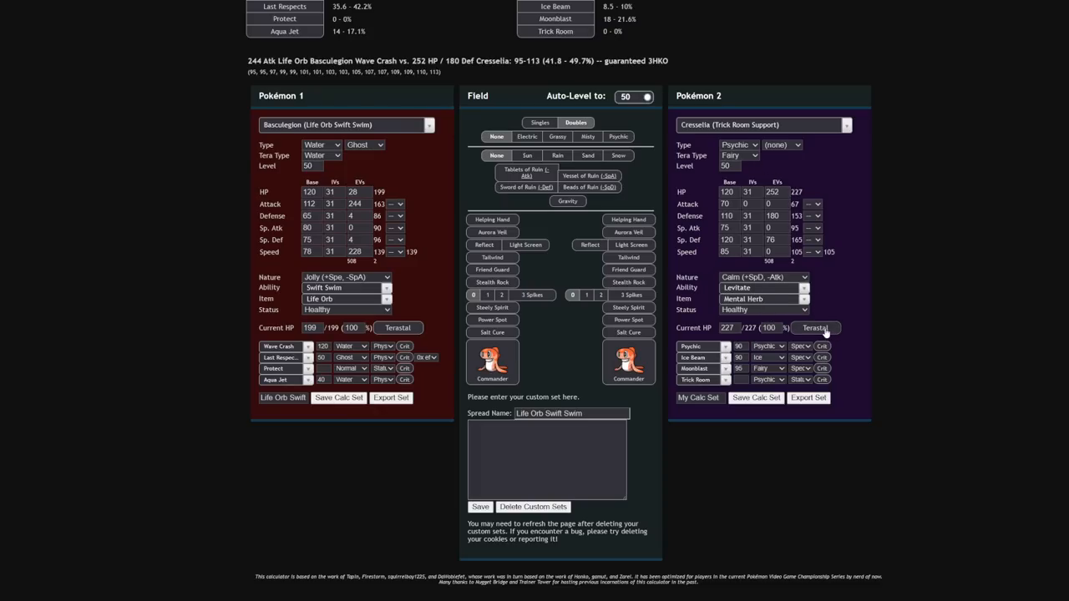
{"action": "scroll", "scroll_direction": "up", "scroll_amount": 3}
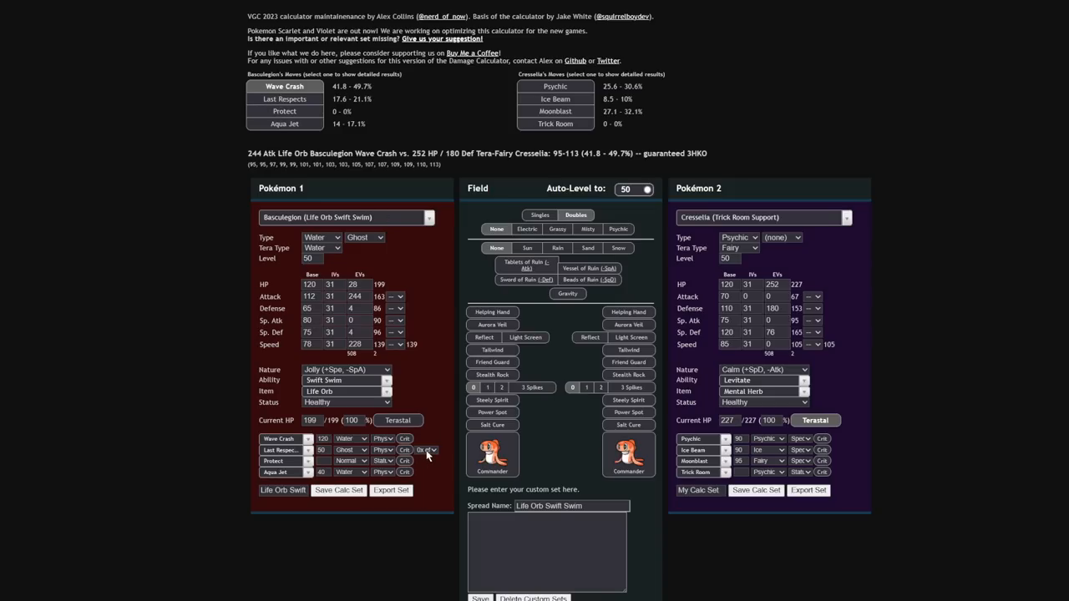
{"action": "mouse_move", "coordinate": [436, 490]}
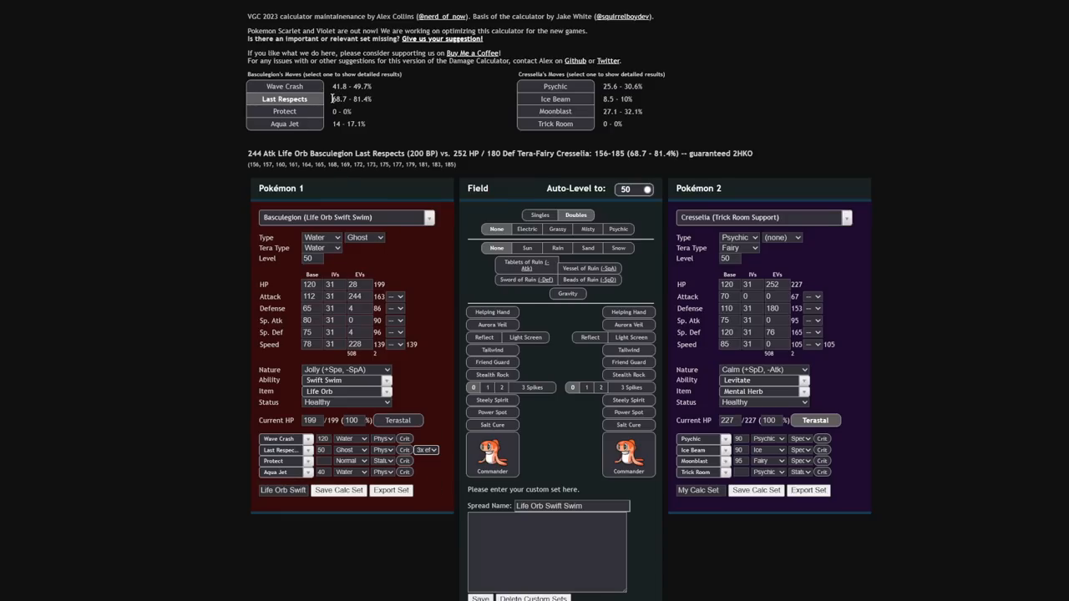
{"action": "mouse_move", "coordinate": [377, 105]}
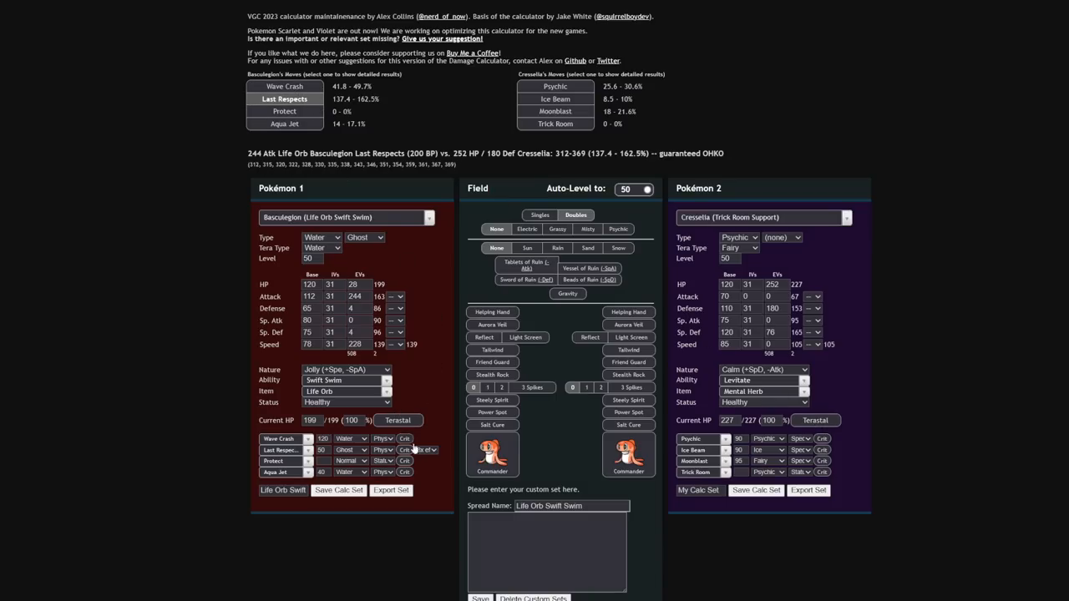
Lower Last Respects' fainted-ally count against Cresselia from 3 to 2, then 1
{"action": "left_click", "coordinate": [426, 449]}
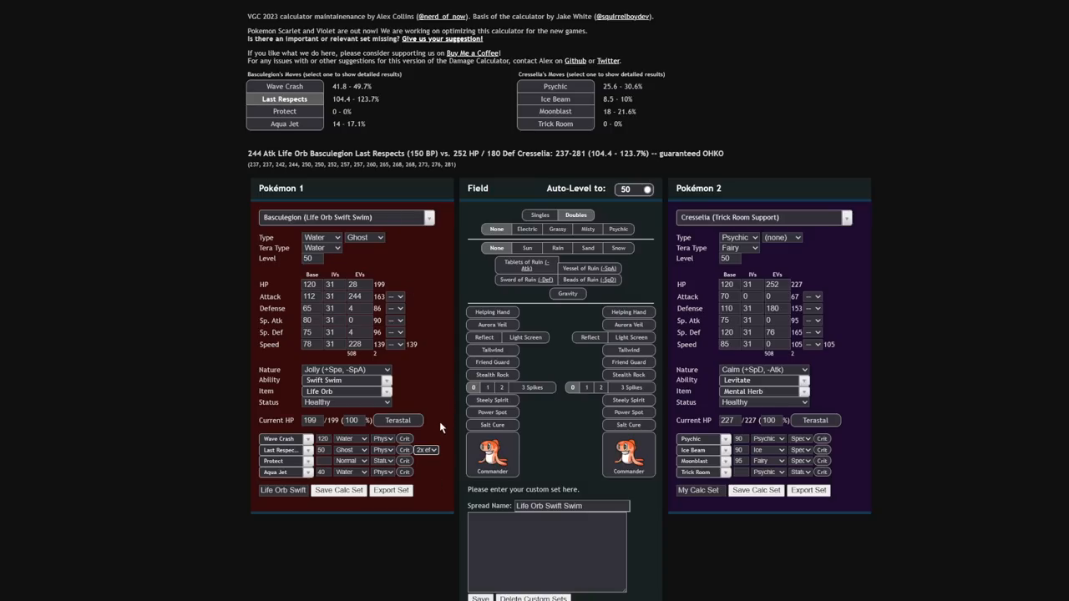
{"action": "left_click", "coordinate": [425, 450]}
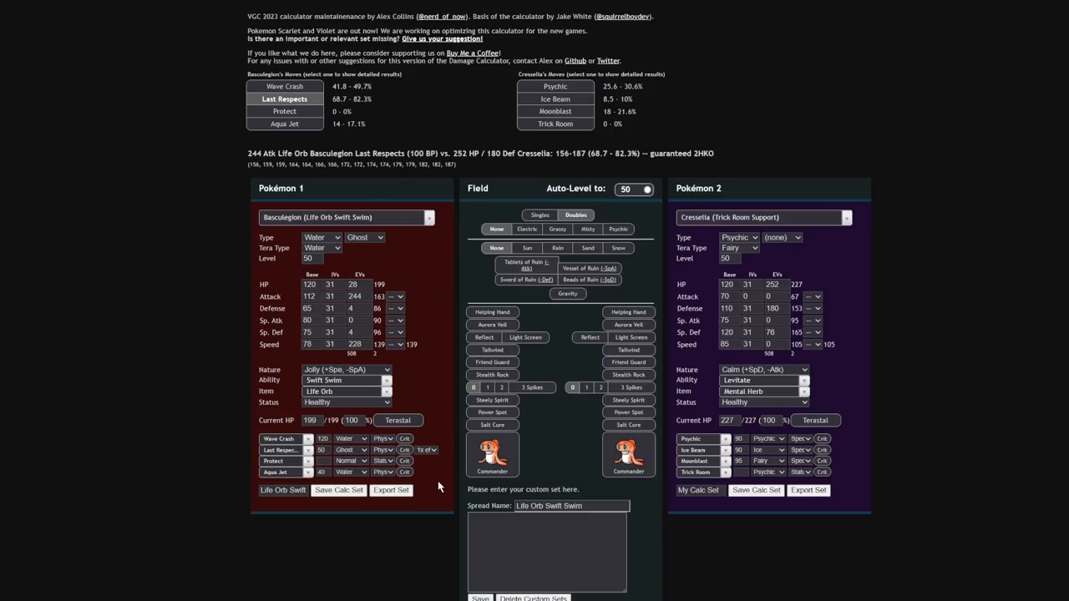
{"action": "left_click", "coordinate": [425, 449]}
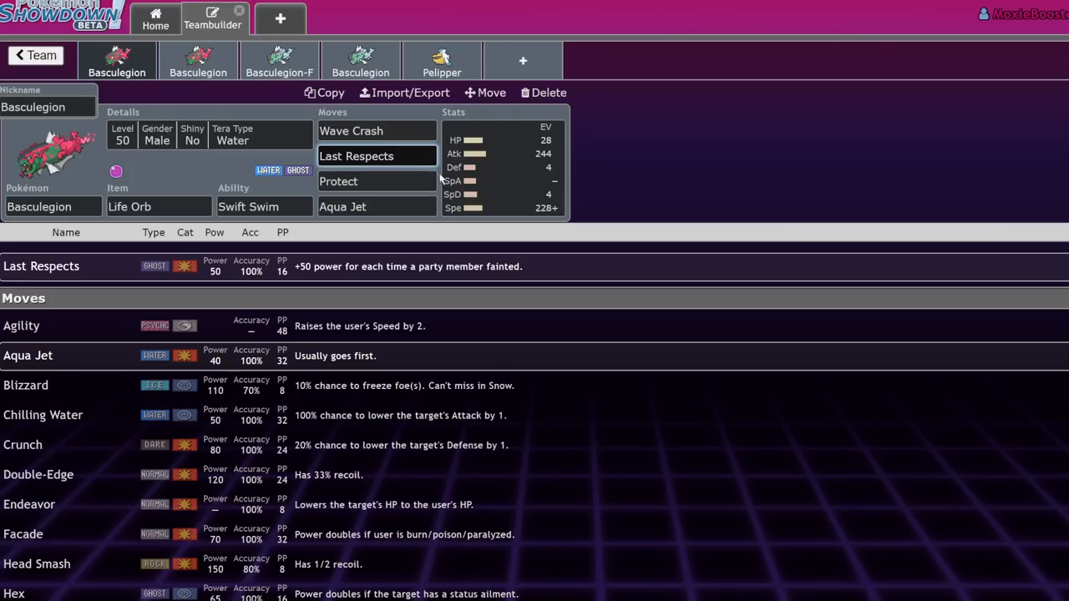
{"action": "left_click", "coordinate": [501, 167]}
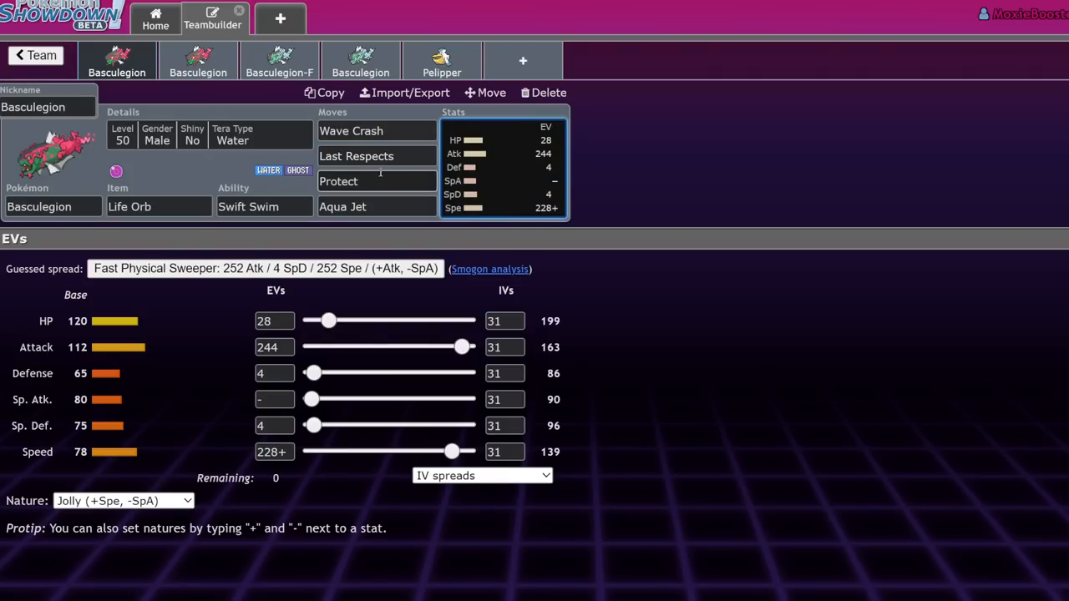
{"action": "left_click", "coordinate": [356, 156]}
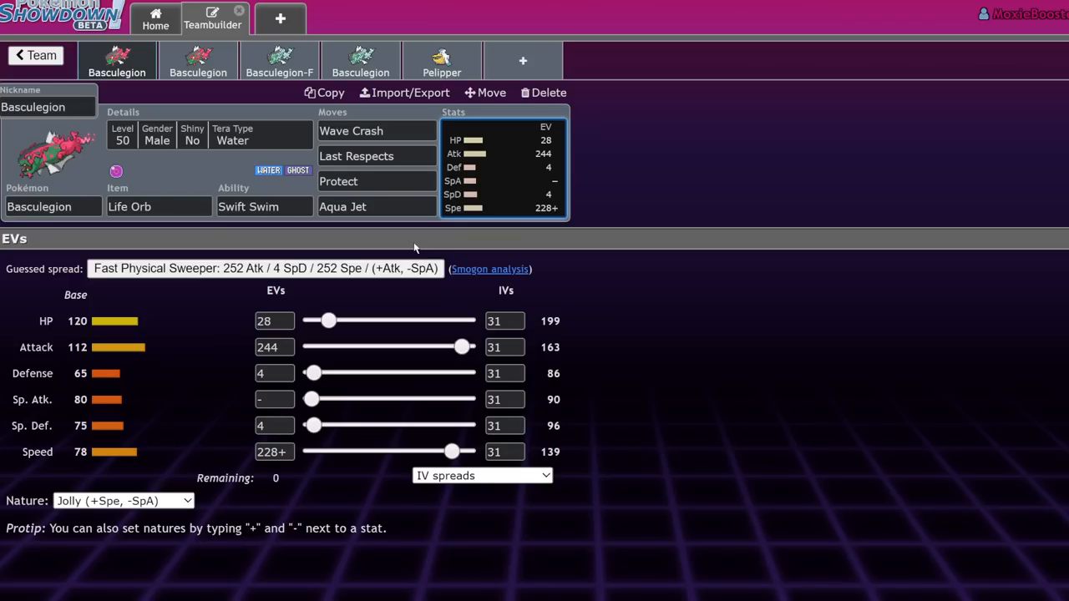
{"action": "left_click", "coordinate": [158, 206]}
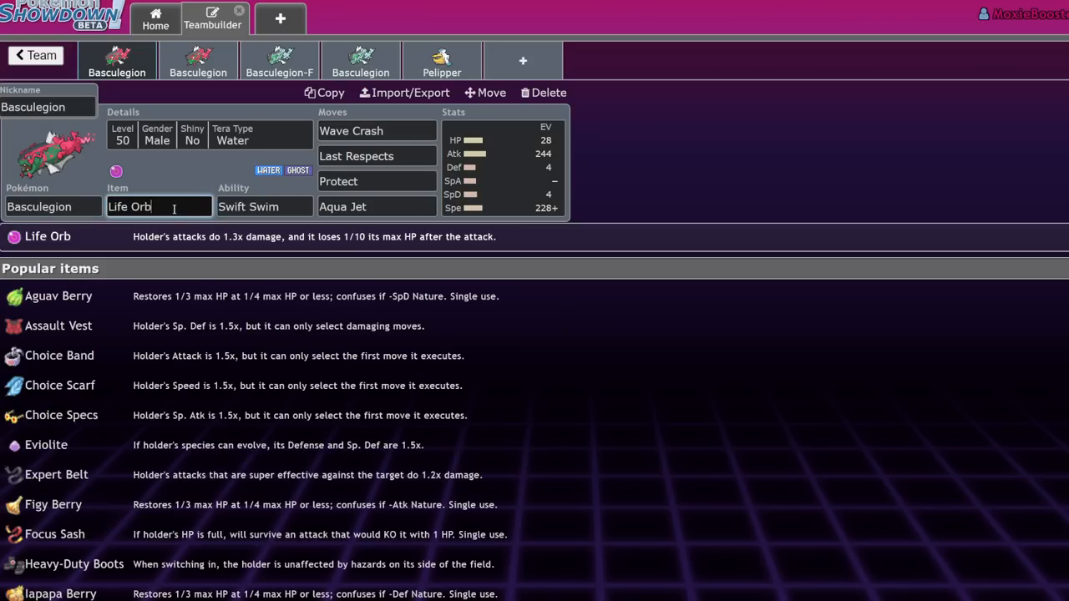
{"action": "left_click", "coordinate": [501, 167]}
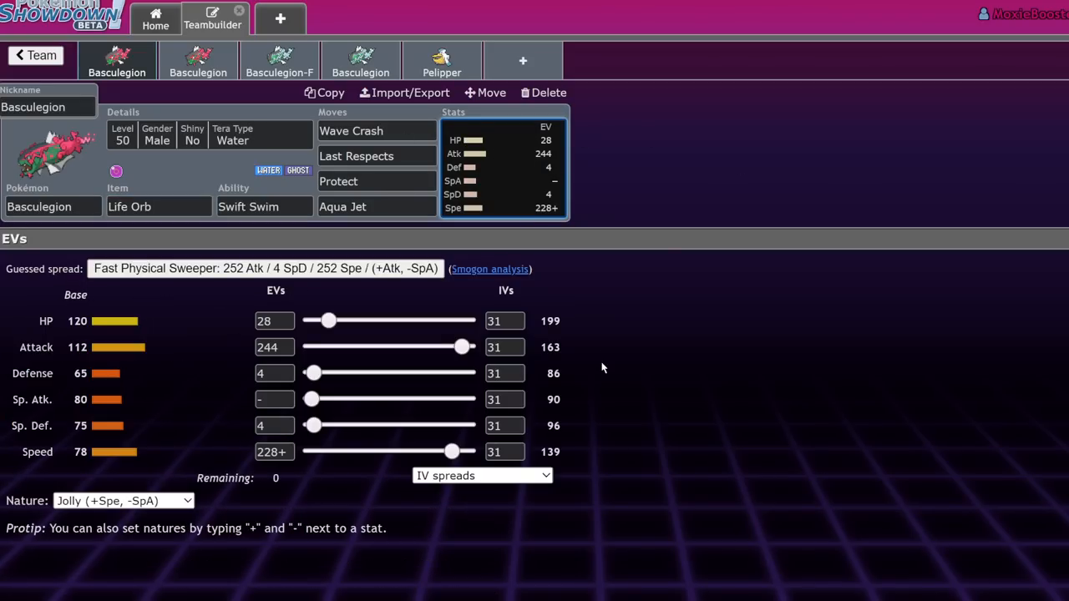
{"action": "left_click", "coordinate": [158, 206]}
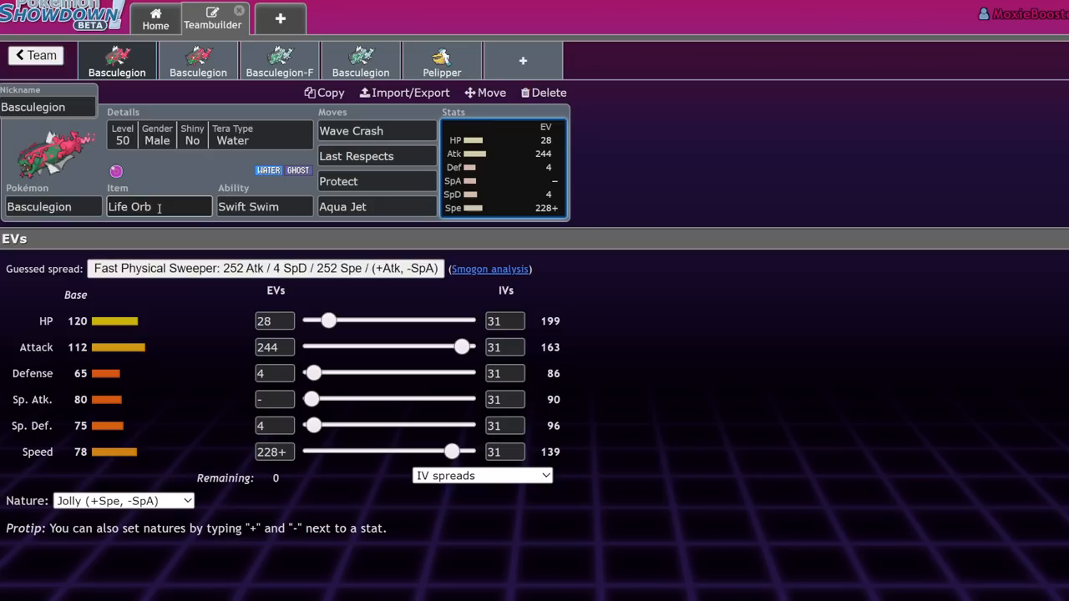
{"action": "left_click", "coordinate": [275, 321]}
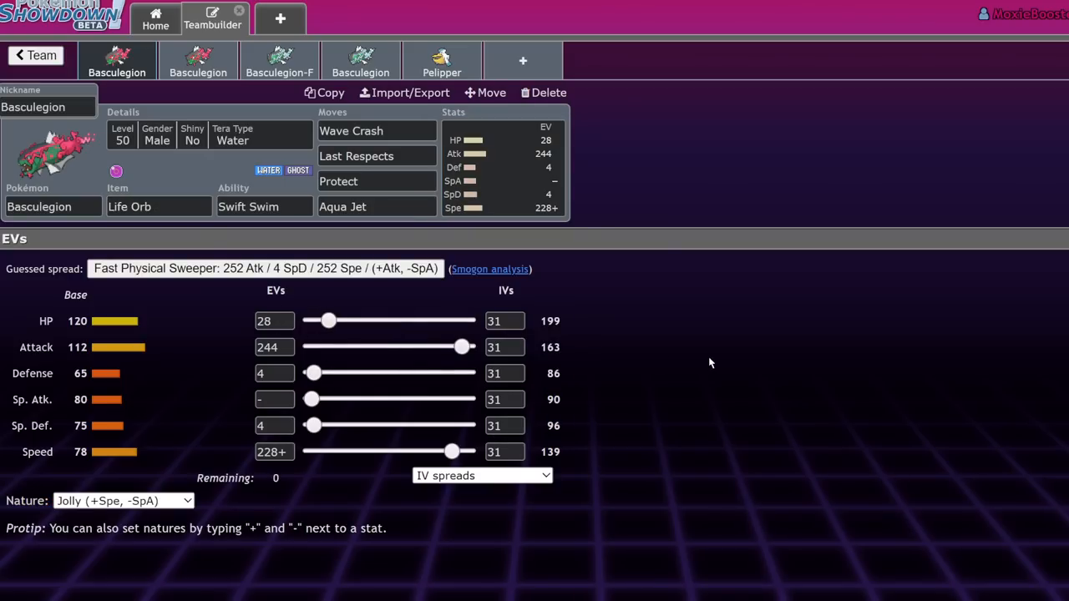
{"action": "mouse_move", "coordinate": [308, 441]}
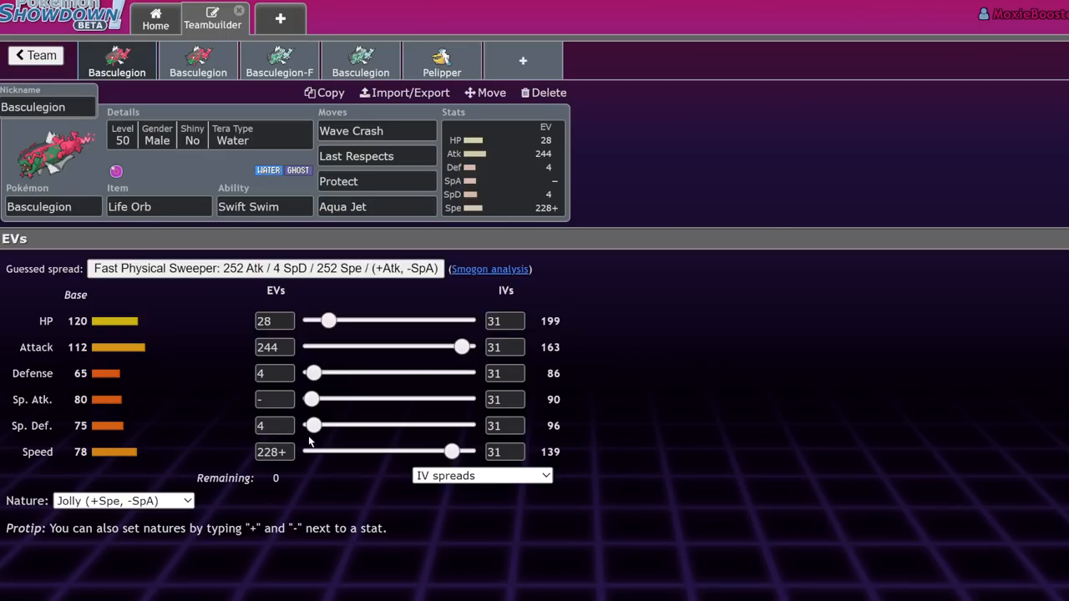
{"action": "mouse_move", "coordinate": [572, 422]}
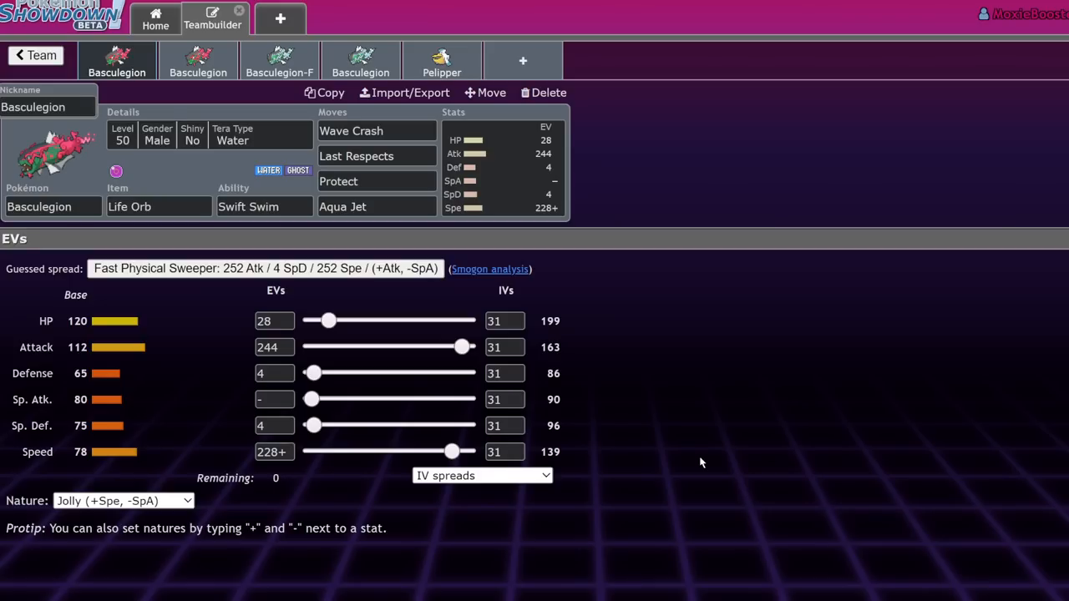
{"action": "left_click", "coordinate": [274, 374]}
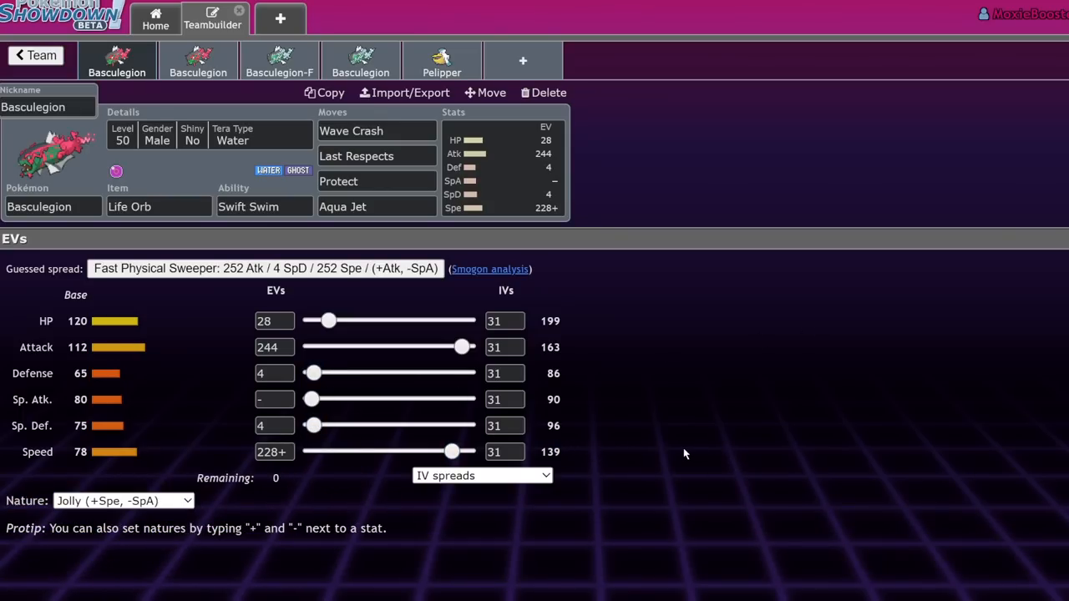
{"action": "double_click", "coordinate": [549, 451]}
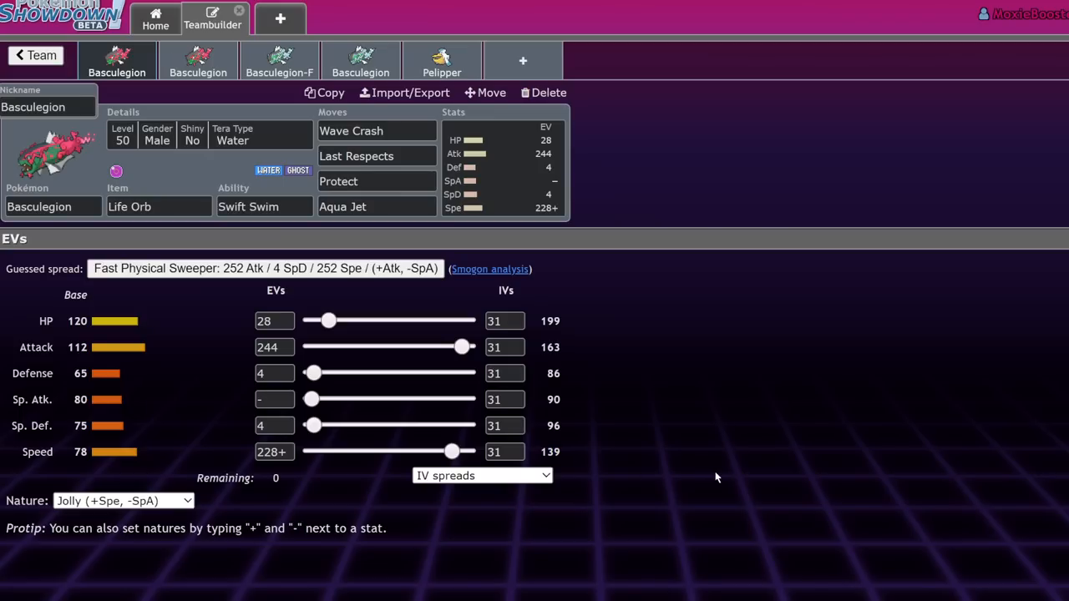
{"action": "mouse_move", "coordinate": [704, 467]}
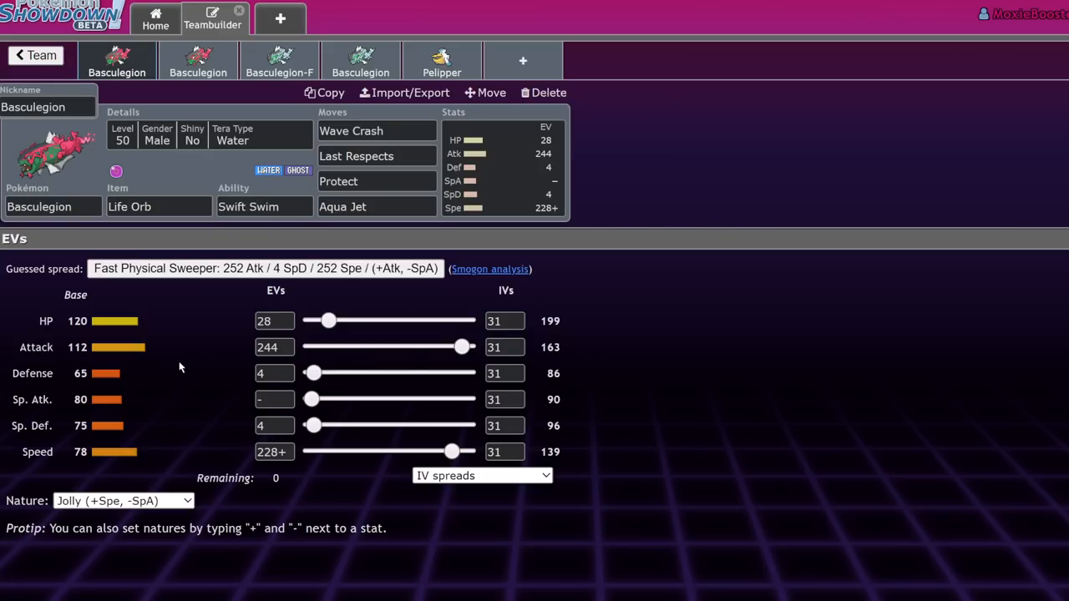
{"action": "mouse_move", "coordinate": [428, 347]}
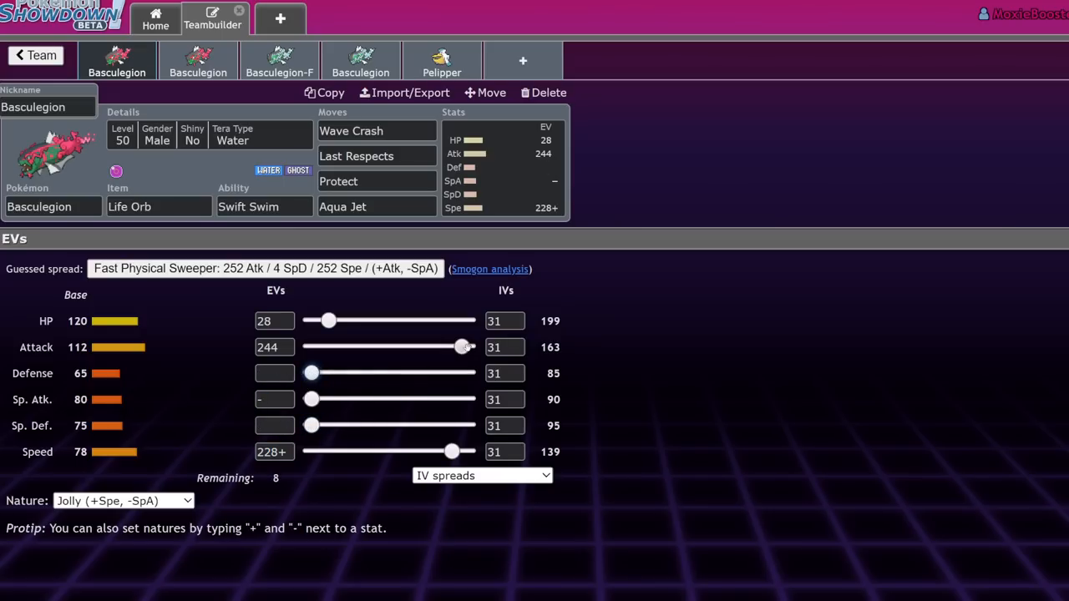
{"action": "left_click_drag", "start_coordinate": [462, 346], "coordinate": [466, 346]}
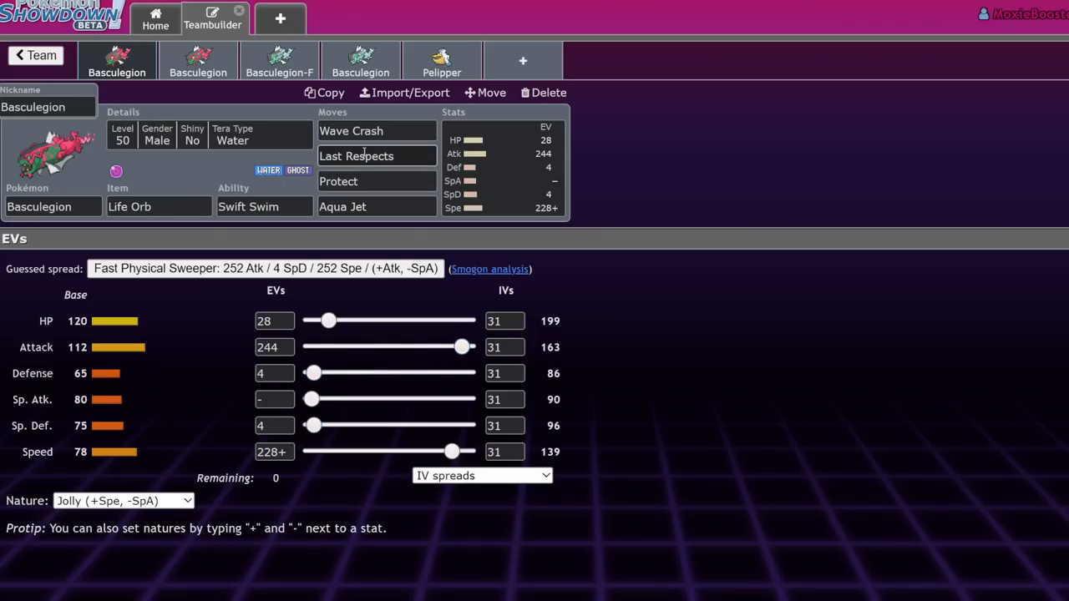
{"action": "left_click", "coordinate": [375, 131]}
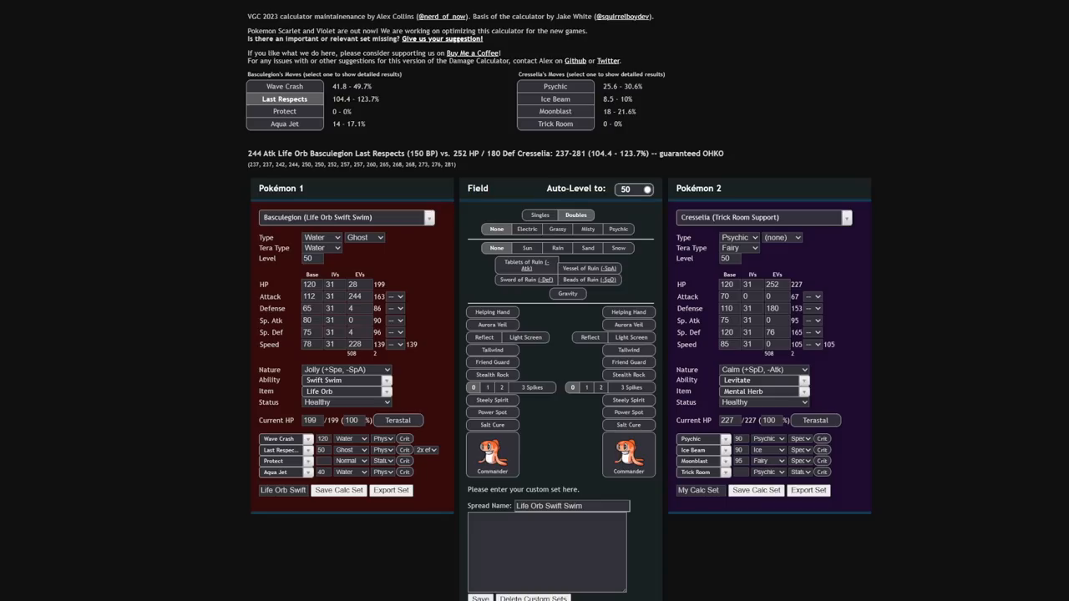
Face Assault Vest Rillaboom with Tera-Water Basculegion in rain
{"action": "left_click", "coordinate": [760, 217]}
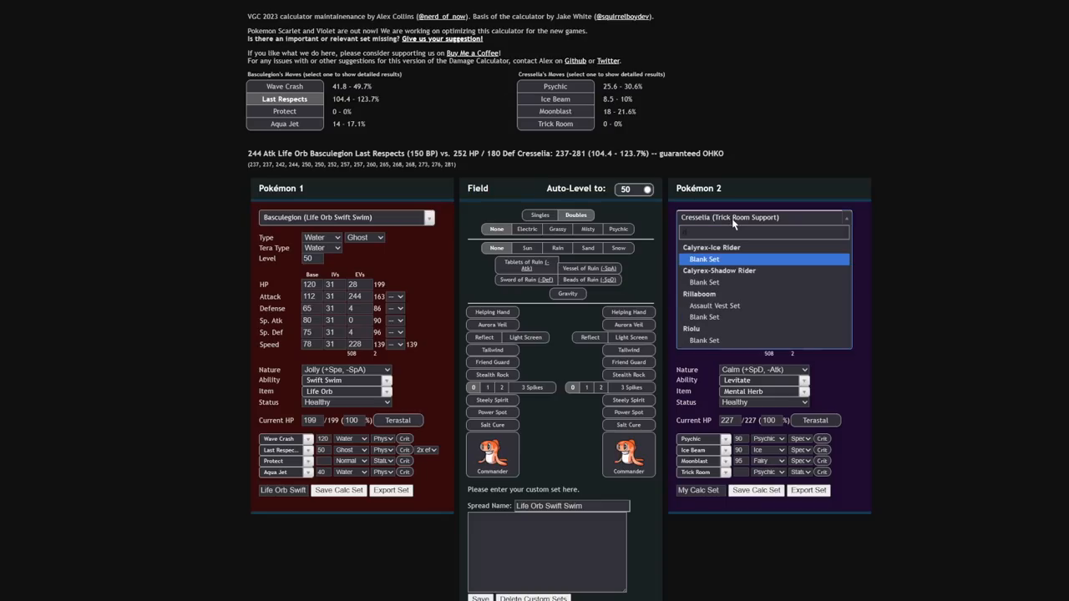
{"action": "left_click", "coordinate": [699, 293]}
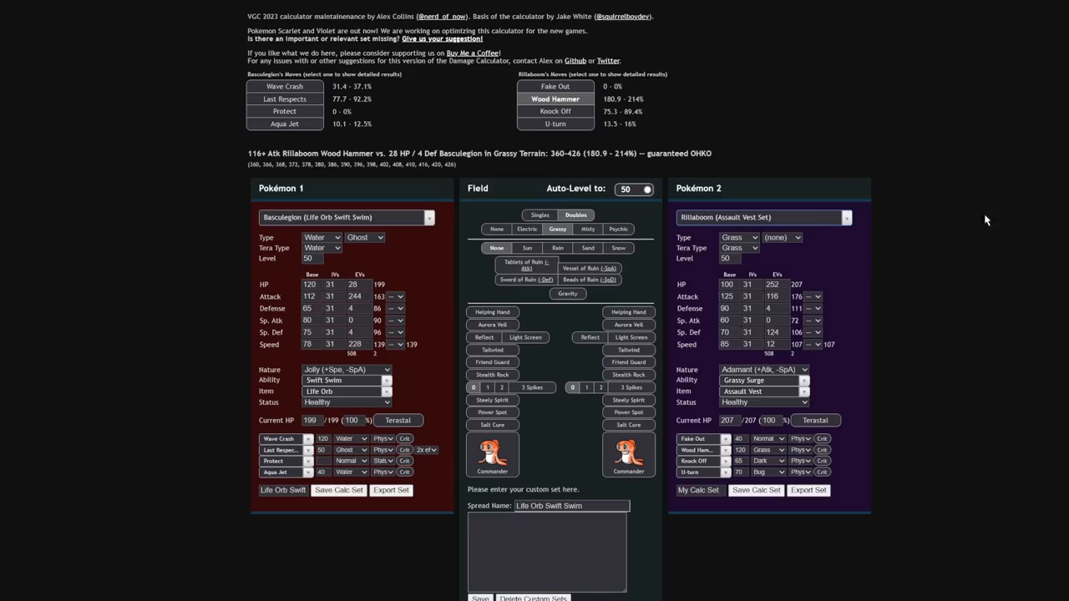
{"action": "mouse_move", "coordinate": [804, 341]}
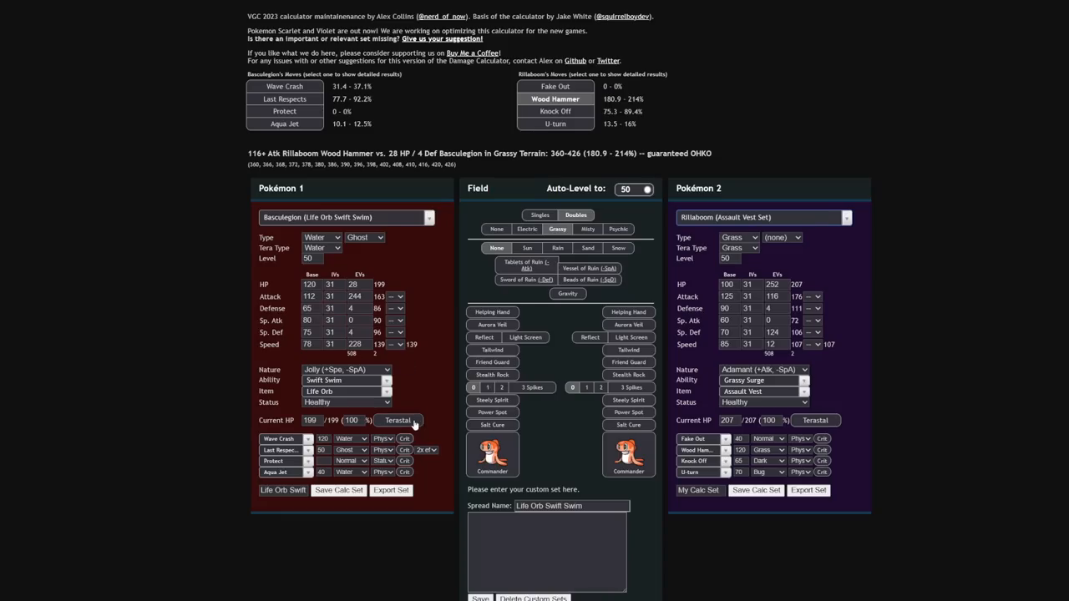
{"action": "left_click", "coordinate": [398, 420]}
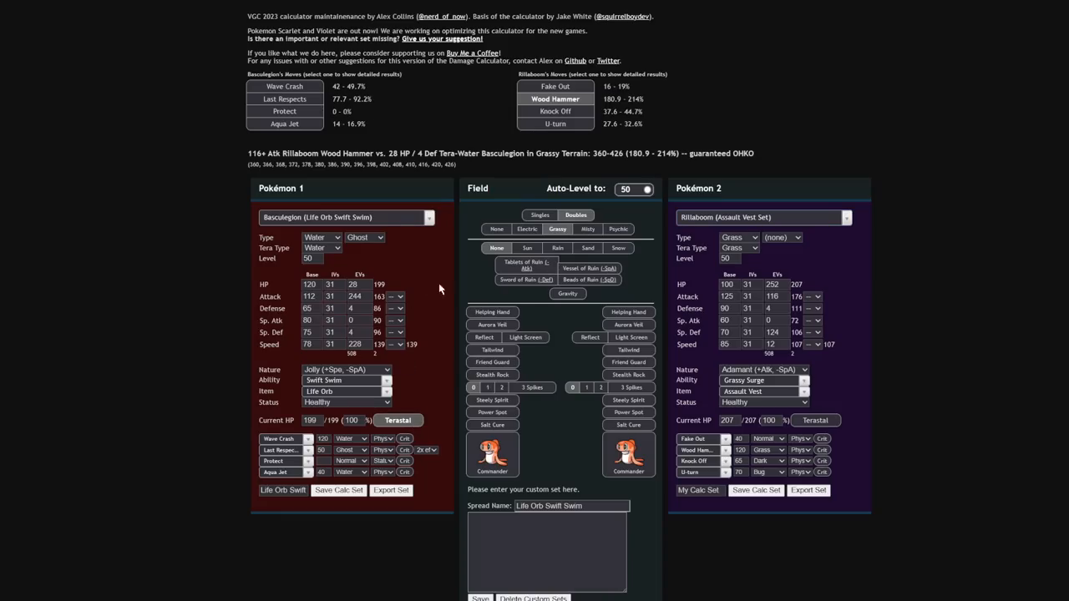
{"action": "left_click", "coordinate": [557, 248]}
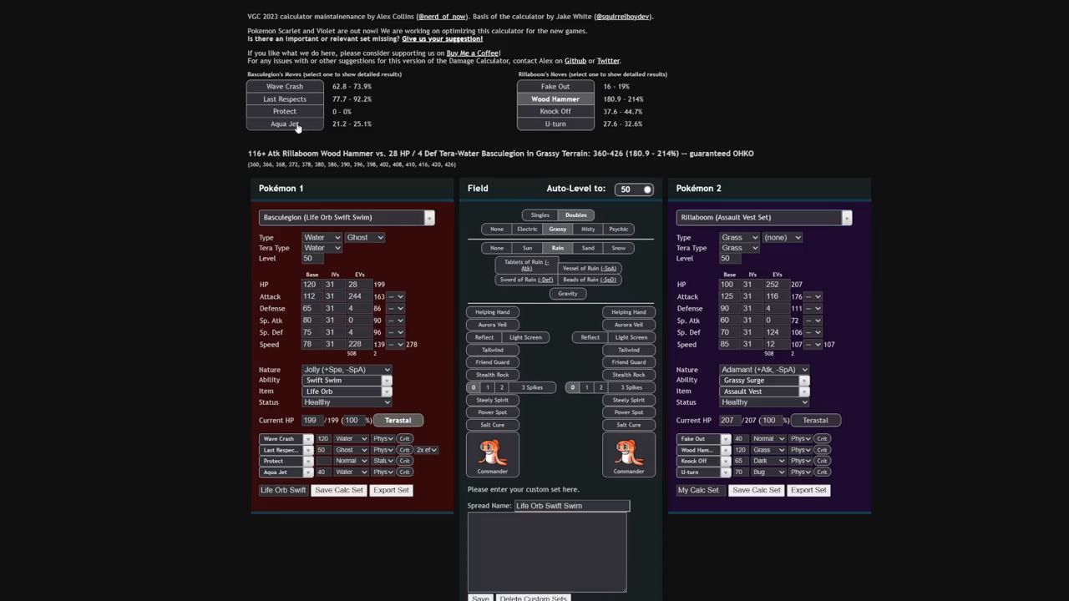
View Wave Crash damage on Rillaboom and restore Basculegion's Swift Swim ability
{"action": "left_click", "coordinate": [285, 86]}
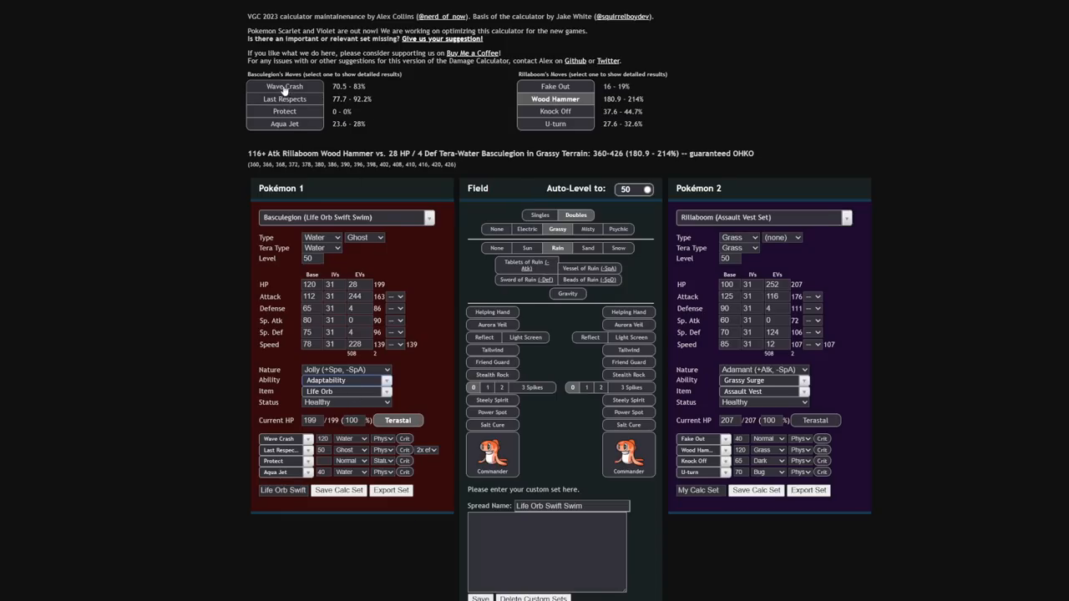
{"action": "left_click", "coordinate": [285, 86]}
{"action": "type", "text": "sw"}
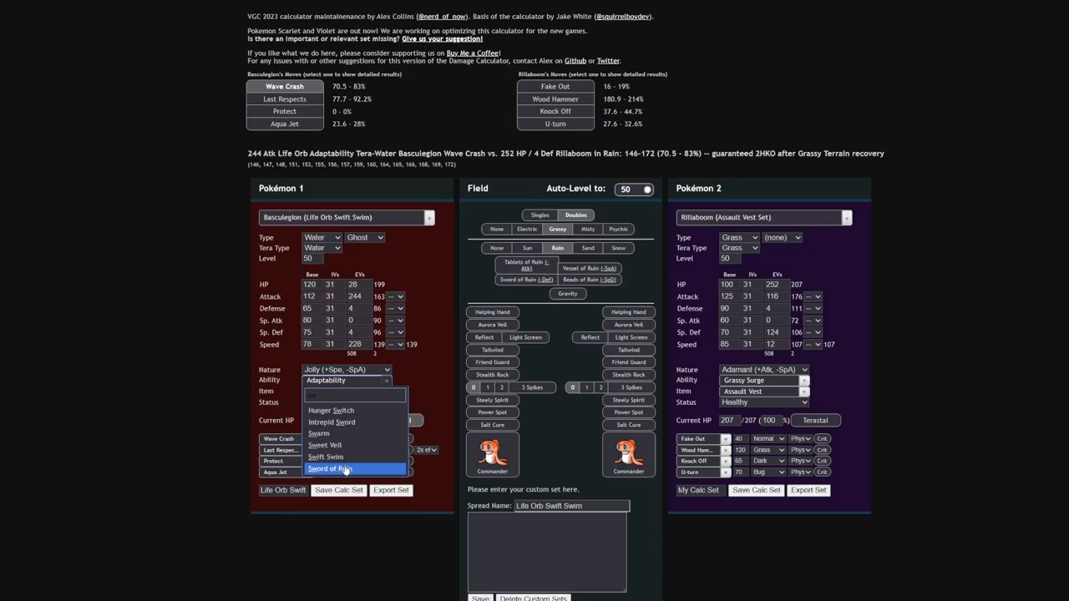
{"action": "mouse_move", "coordinate": [354, 457]}
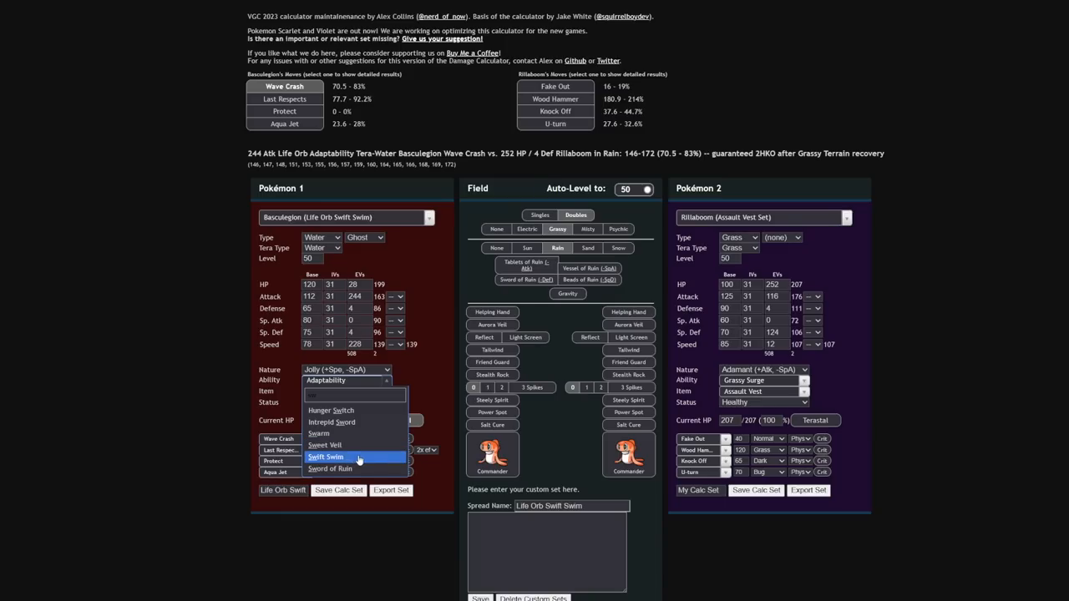
{"action": "left_click", "coordinate": [325, 457]}
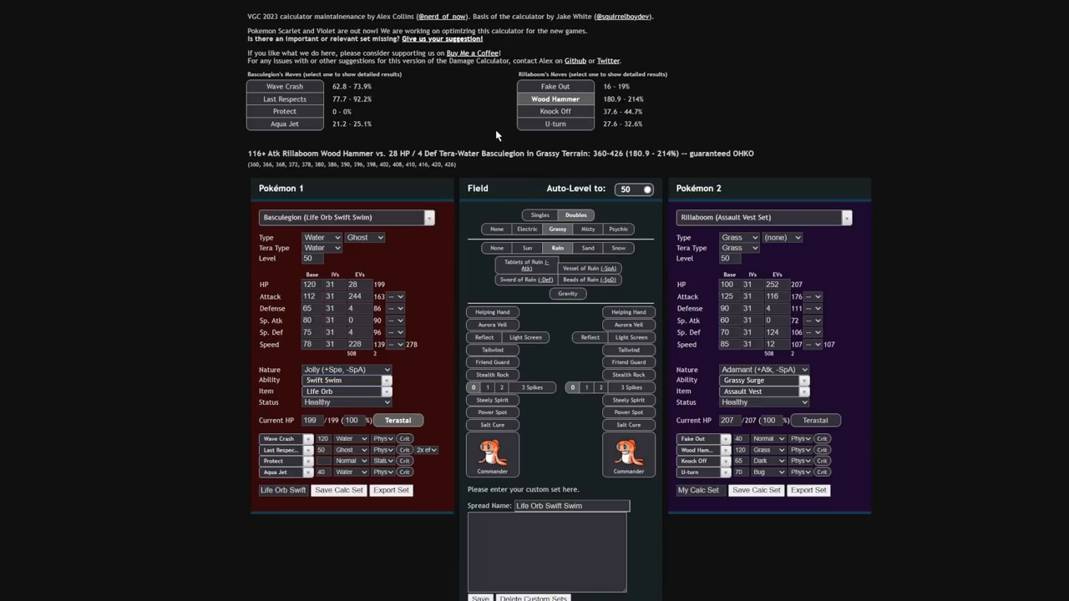
{"action": "left_click", "coordinate": [760, 217]}
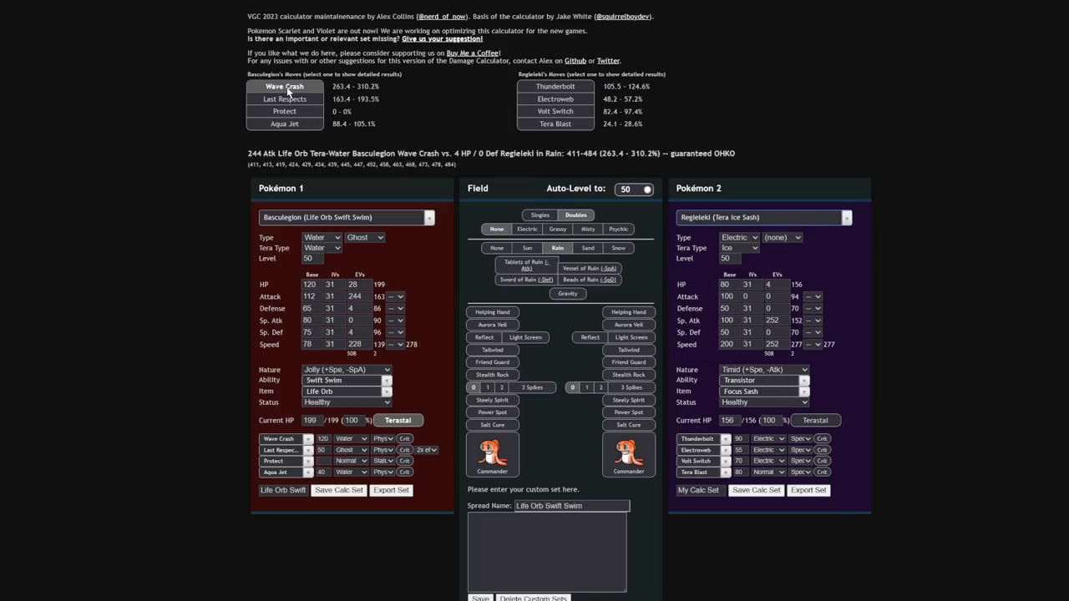
Turn off Basculegion's Terastal and switch the opponent to Pinch Berry Amoonguss
{"action": "left_click", "coordinate": [398, 420]}
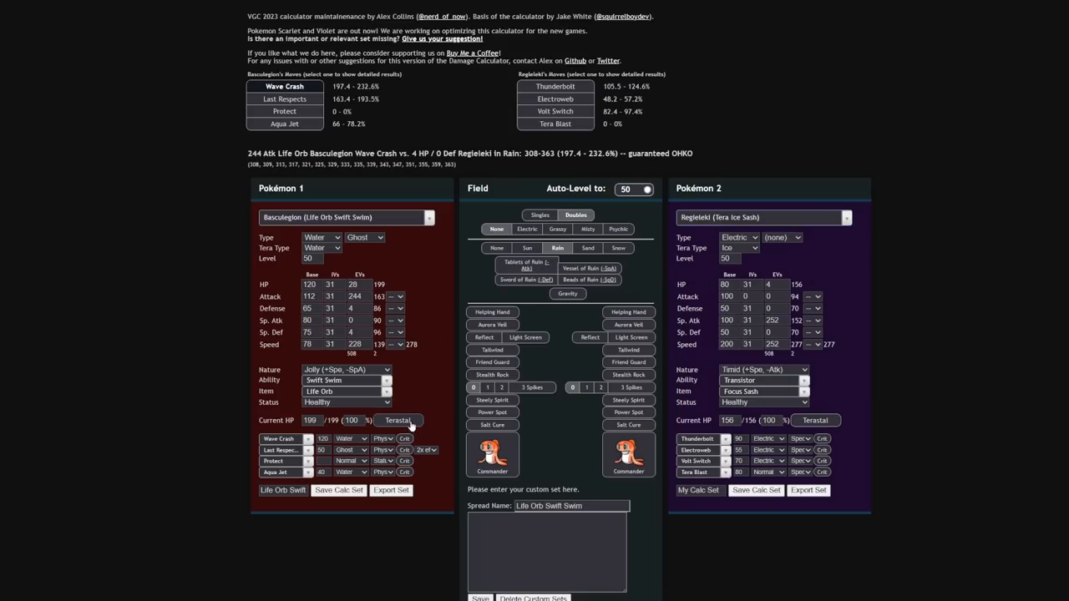
{"action": "left_click", "coordinate": [284, 124]}
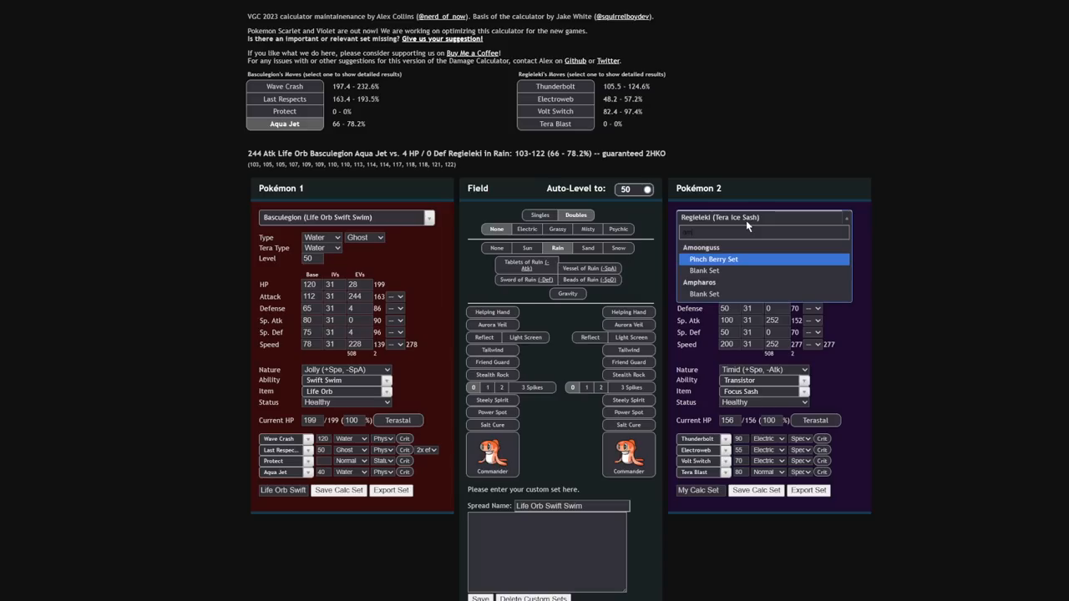
{"action": "left_click", "coordinate": [713, 259]}
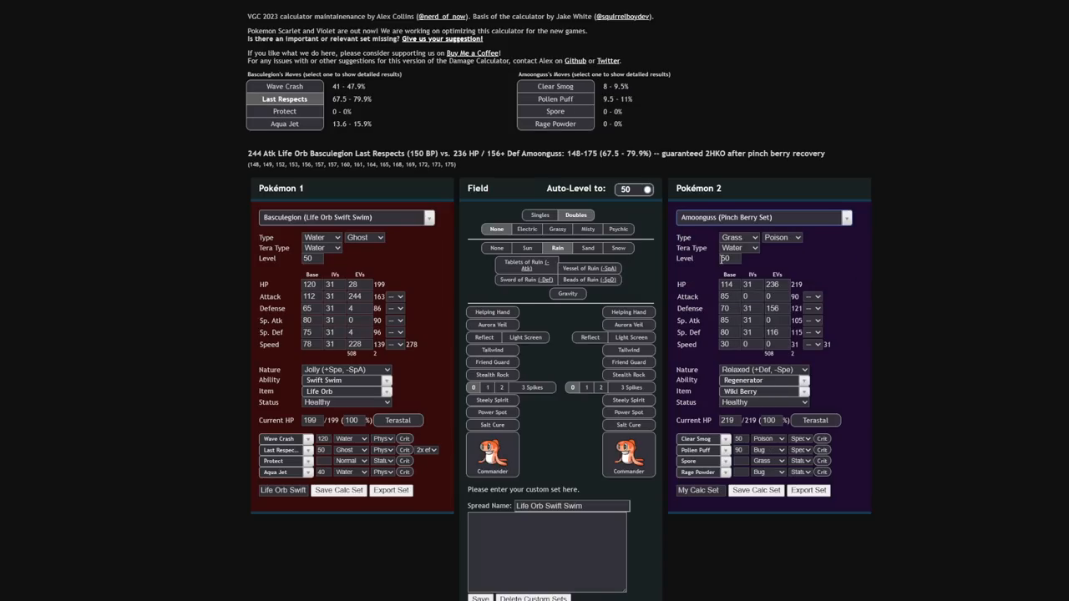
{"action": "mouse_move", "coordinate": [964, 185]}
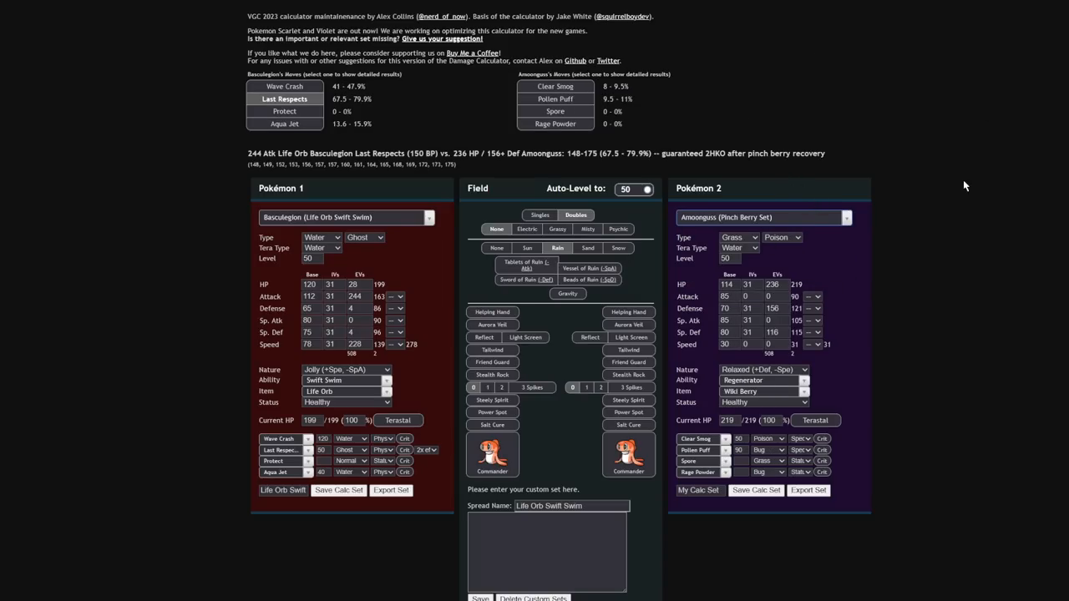
{"action": "mouse_move", "coordinate": [964, 179]}
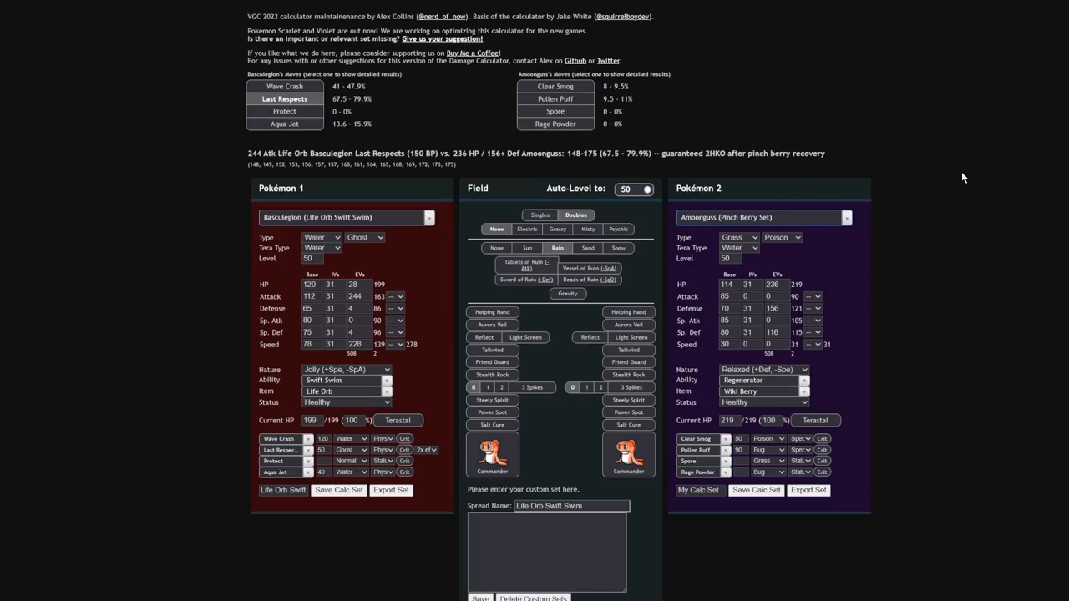
{"action": "mouse_move", "coordinate": [293, 94]}
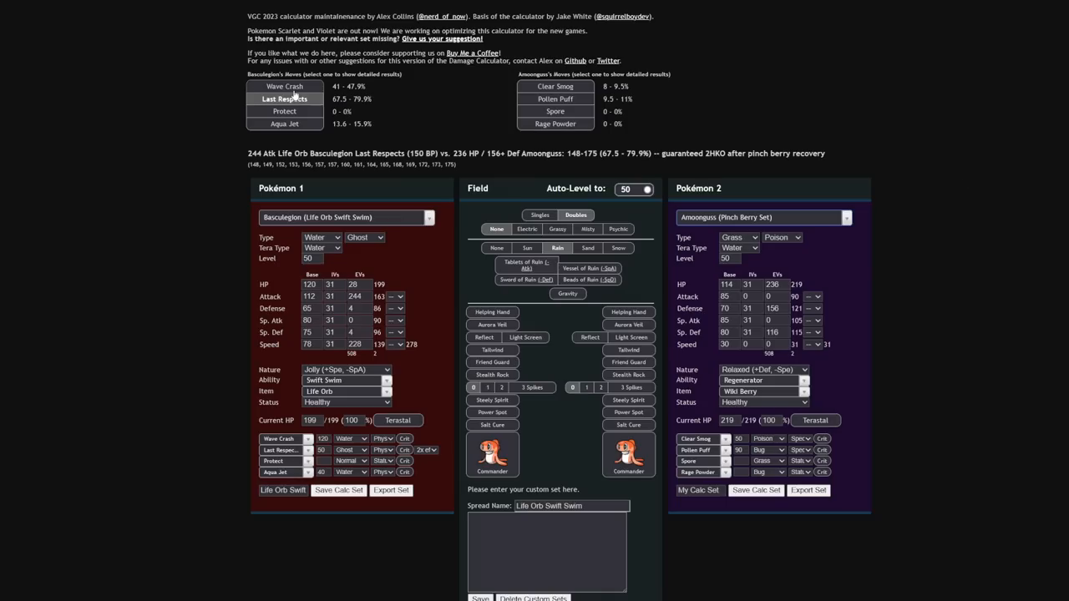
{"action": "left_click", "coordinate": [397, 420]}
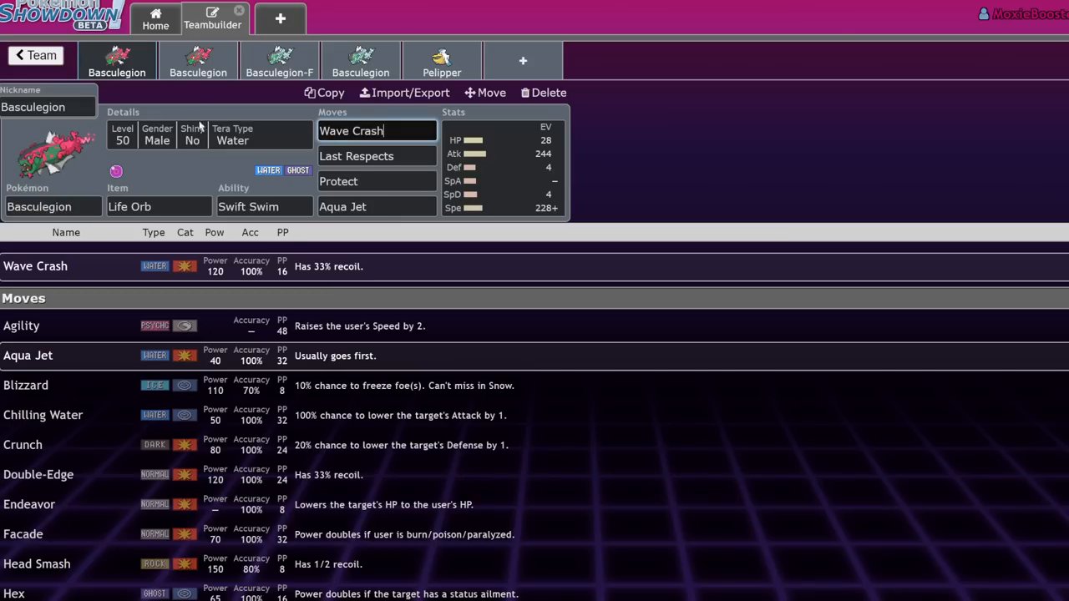
Leave the move list and open the second, Choice Band Adaptability Basculegion tab
{"action": "left_click", "coordinate": [501, 167]}
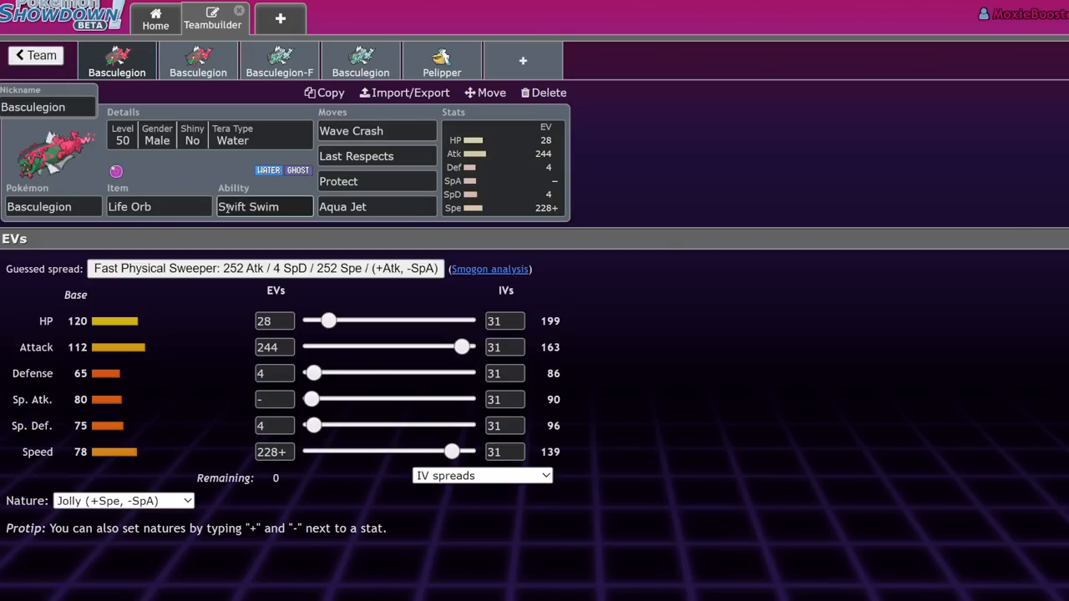
{"action": "left_click", "coordinate": [197, 60]}
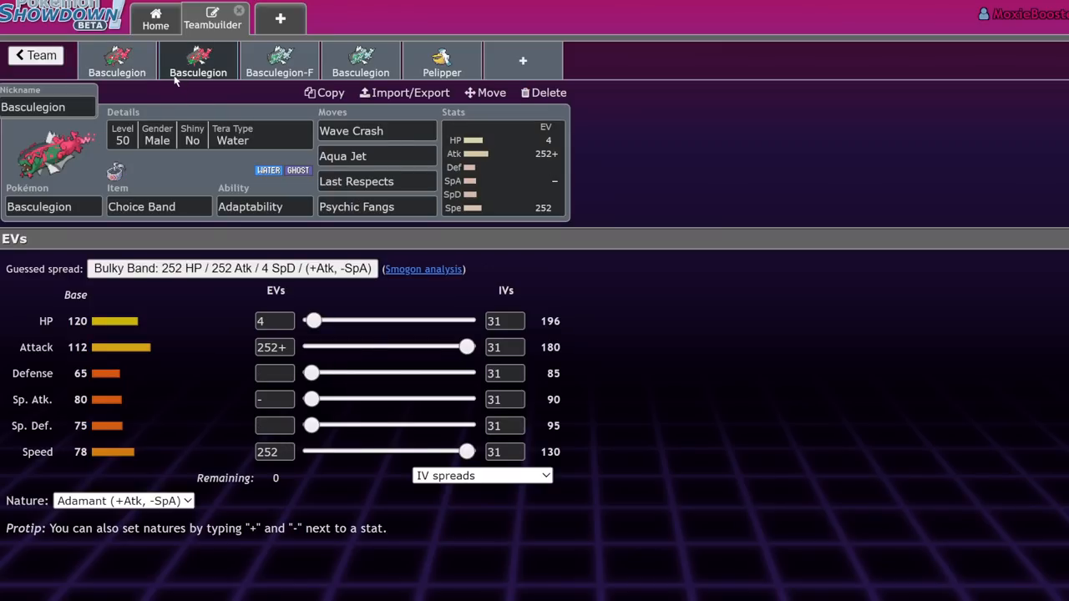
{"action": "mouse_move", "coordinate": [176, 262]}
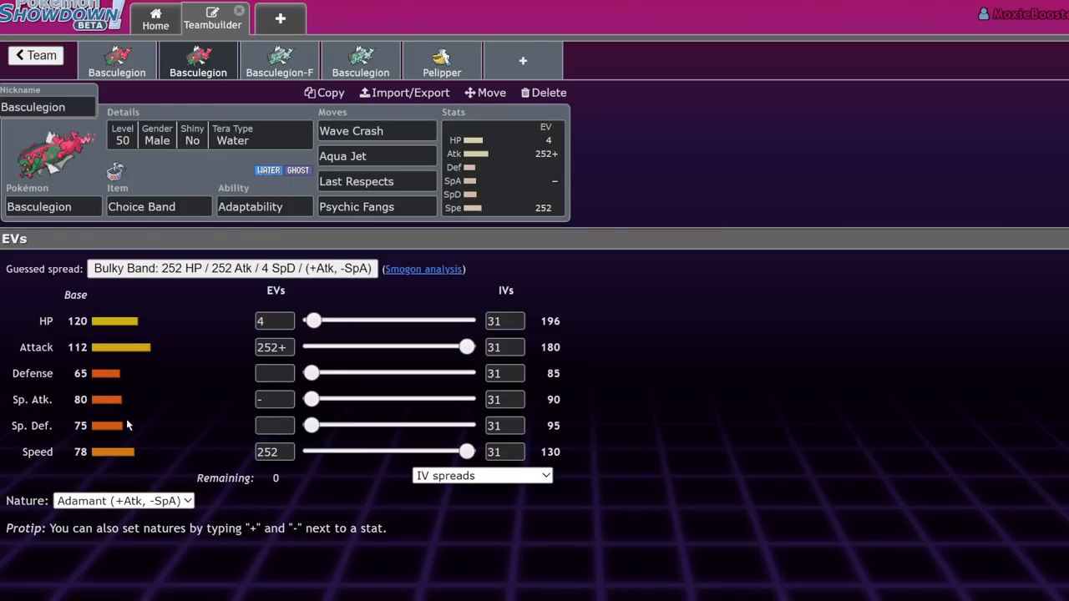
{"action": "left_click", "coordinate": [123, 500]}
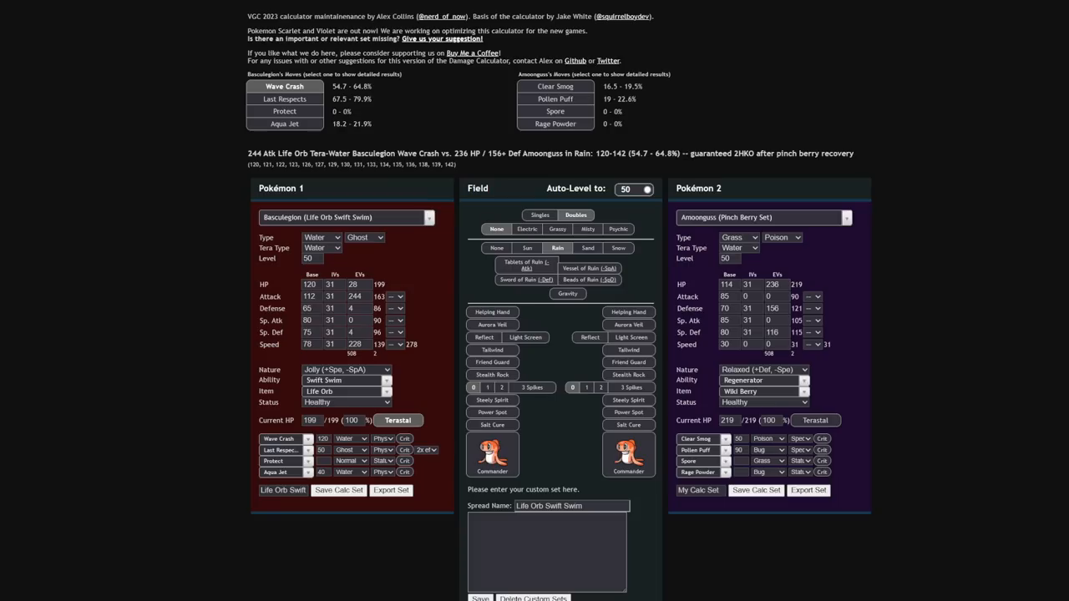
Load the Banded Basculegion set with Jolly nature against Assault Vest Rillaboom
{"action": "left_click", "coordinate": [429, 217]}
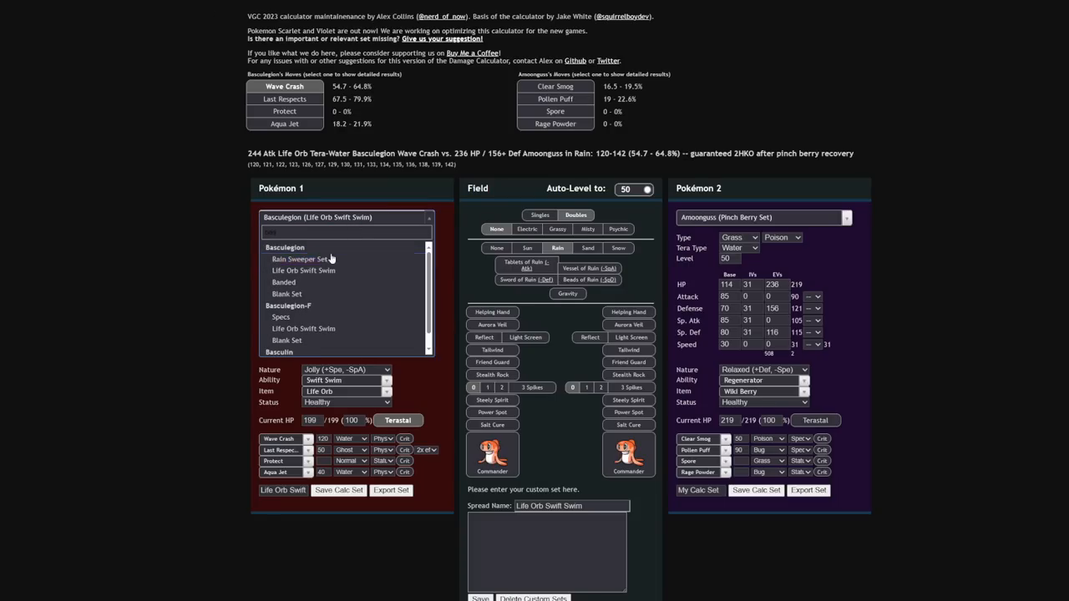
{"action": "left_click", "coordinate": [283, 282]}
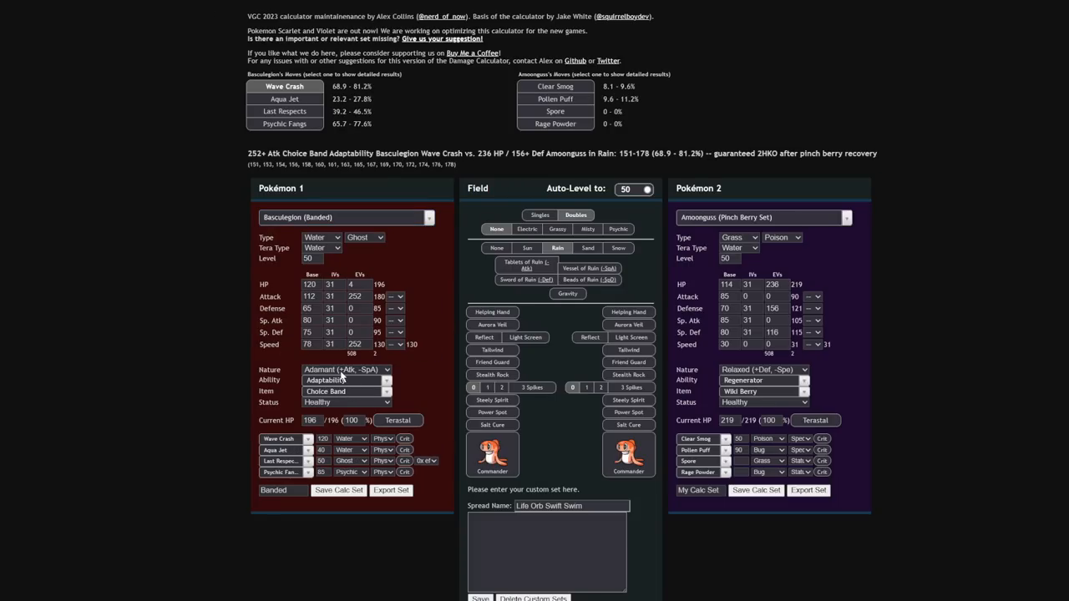
{"action": "left_click", "coordinate": [346, 369]}
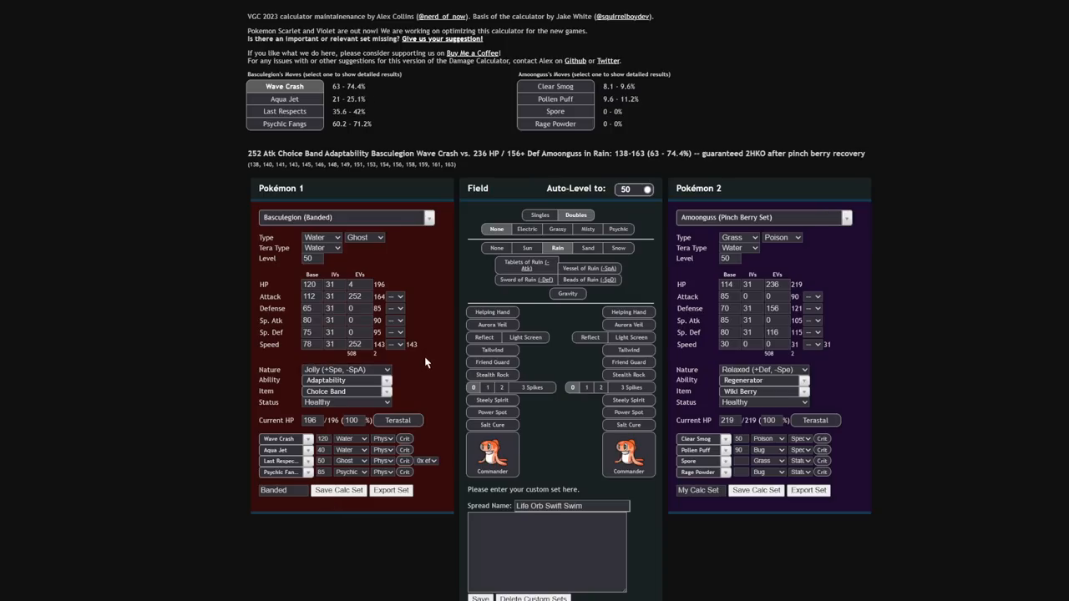
{"action": "mouse_move", "coordinate": [396, 432]}
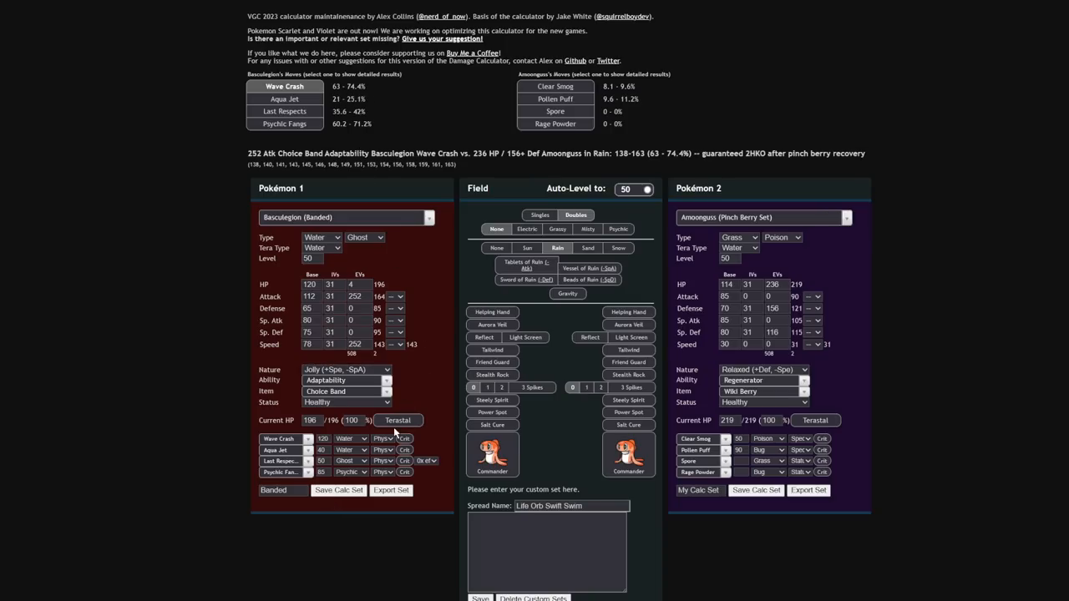
{"action": "left_click", "coordinate": [398, 420]}
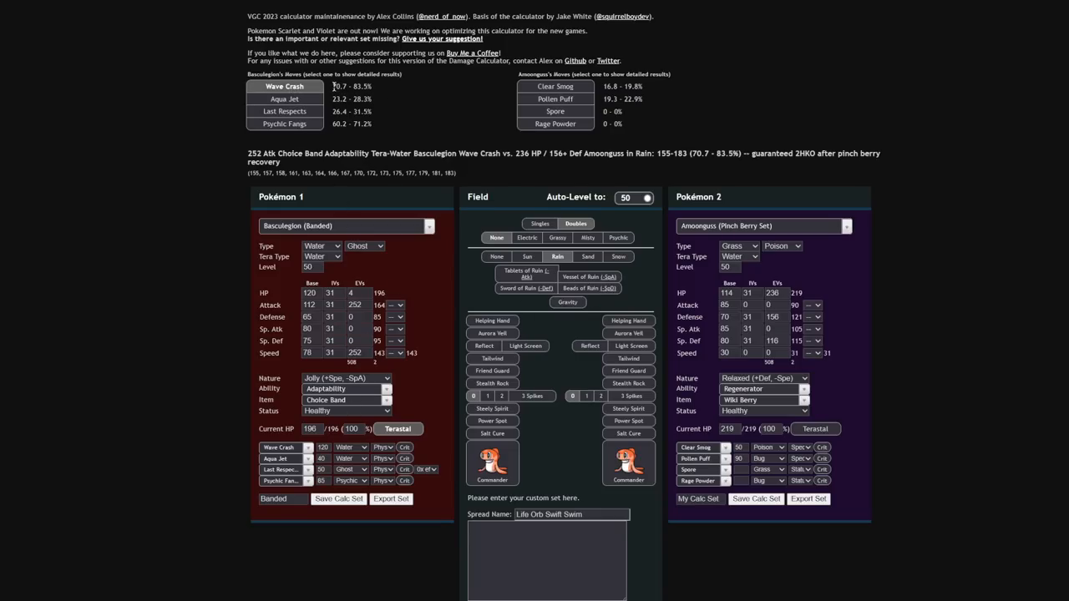
{"action": "mouse_move", "coordinate": [853, 399]}
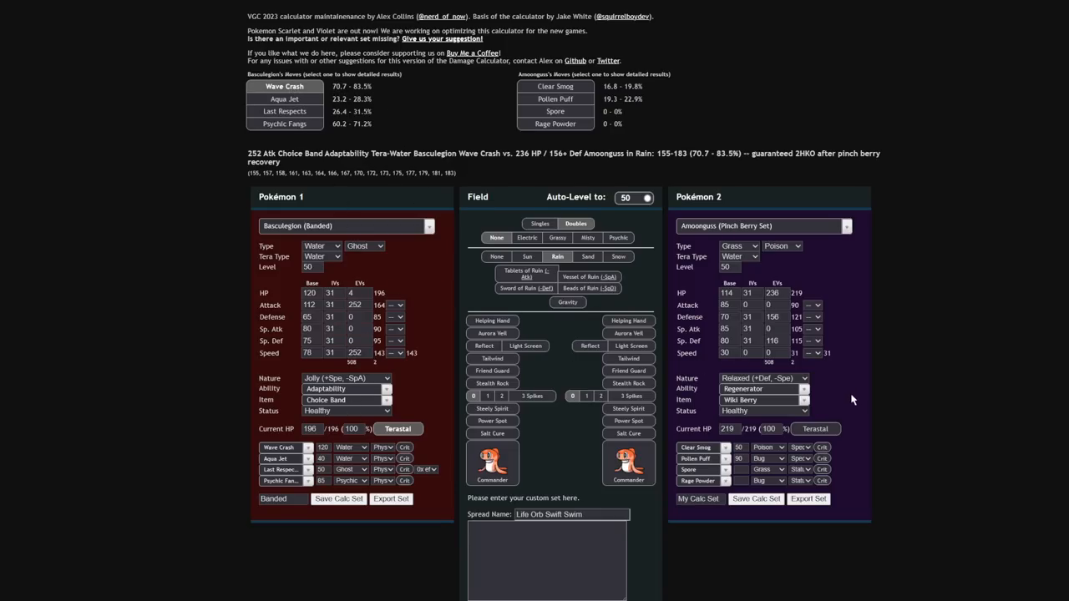
{"action": "left_click", "coordinate": [760, 226]}
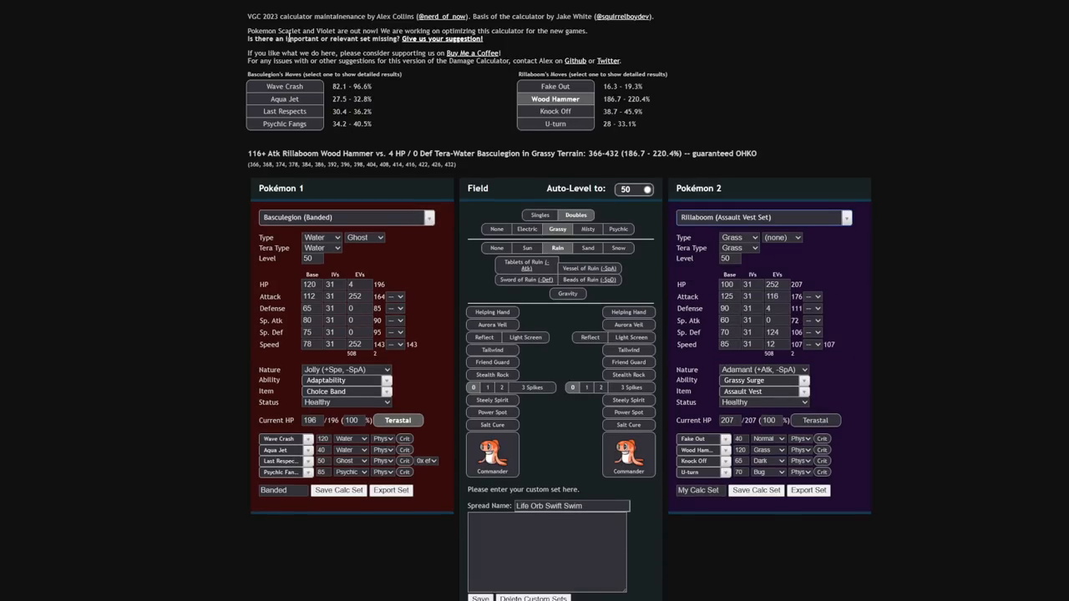
{"action": "mouse_move", "coordinate": [464, 139]}
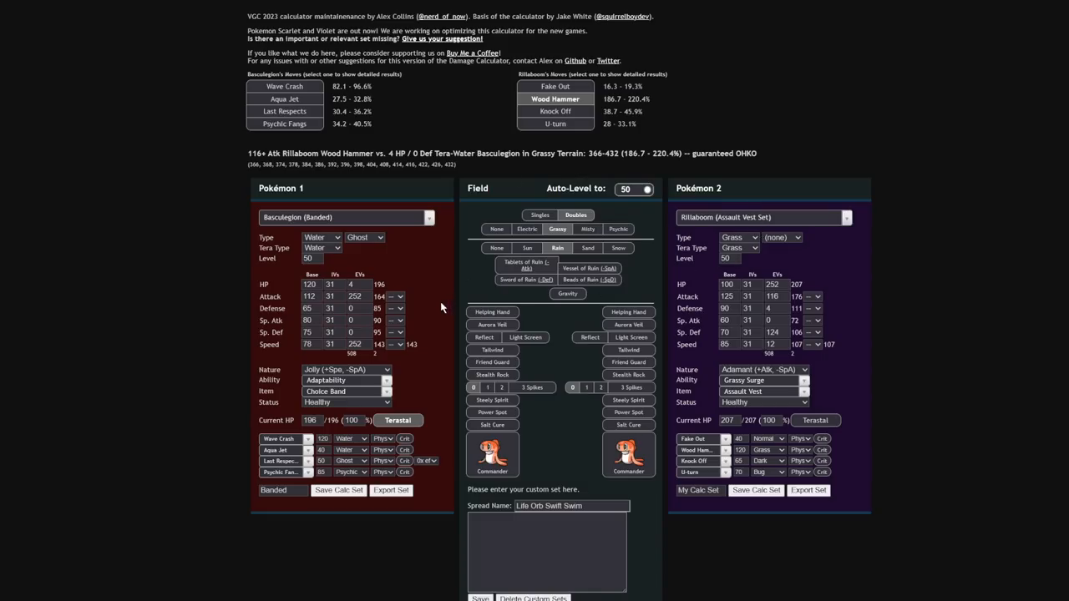
{"action": "mouse_move", "coordinate": [393, 413]}
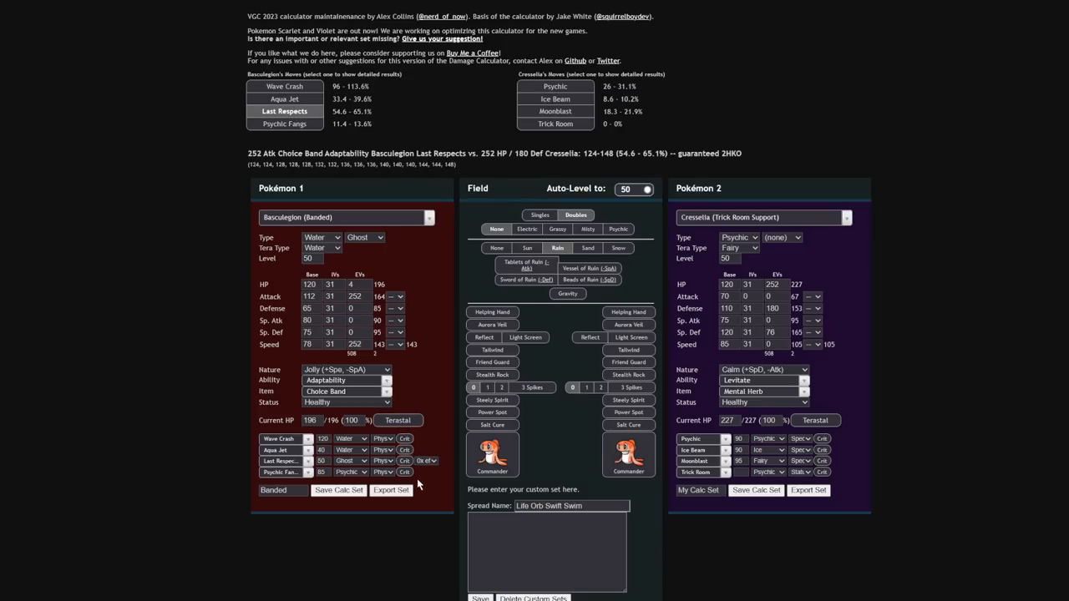
{"action": "mouse_move", "coordinate": [434, 488]}
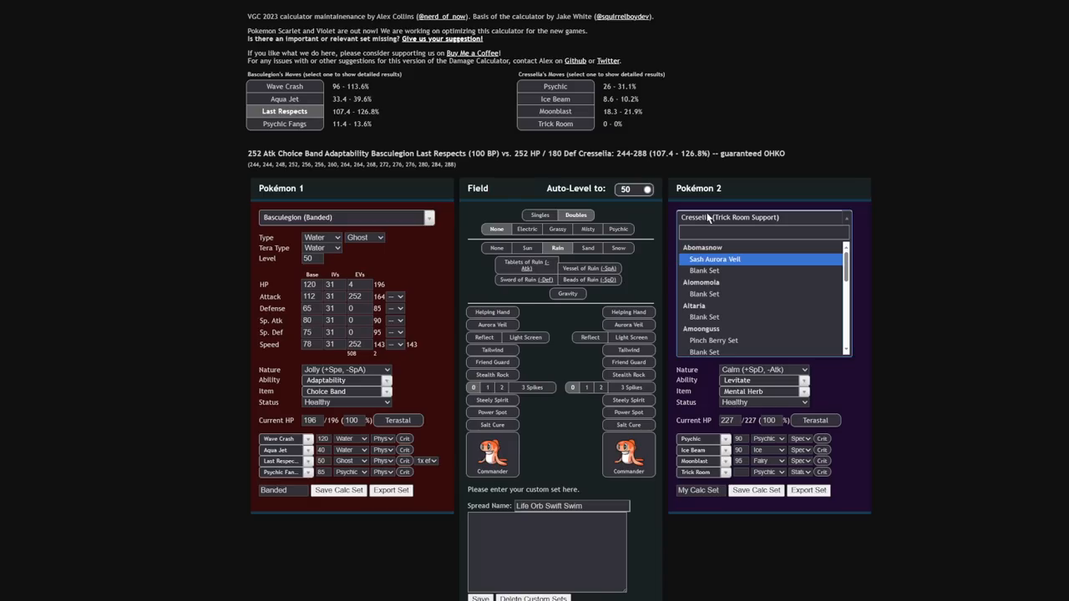
Pick Trick Room Guts Ursaluna, view Aqua Jet damage, and terastallize Basculegion to Water
{"action": "scroll", "scroll_direction": "down", "scroll_amount": 3}
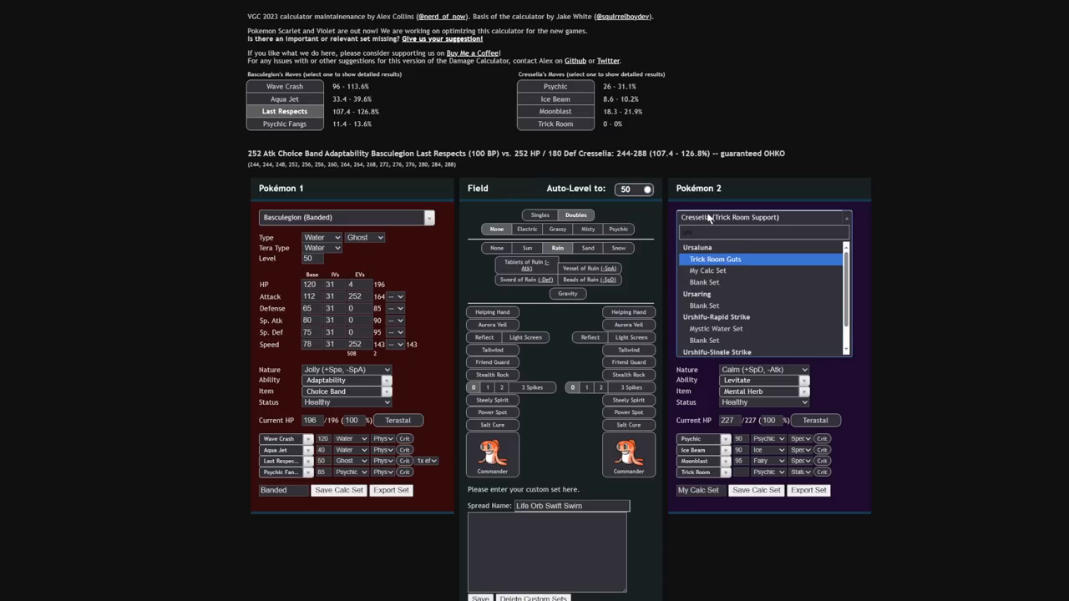
{"action": "left_click", "coordinate": [697, 247]}
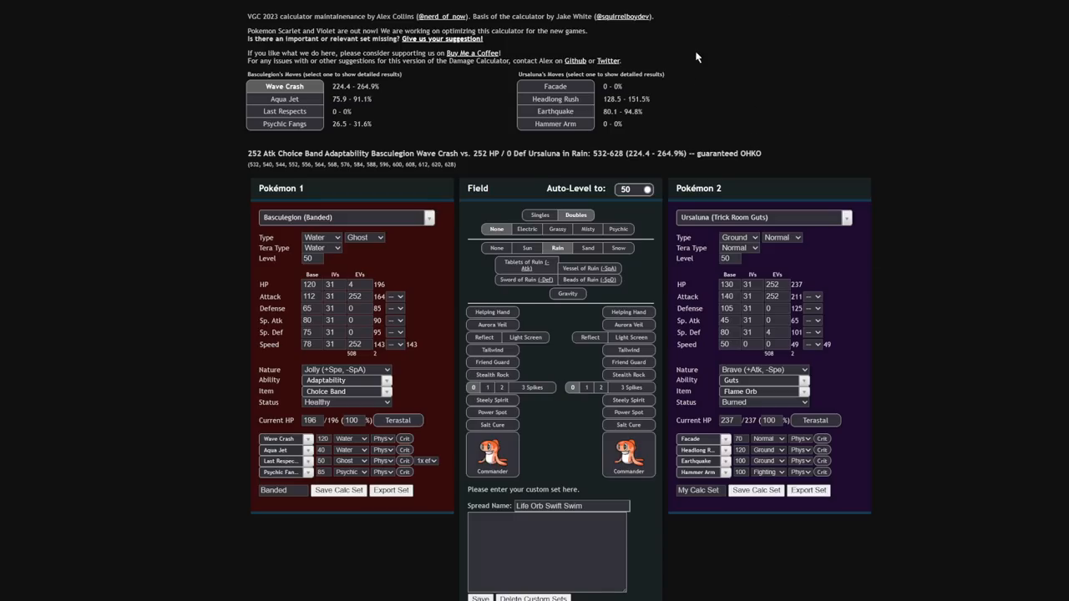
{"action": "mouse_move", "coordinate": [770, 75]}
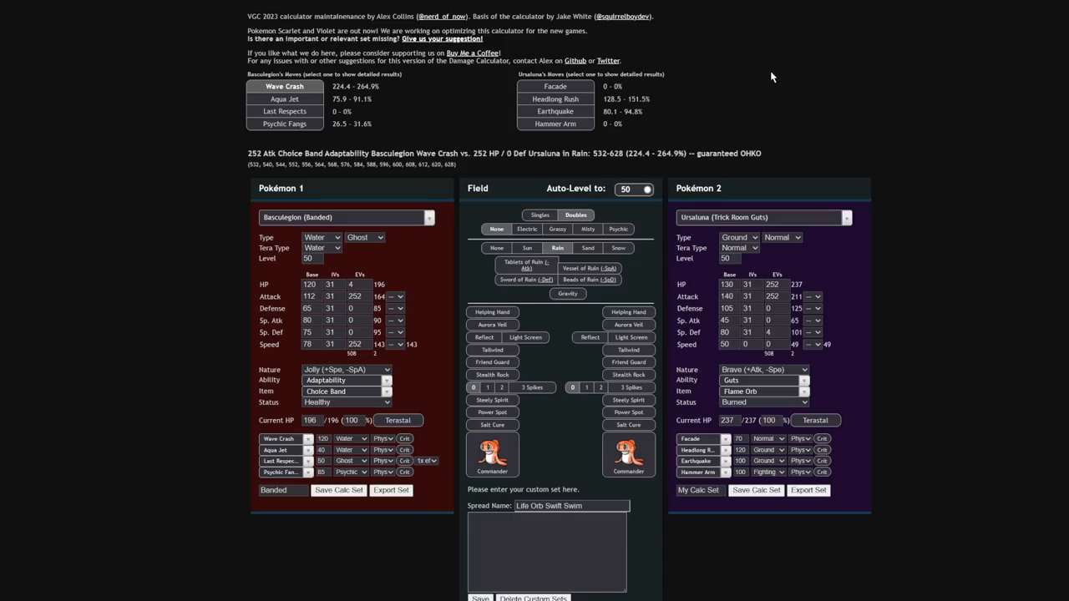
{"action": "mouse_move", "coordinate": [784, 103]}
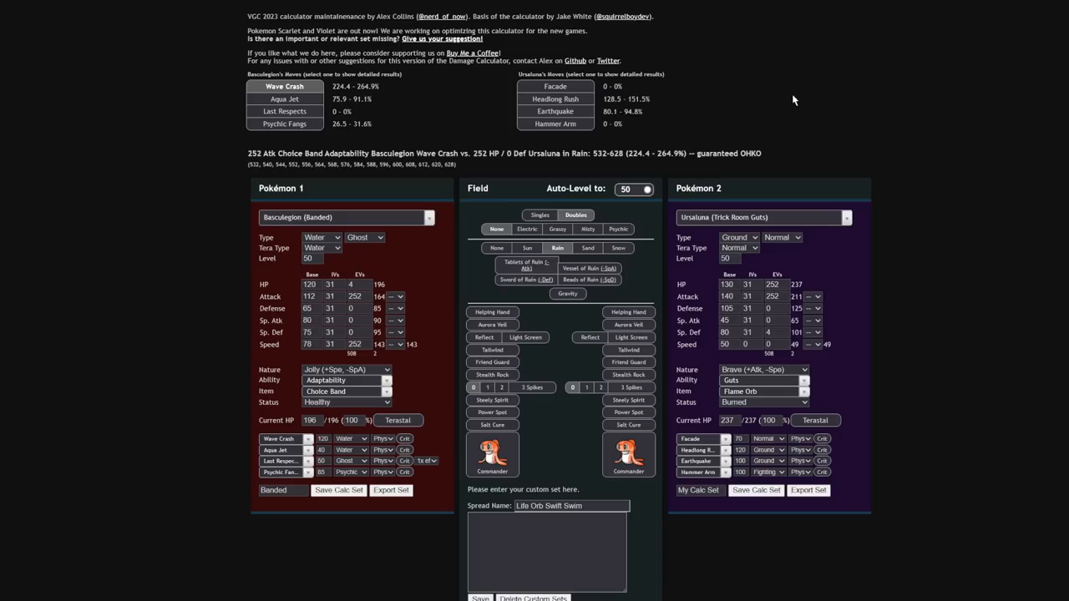
{"action": "left_click", "coordinate": [285, 99]}
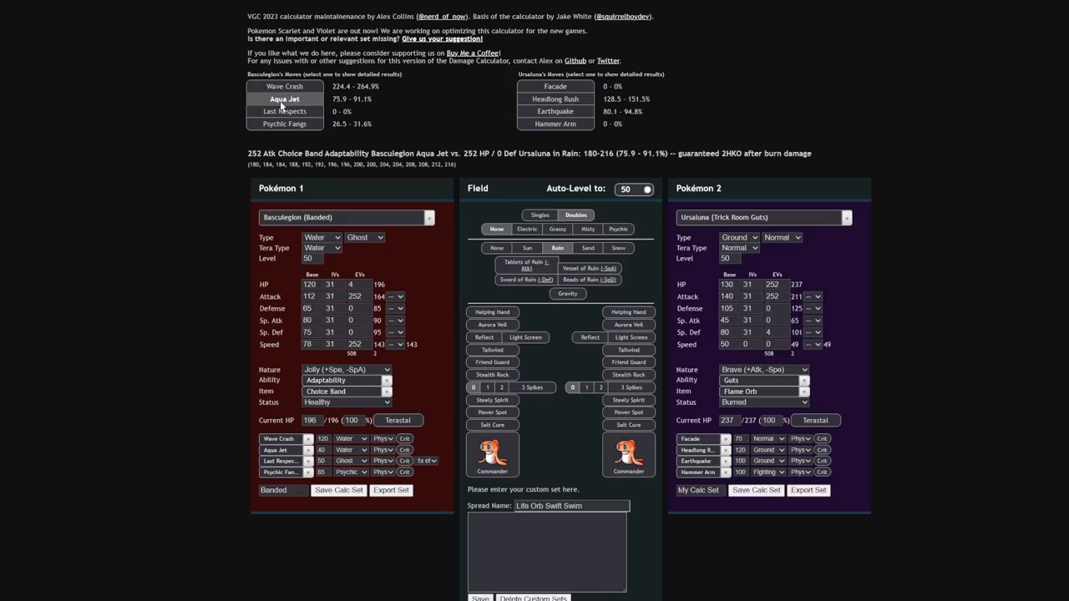
{"action": "left_click", "coordinate": [285, 86]}
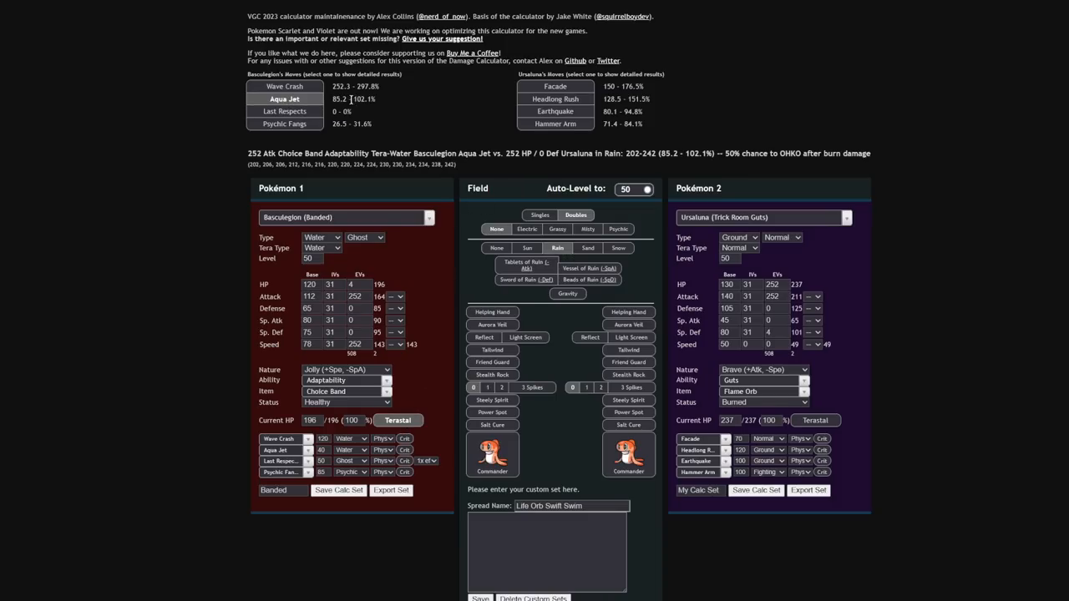
{"action": "double_click", "coordinate": [359, 98]}
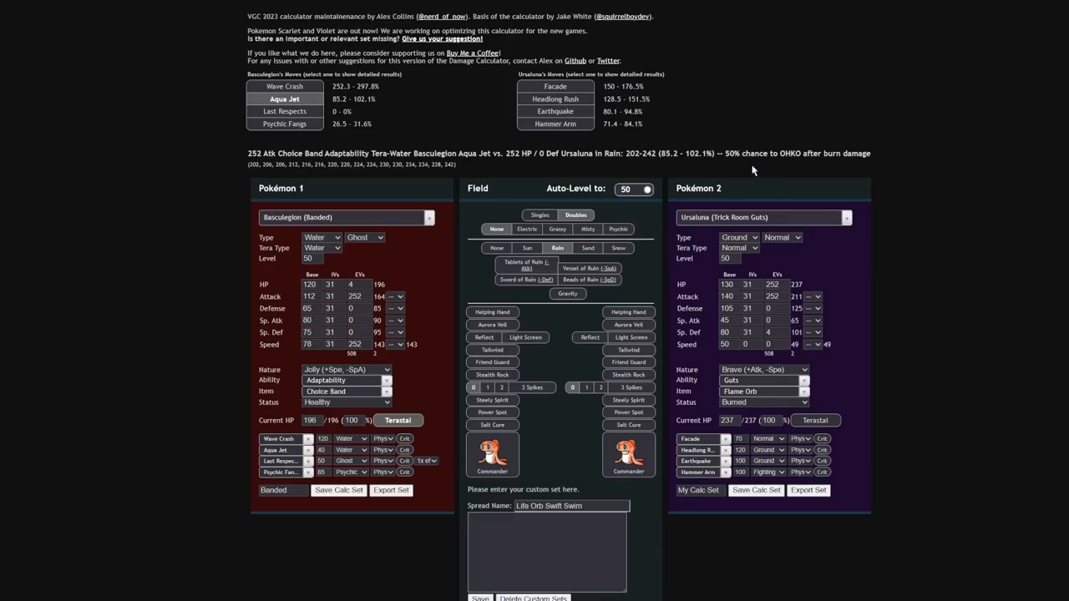
{"action": "mouse_move", "coordinate": [1019, 210]}
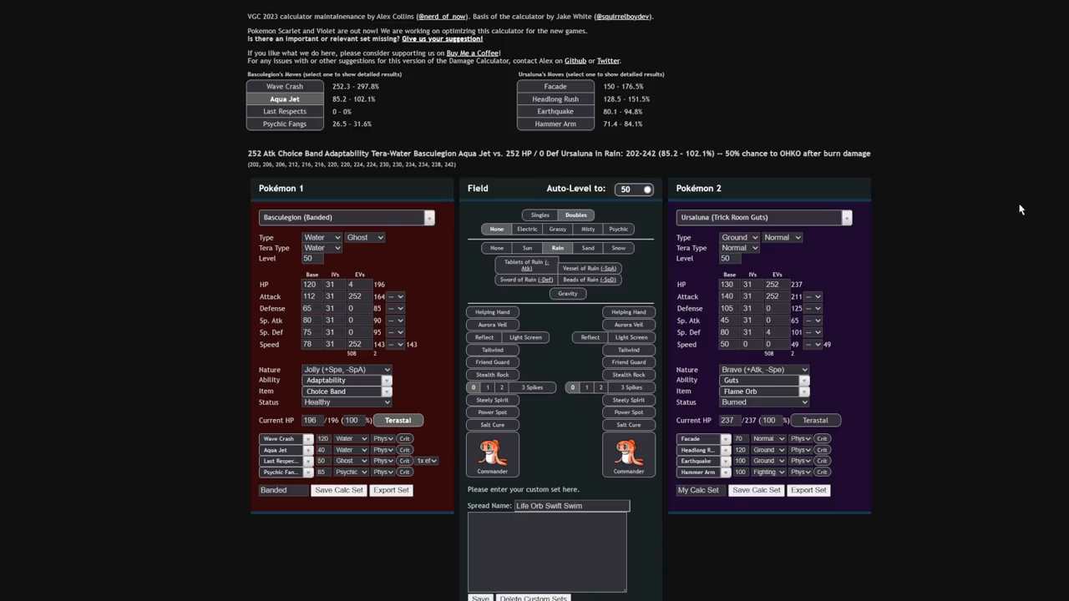
{"action": "mouse_move", "coordinate": [348, 146]}
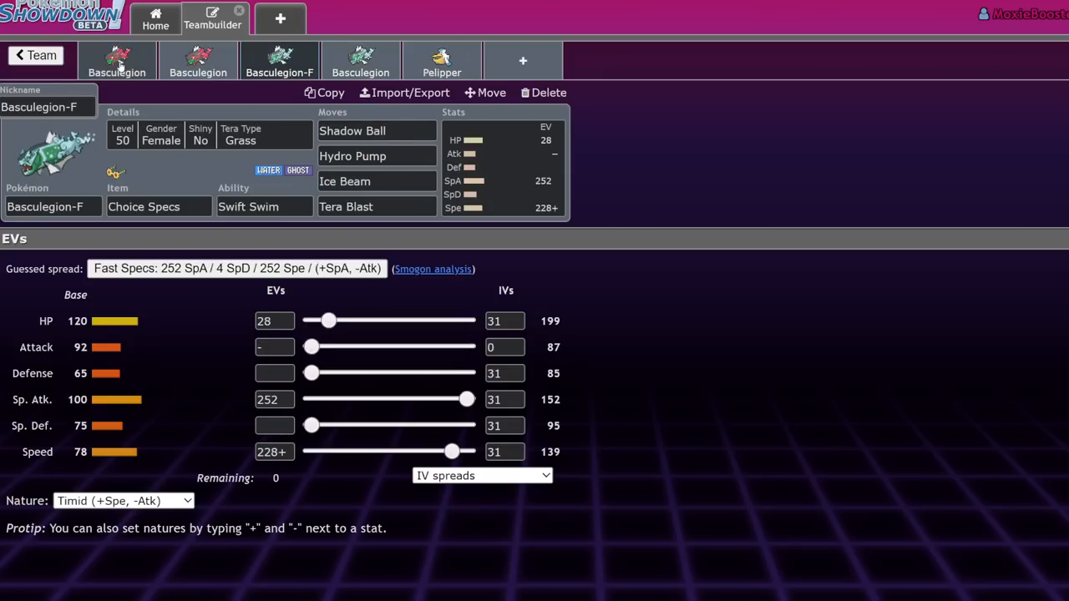
Check the Life Orb tab, return to Specs Basculegion-F, and view Shadow Ball's move options
{"action": "left_click", "coordinate": [117, 60]}
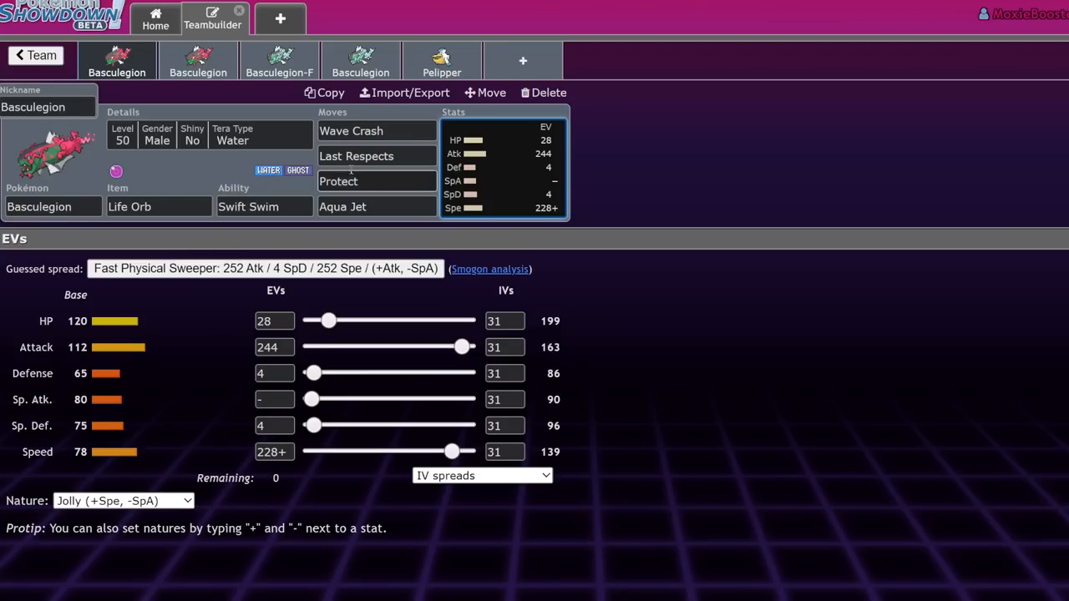
{"action": "left_click", "coordinate": [279, 60]}
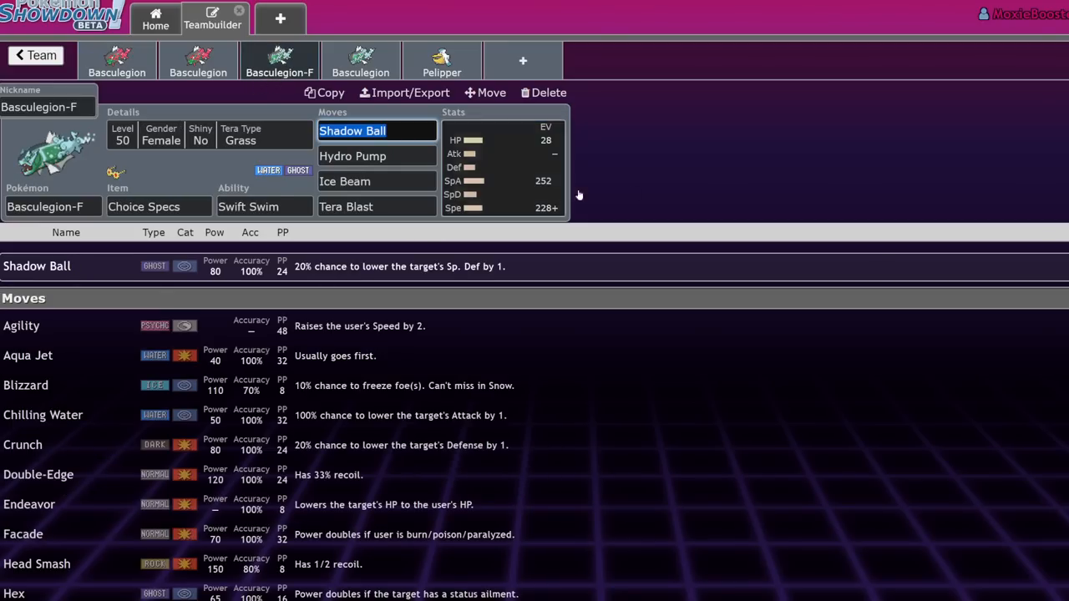
{"action": "left_click", "coordinate": [501, 167]}
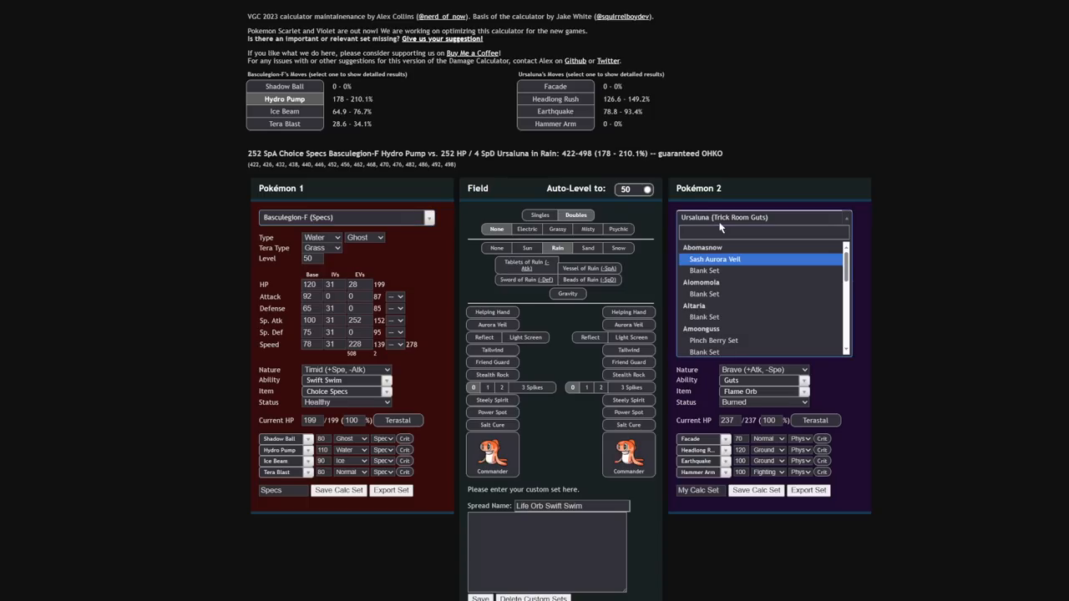
Scroll through Specs Basculegion-F's calc results against Urshifu and Regieleki
{"action": "scroll", "scroll_direction": "down", "scroll_amount": 3}
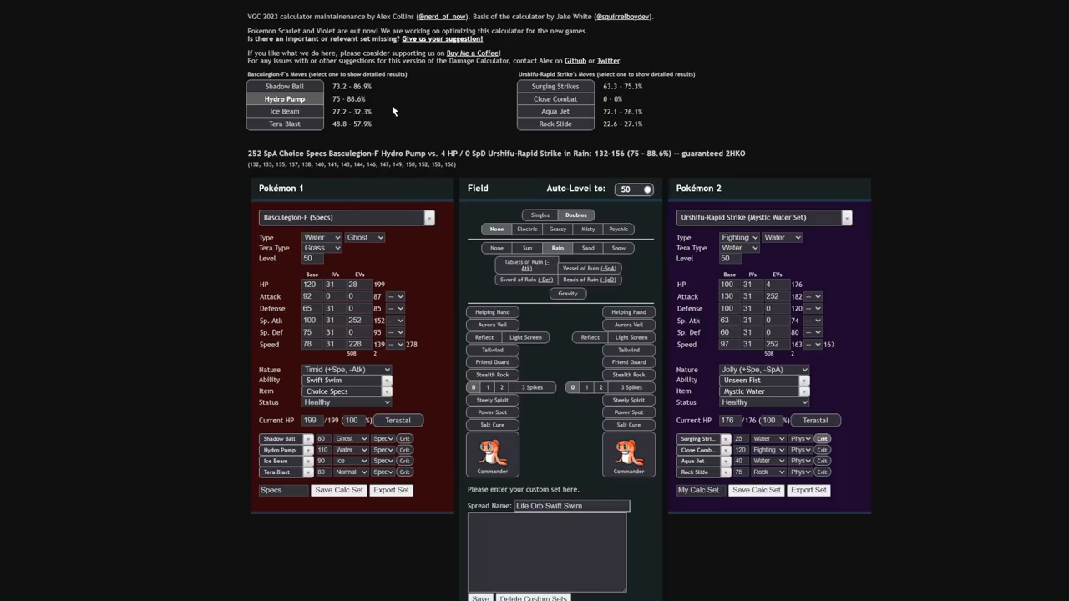
{"action": "mouse_move", "coordinate": [305, 96]}
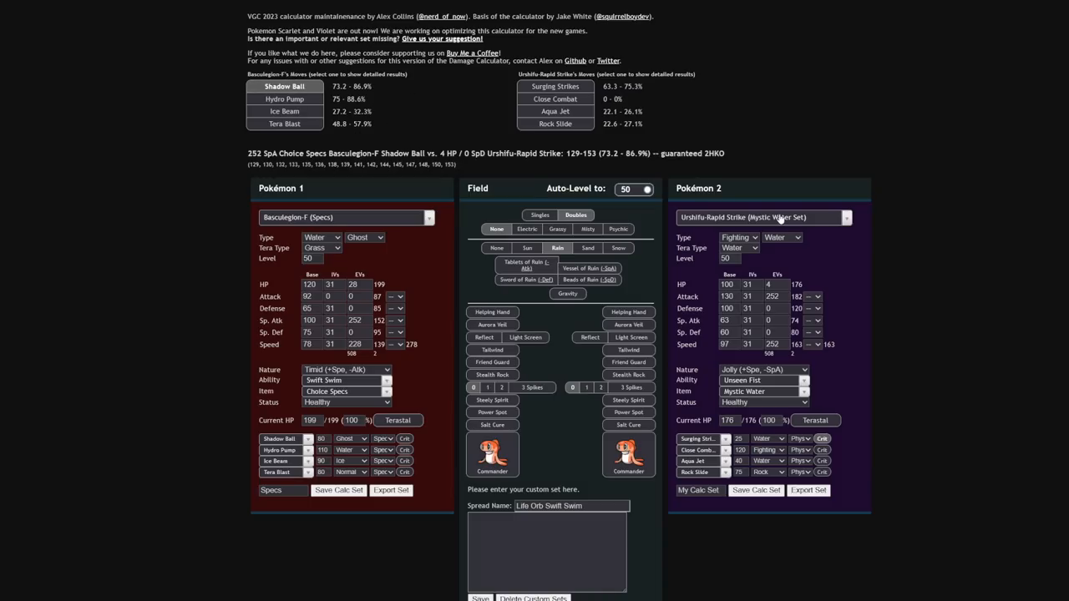
{"action": "mouse_move", "coordinate": [767, 228]}
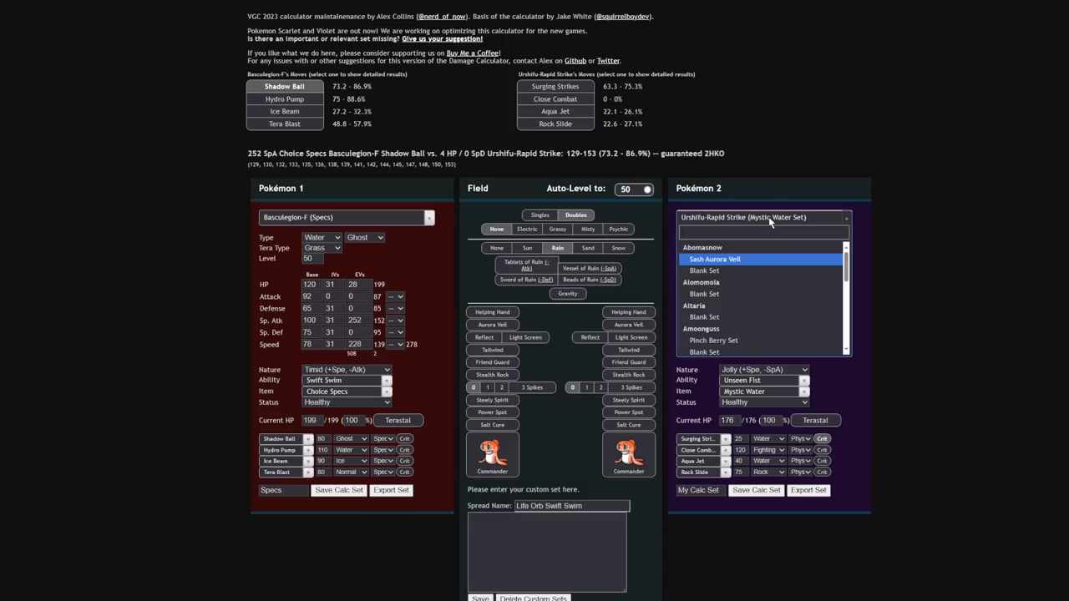
{"action": "scroll", "scroll_direction": "down", "scroll_amount": 3}
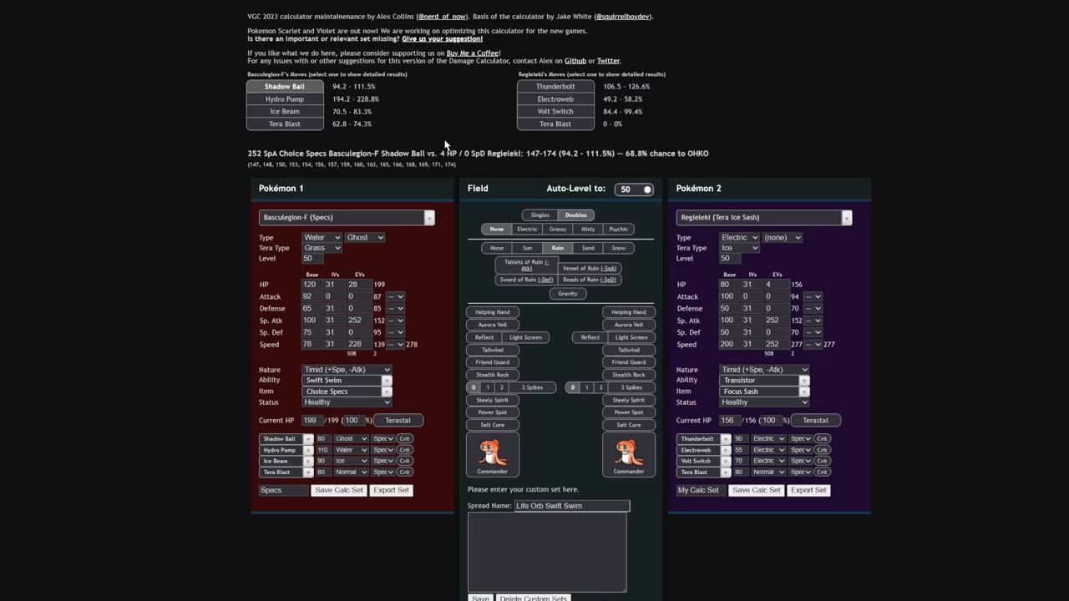
{"action": "mouse_move", "coordinate": [394, 383]}
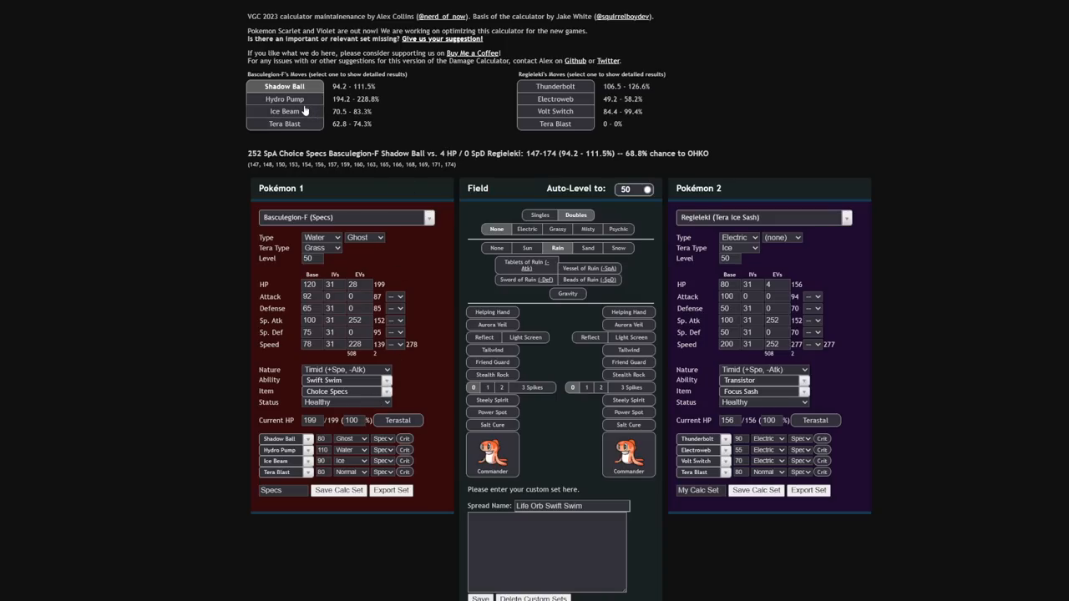
{"action": "mouse_move", "coordinate": [656, 187]}
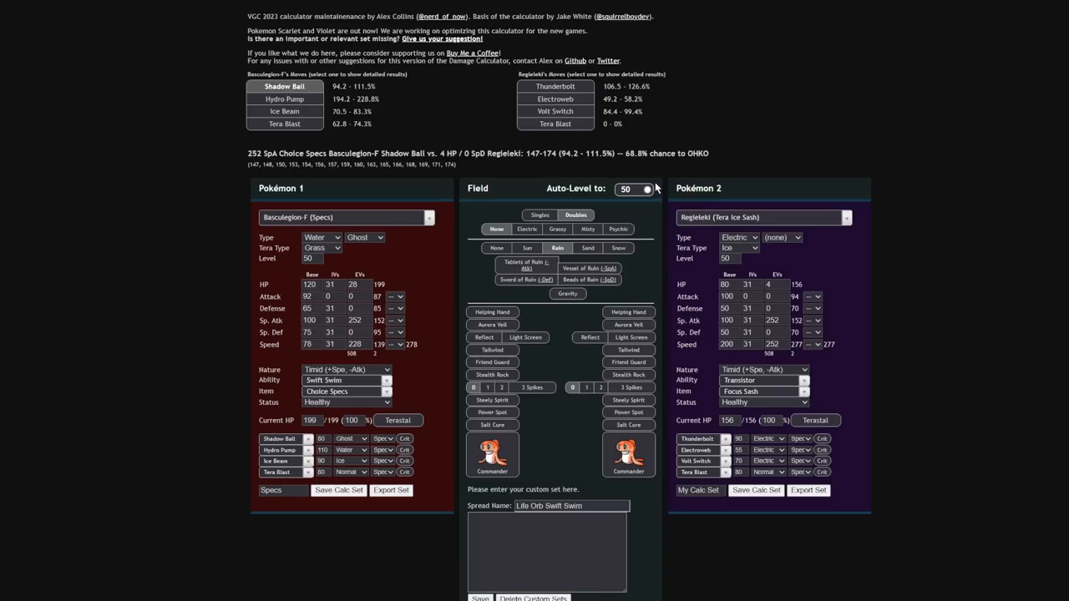
{"action": "mouse_move", "coordinate": [975, 143]}
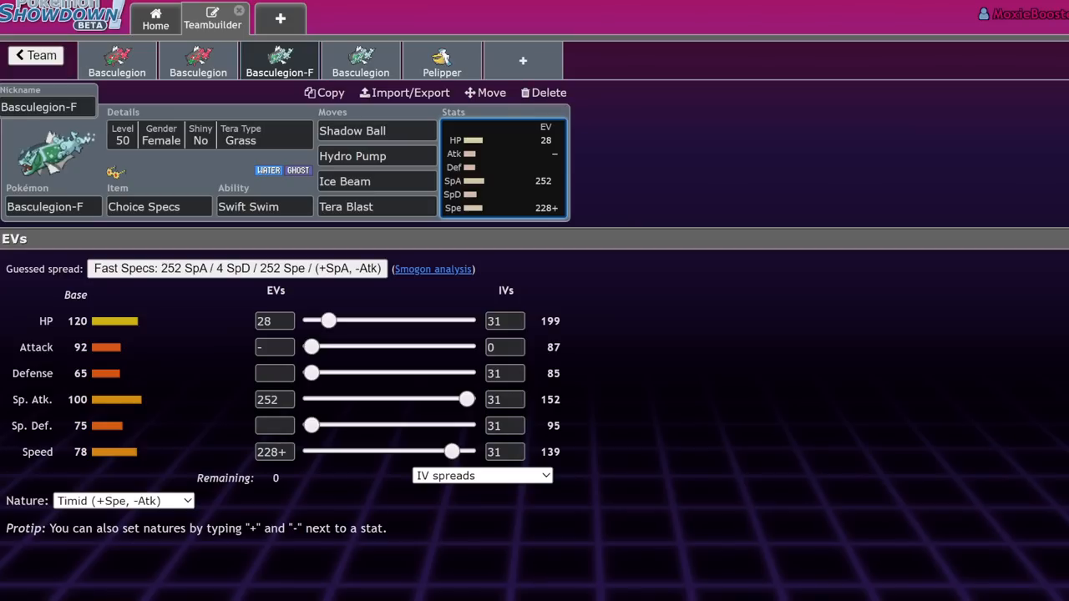
{"action": "mouse_move", "coordinate": [265, 169]}
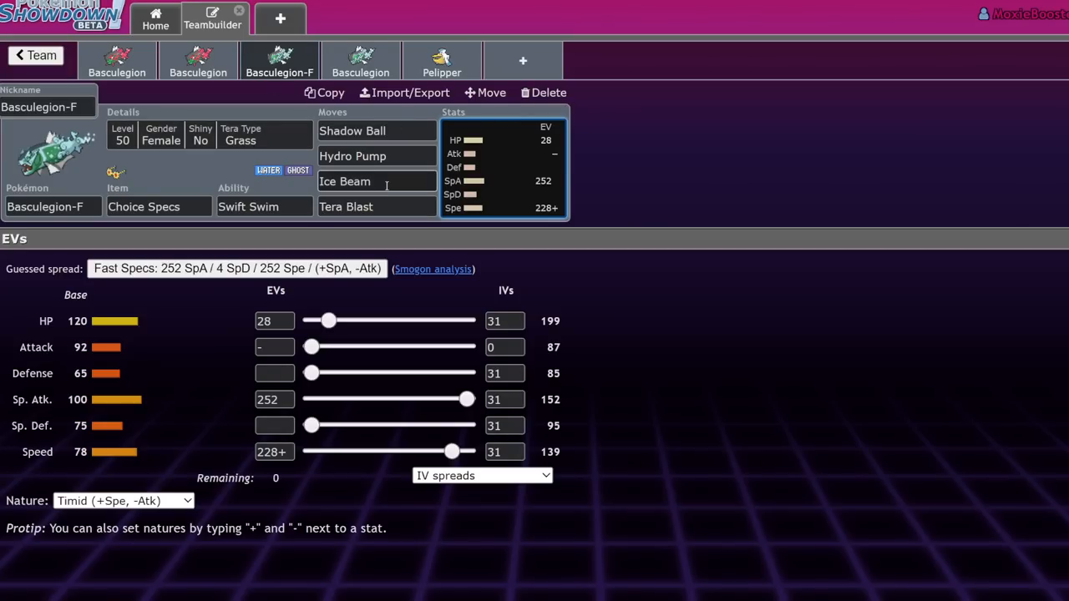
Inspect Tera Blast's move options, then return to the EV spread
{"action": "left_click", "coordinate": [376, 207]}
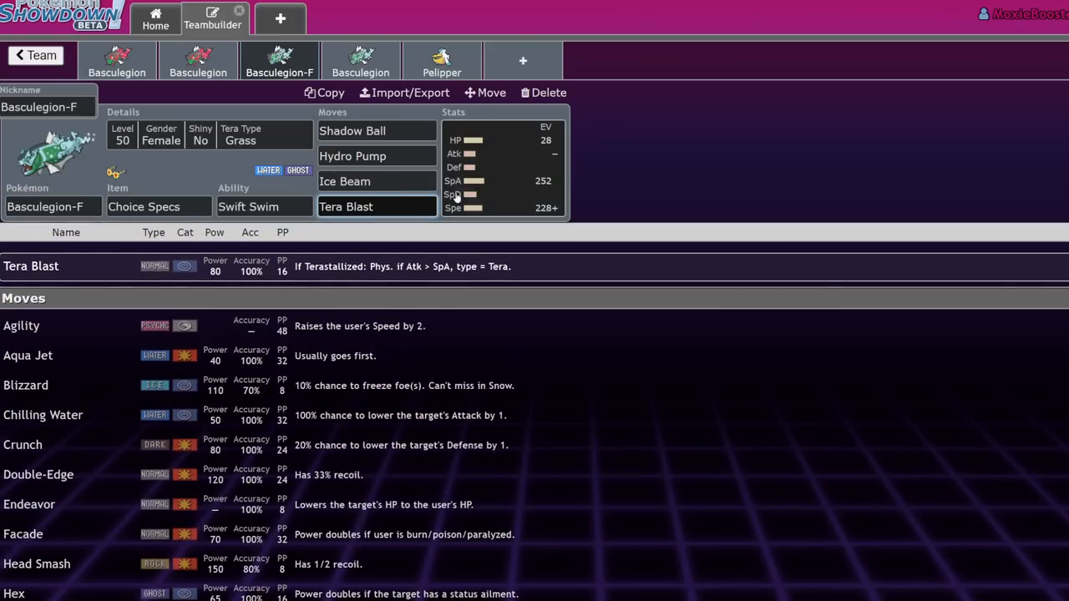
{"action": "left_click", "coordinate": [501, 167]}
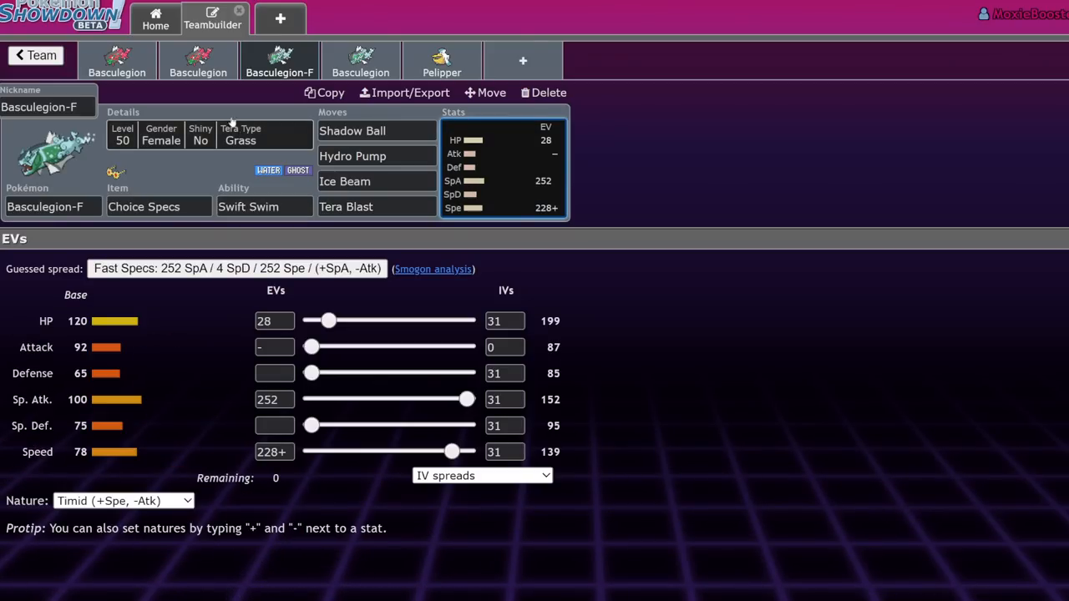
{"action": "mouse_move", "coordinate": [143, 420]}
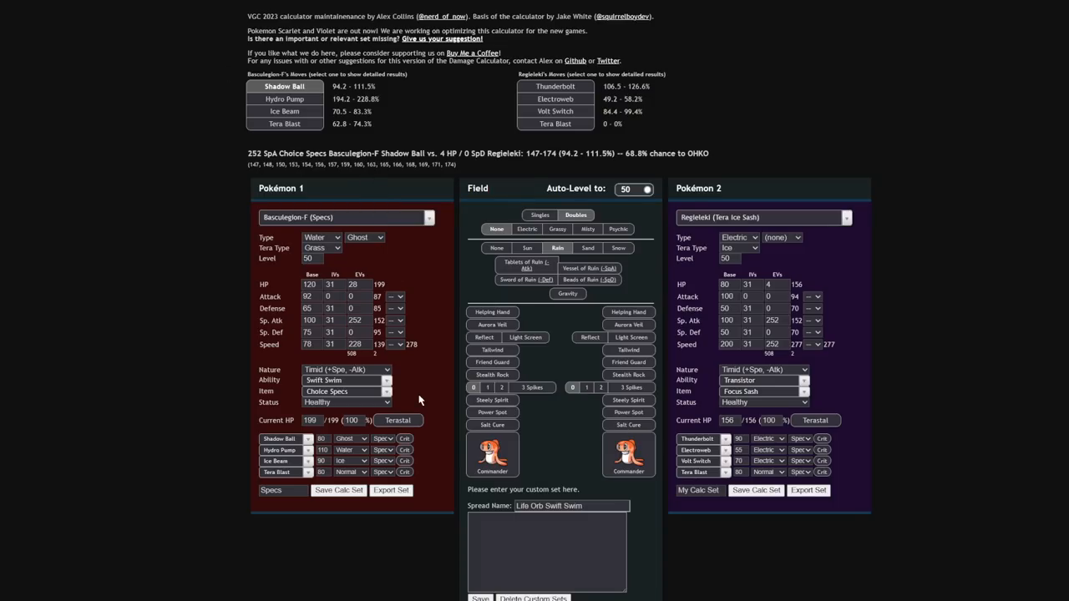
{"action": "left_click", "coordinate": [284, 123]}
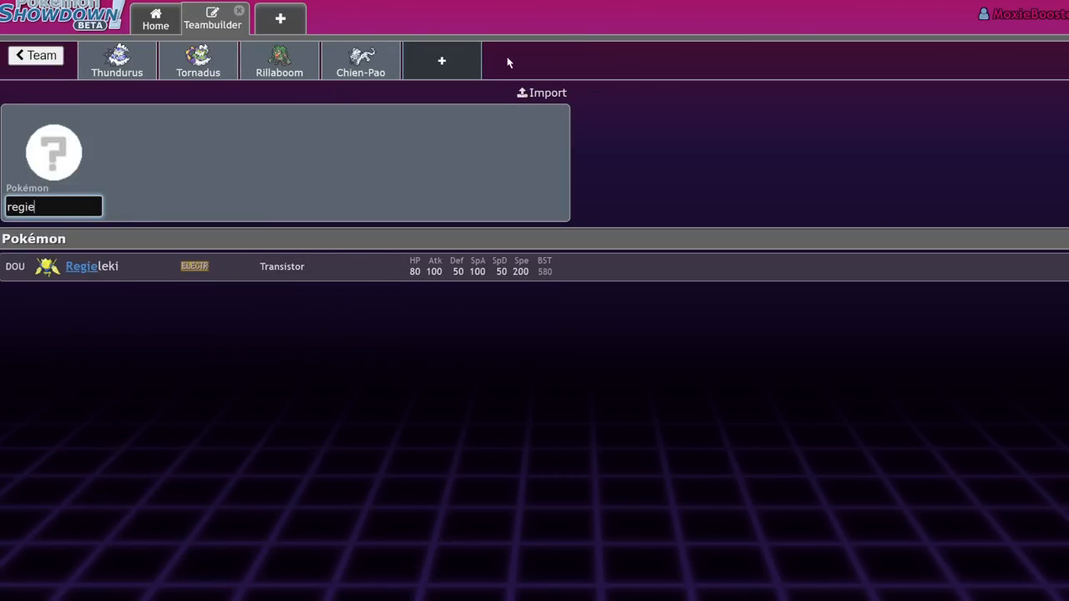
Add Regieleki and Regidrago to the team, then view the Specs Basculegion-F vs Regieleki calc
{"action": "left_click", "coordinate": [82, 265]}
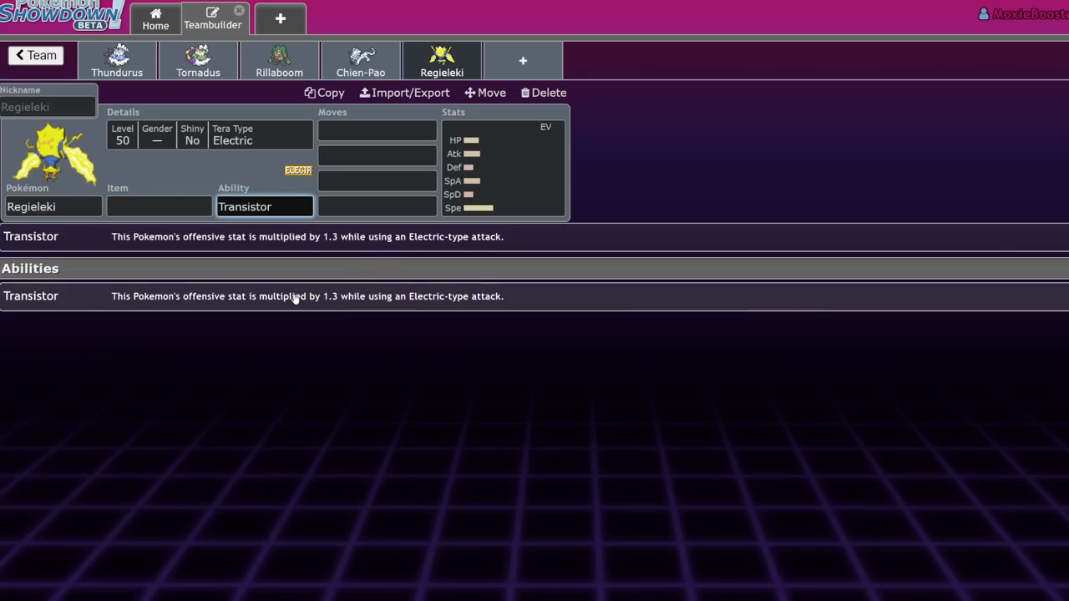
{"action": "left_click", "coordinate": [441, 60]}
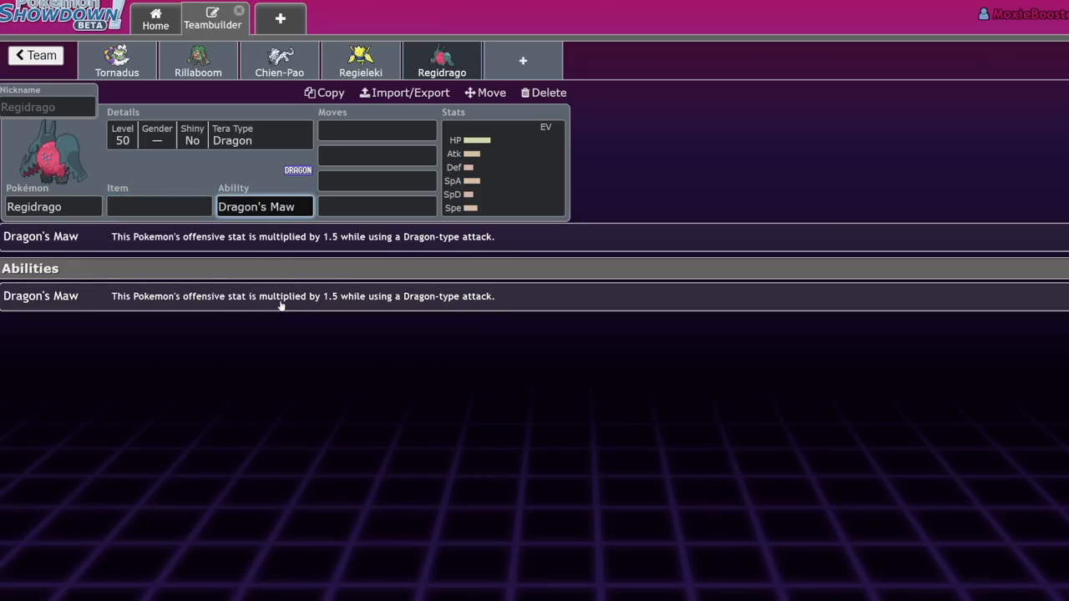
{"action": "left_click", "coordinate": [53, 207]}
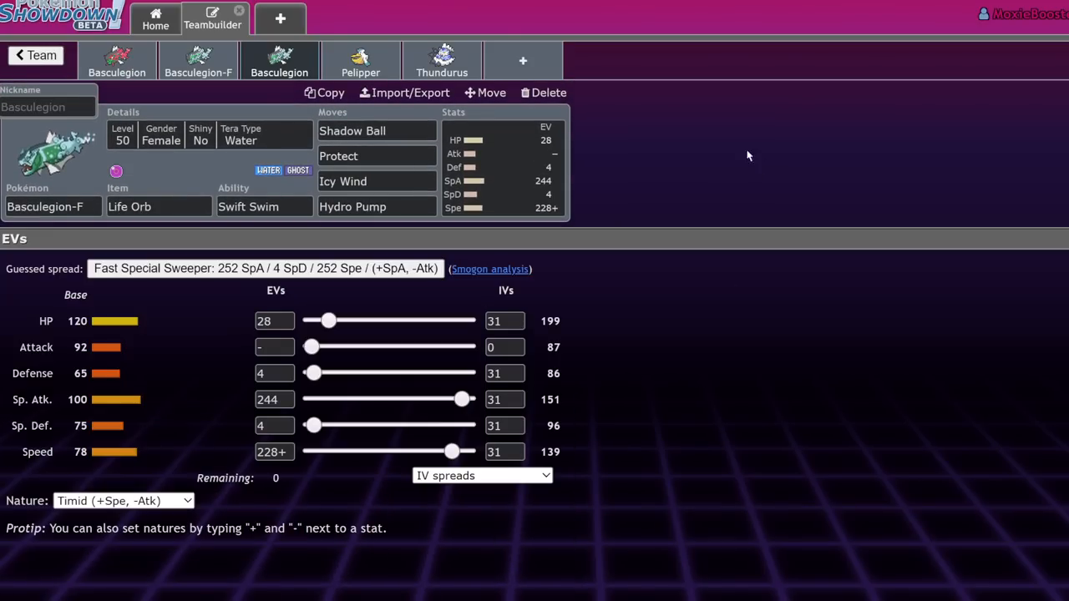
{"action": "mouse_move", "coordinate": [409, 59]}
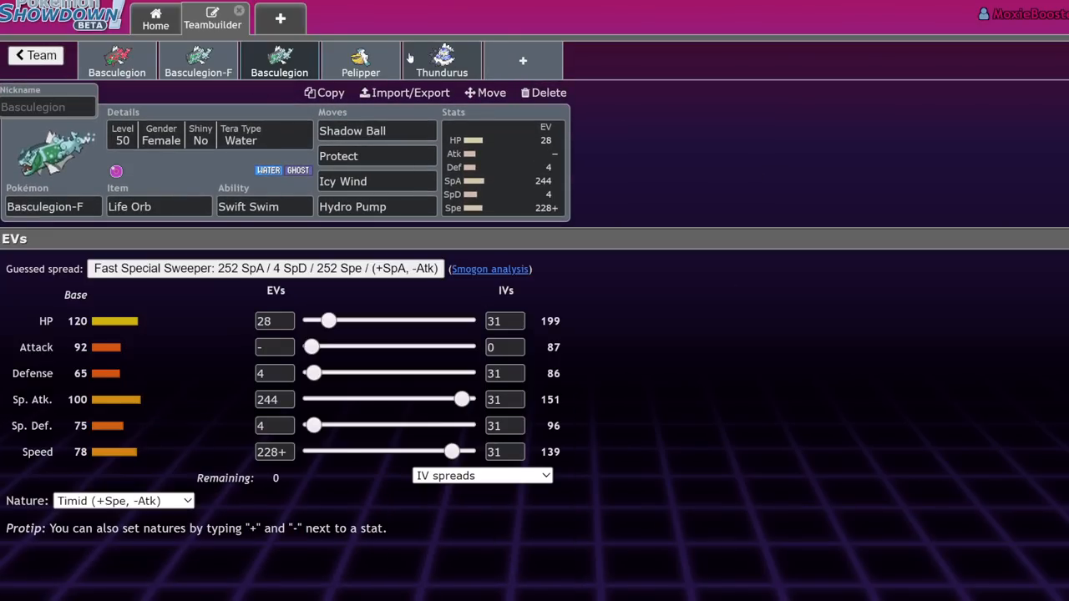
{"action": "left_click", "coordinate": [159, 206]}
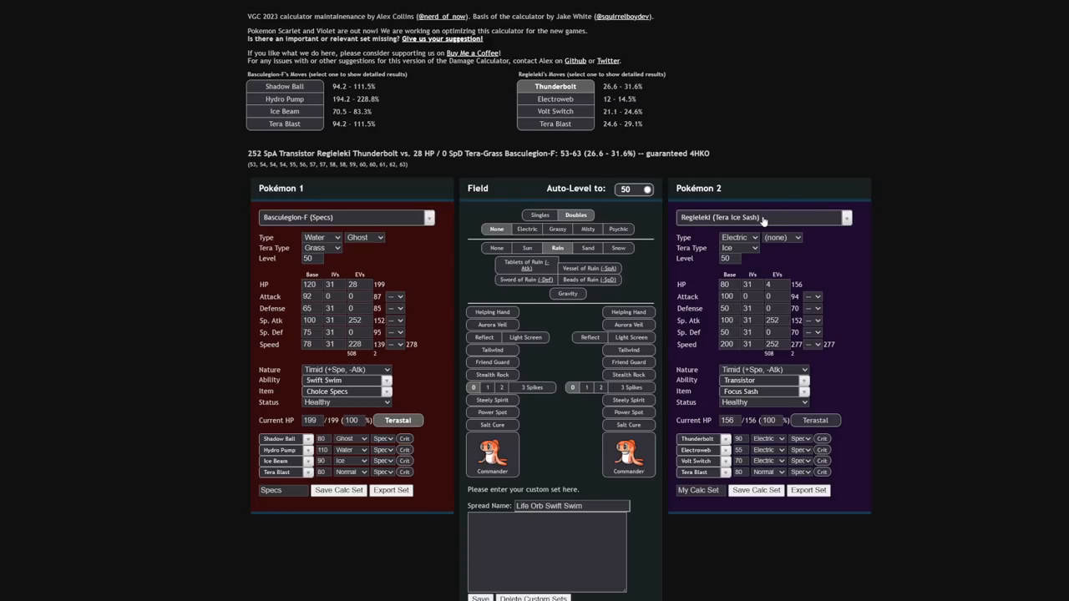
Calc Specs Basculegion-F against Thundurus with 112 Sp. Def EVs
{"action": "left_click", "coordinate": [760, 217]}
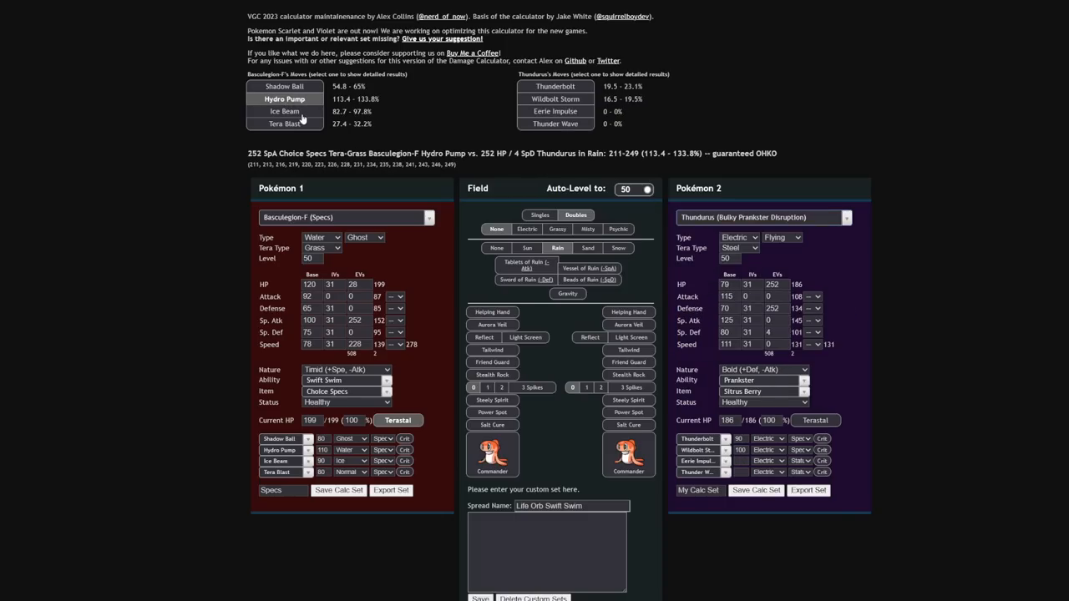
{"action": "left_click", "coordinate": [285, 111]}
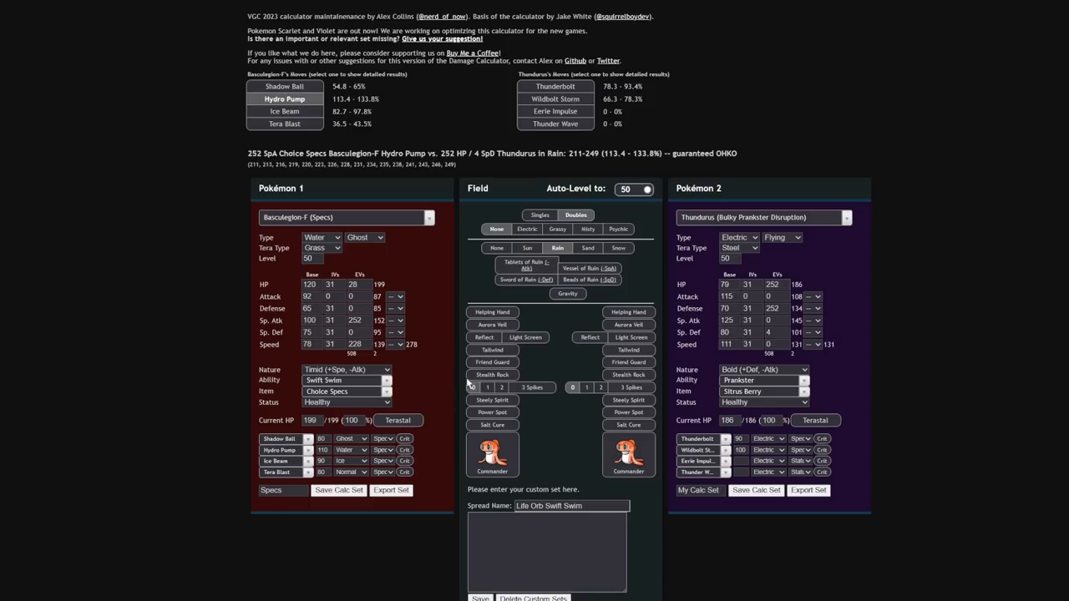
{"action": "mouse_move", "coordinate": [285, 99]}
{"action": "type", "text": "116"}
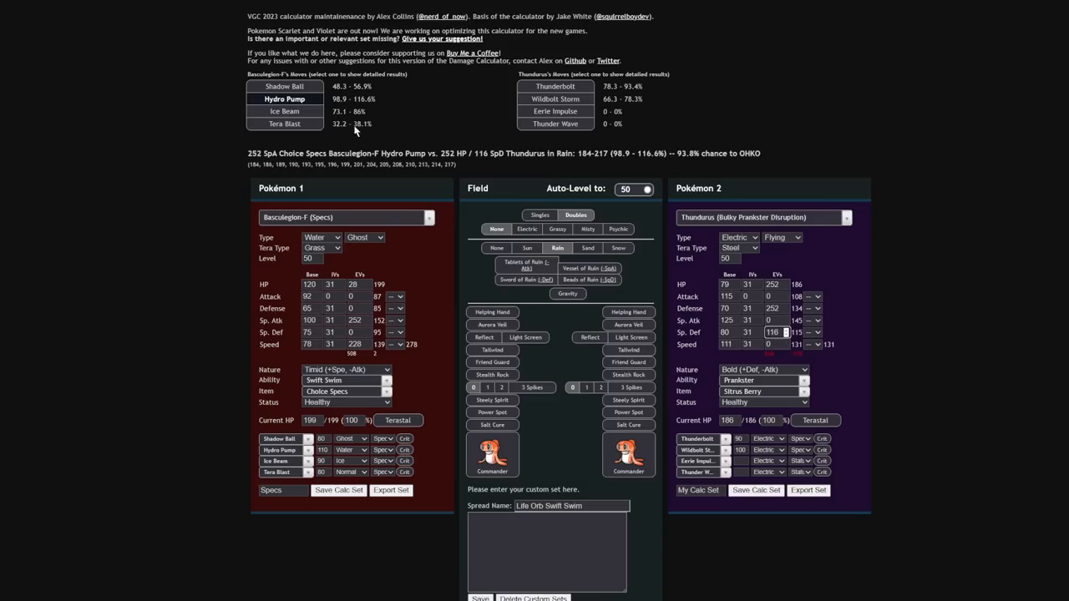
{"action": "left_click", "coordinate": [772, 332]}
{"action": "type", "text": "112"}
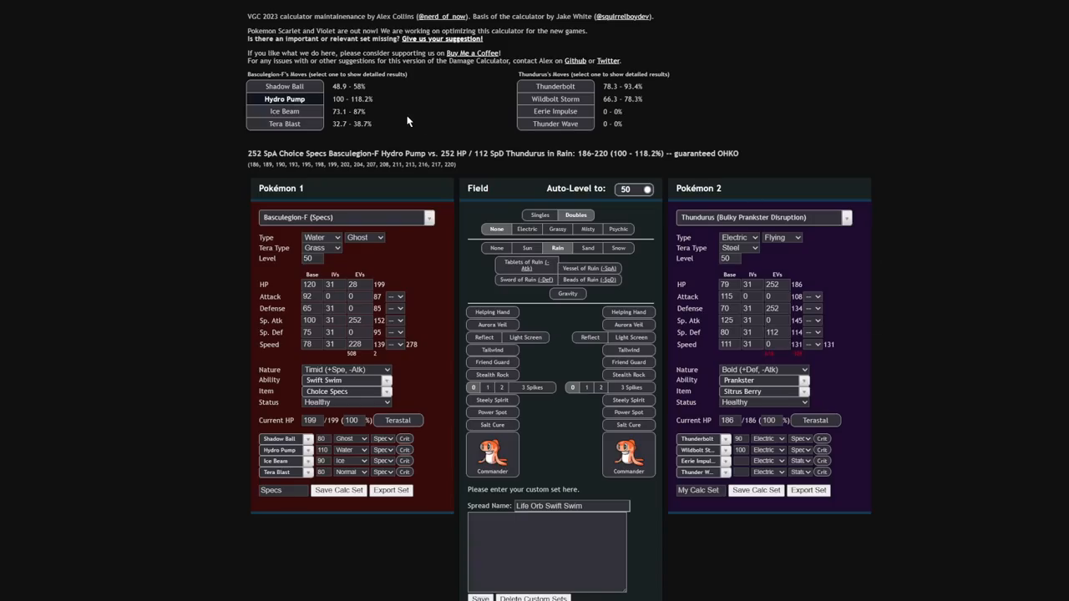
{"action": "mouse_move", "coordinate": [724, 218]}
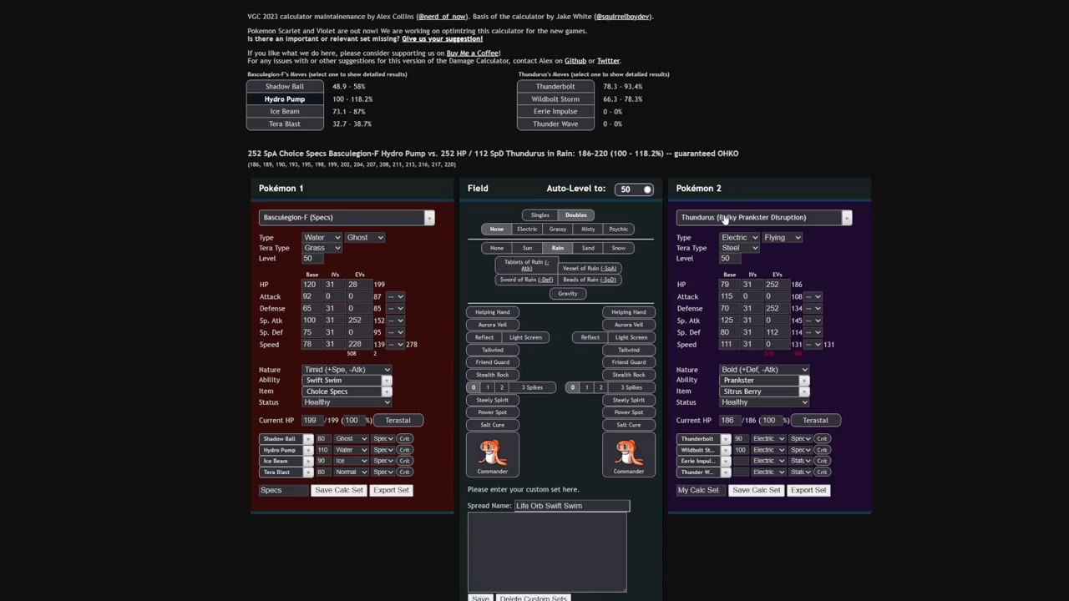
Check Ice Beam against Tornadus, then against Special Life Orb Enamorus
{"action": "left_click", "coordinate": [759, 217]}
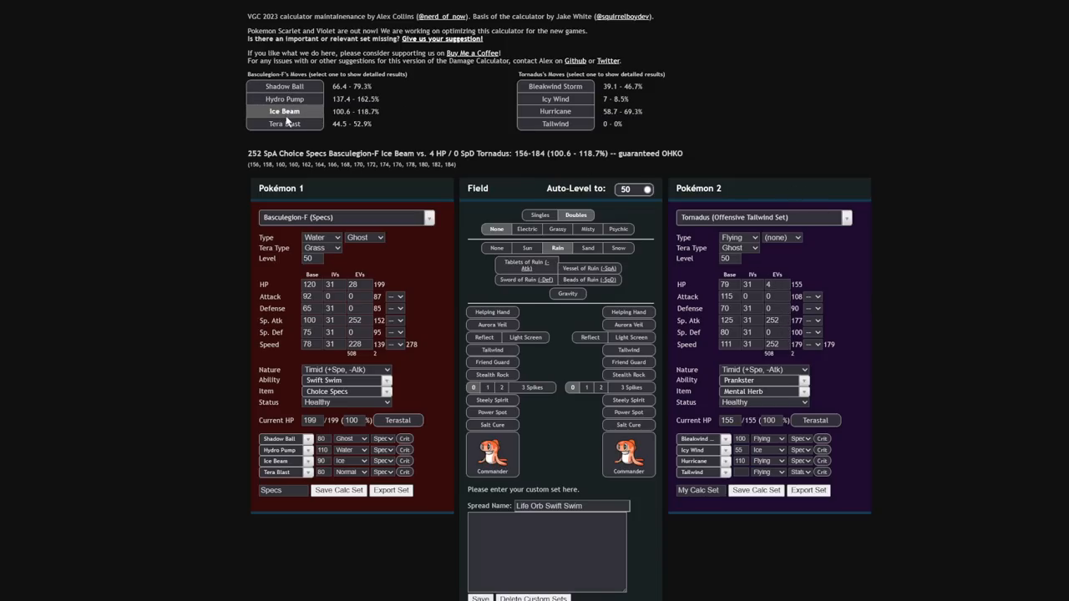
{"action": "left_click", "coordinate": [760, 218]}
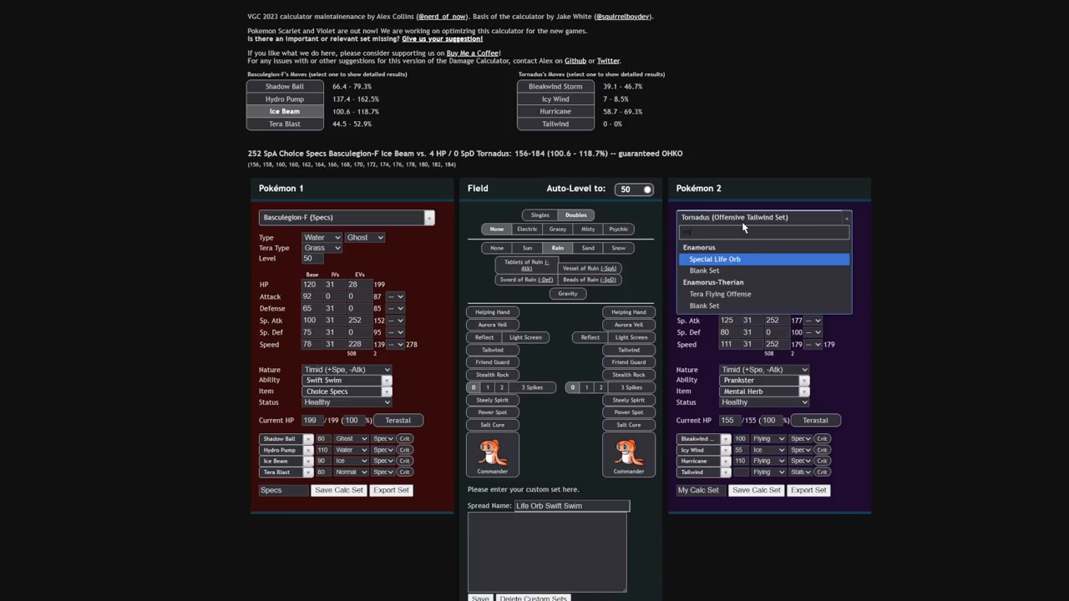
{"action": "left_click", "coordinate": [714, 259]}
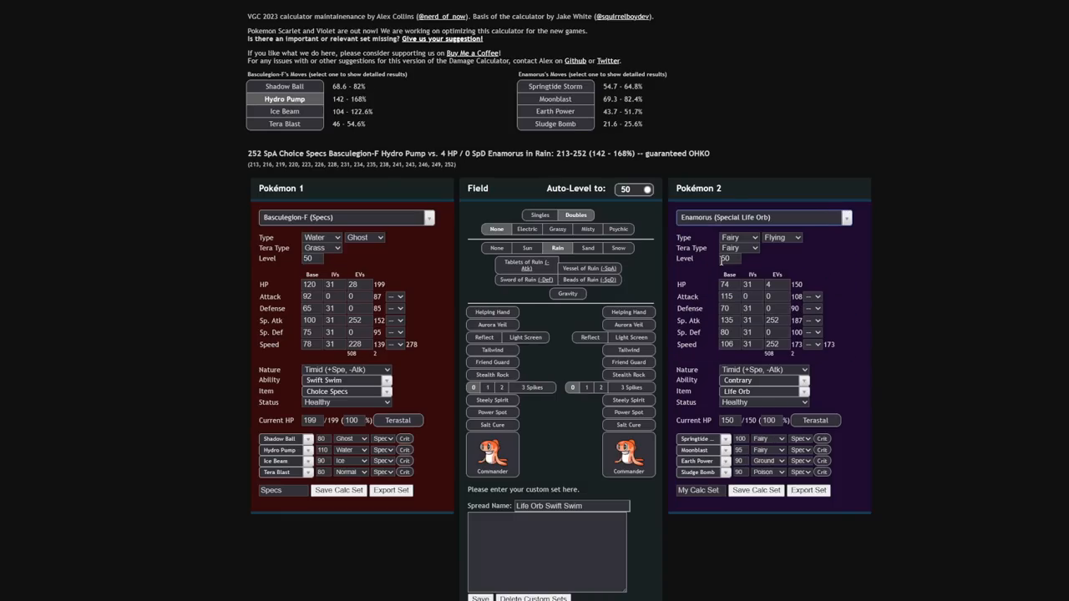
{"action": "left_click", "coordinate": [284, 111]}
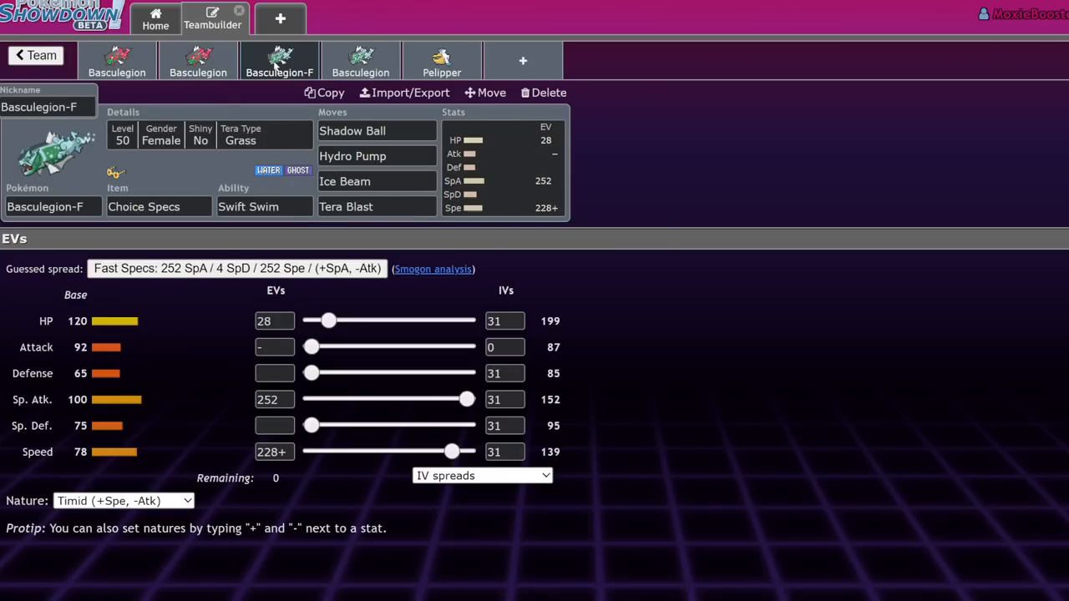
Review the Life Orb Tera-Water Basculegion-F set's Icy Wind slot and 244 Sp. Atk EV spread
{"action": "left_click", "coordinate": [279, 60]}
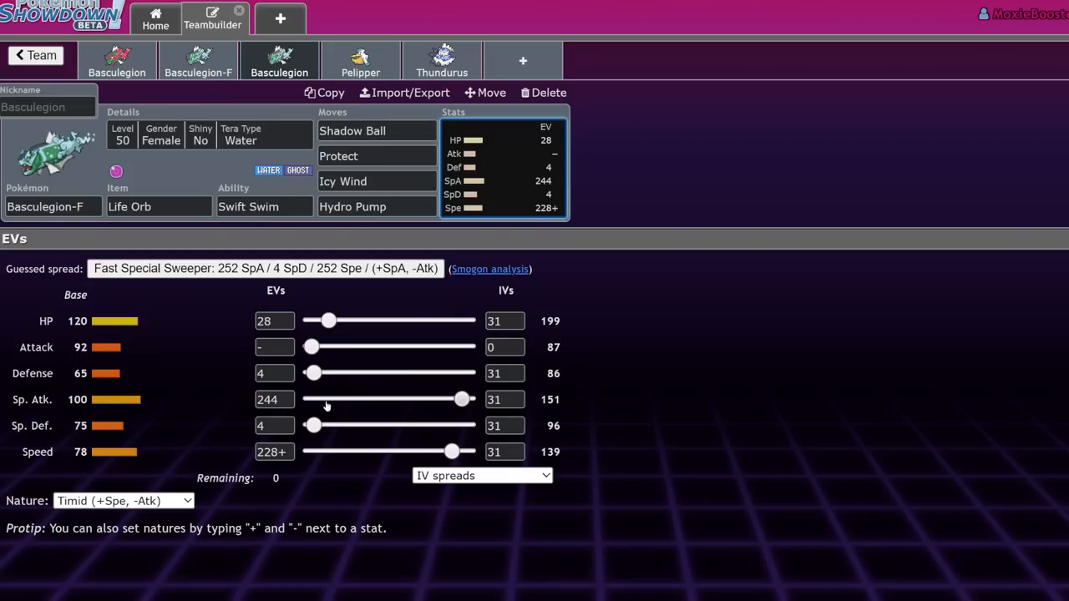
{"action": "left_click", "coordinate": [376, 130]}
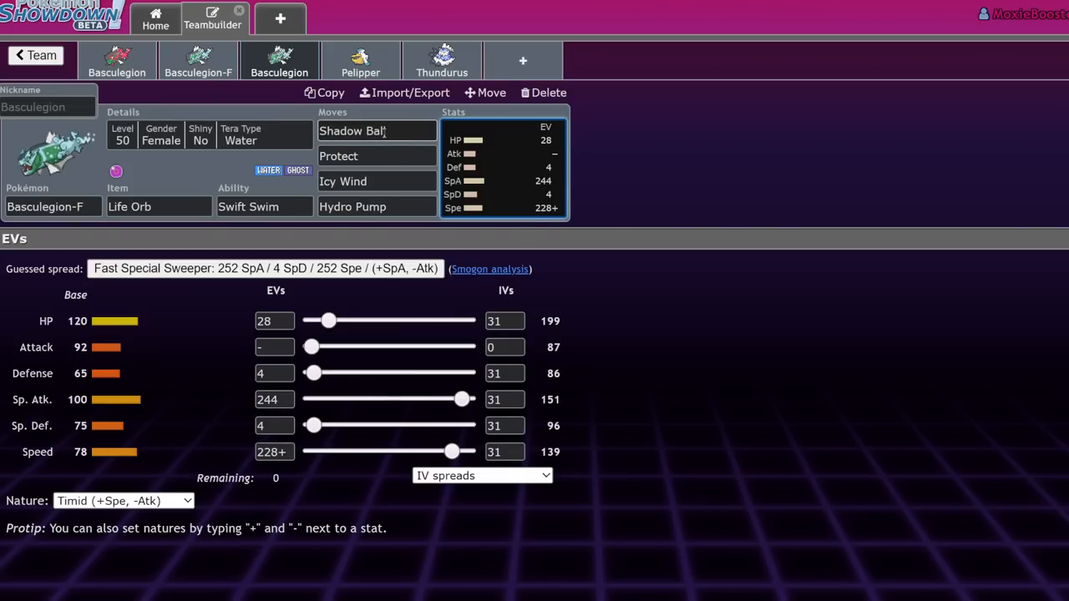
{"action": "left_click", "coordinate": [198, 60]}
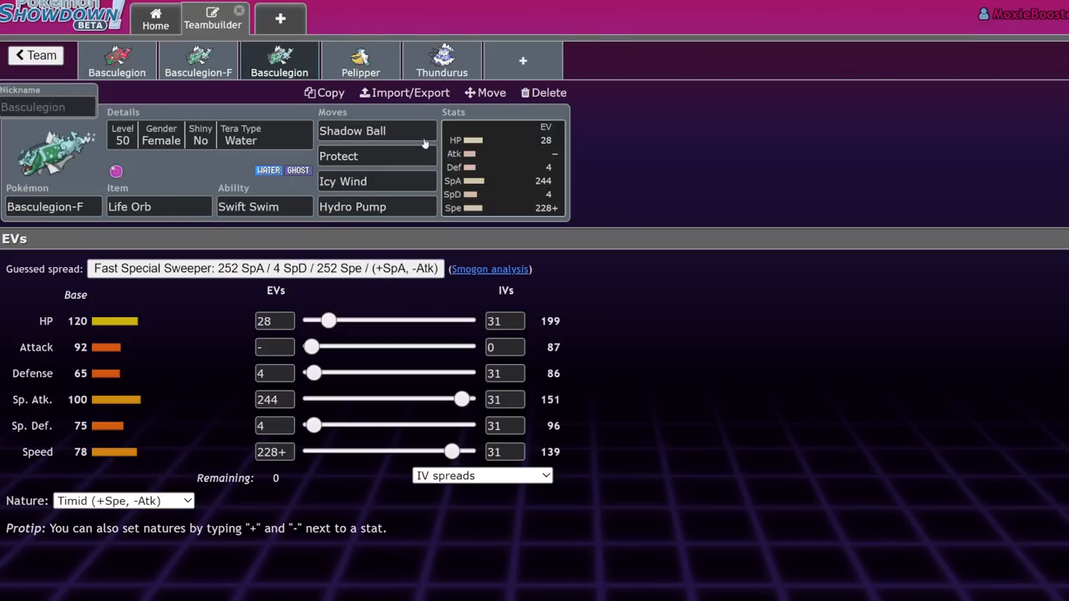
{"action": "left_click", "coordinate": [342, 181]}
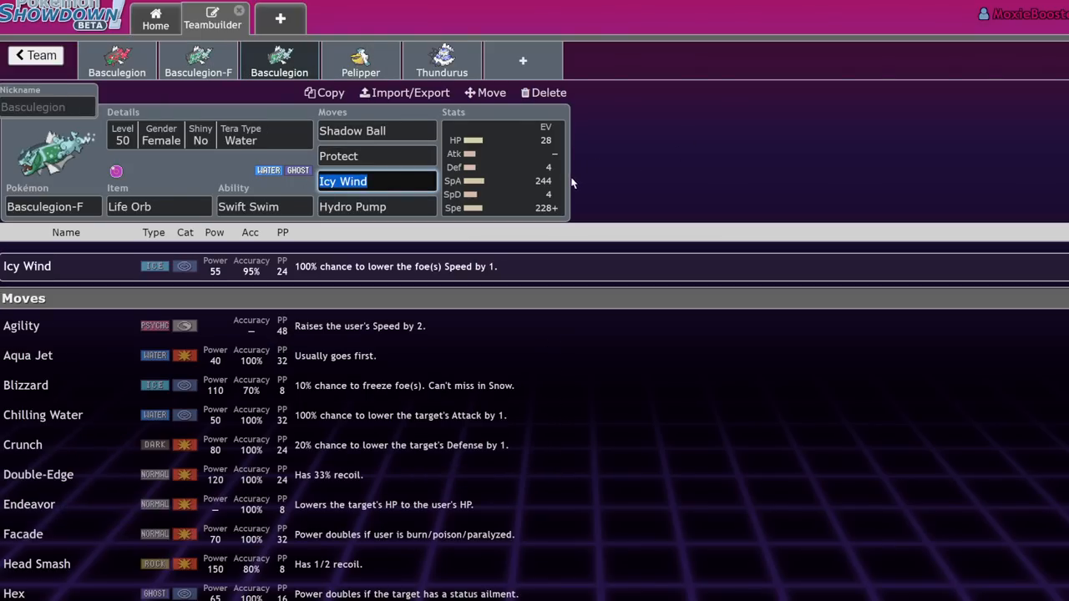
{"action": "left_click", "coordinate": [501, 167]}
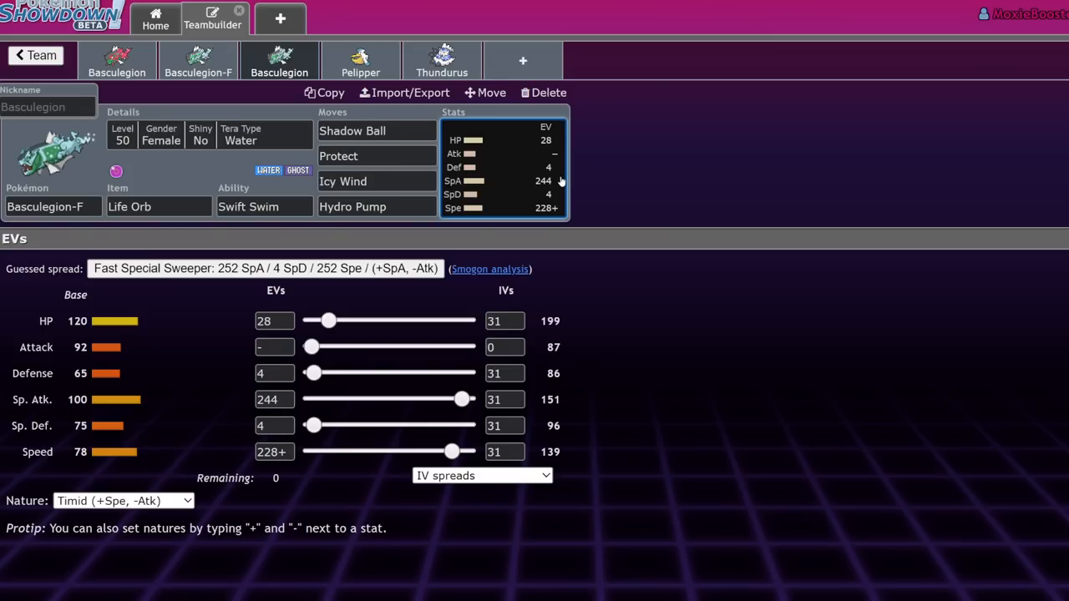
{"action": "mouse_move", "coordinate": [339, 254]}
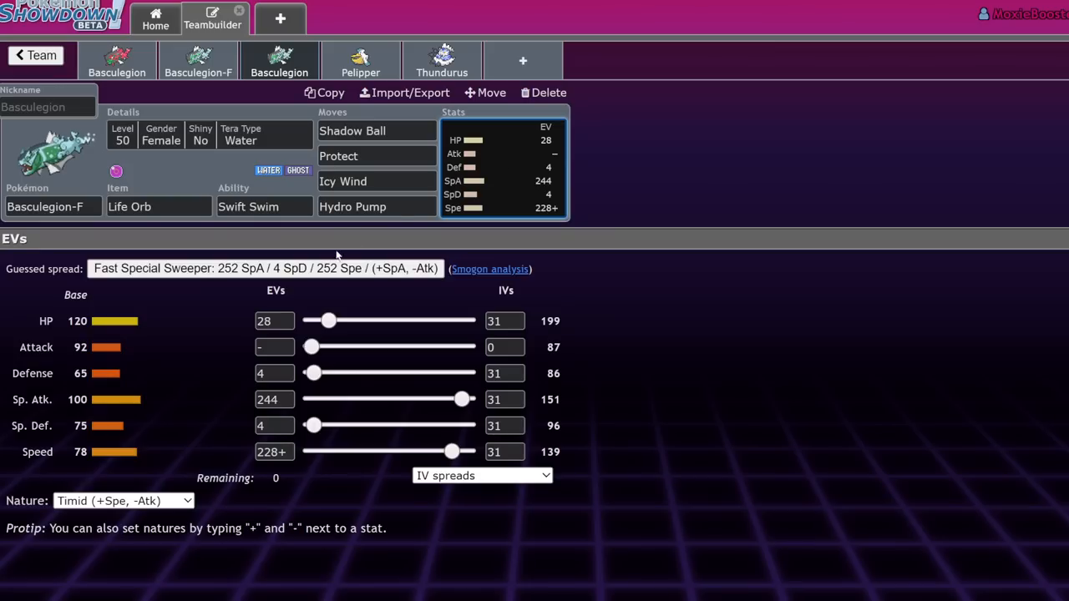
{"action": "mouse_move", "coordinate": [187, 358]}
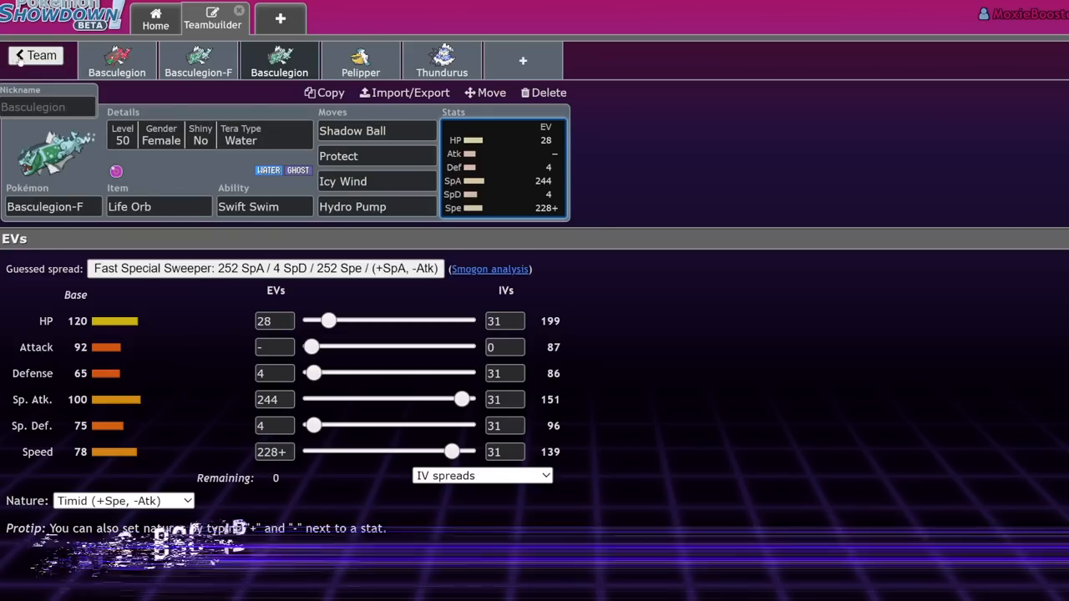
Fill in Pelipper's moves, then give Thundurus Wildbolt Storm
{"action": "left_click", "coordinate": [35, 55]}
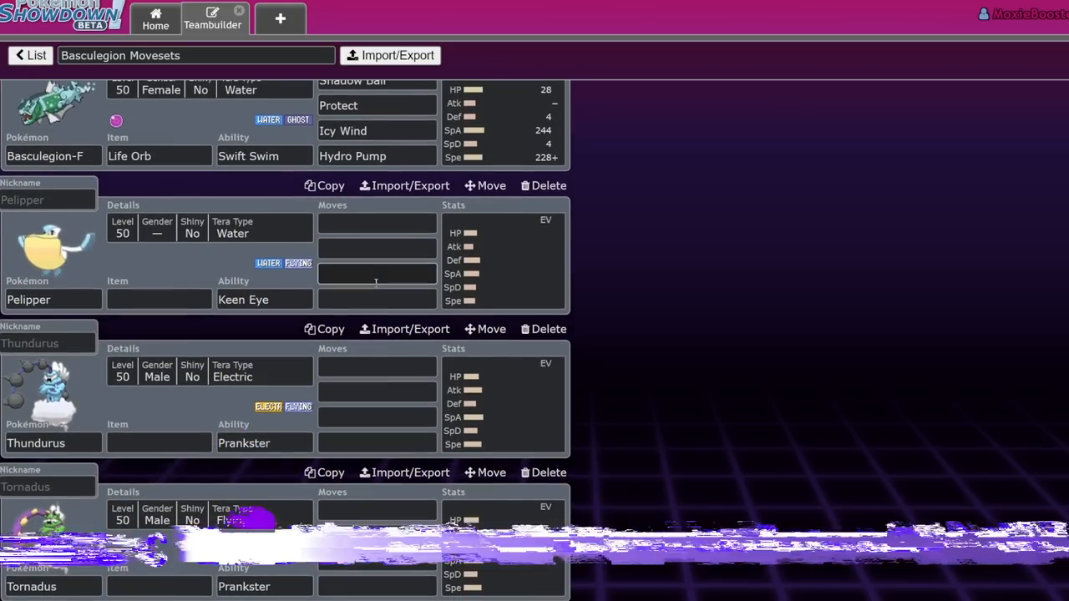
{"action": "left_click", "coordinate": [264, 300]}
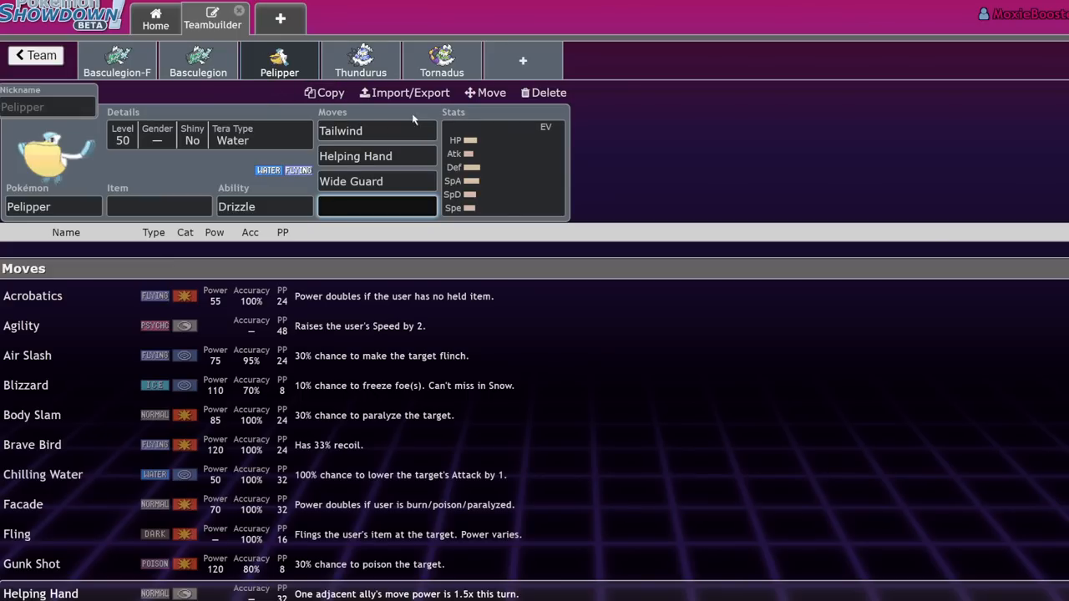
{"action": "mouse_move", "coordinate": [391, 198]}
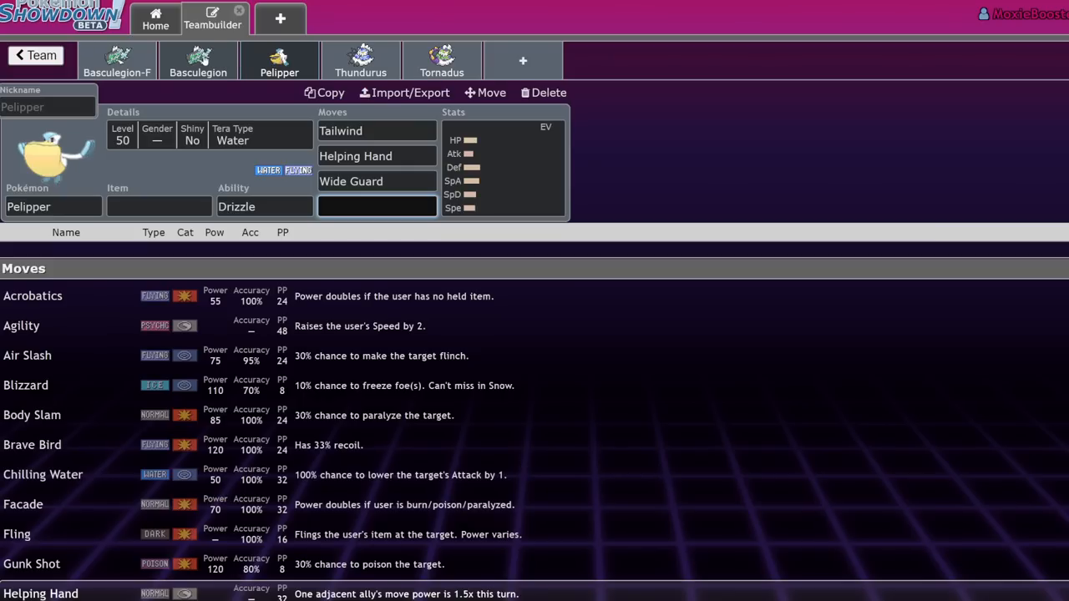
{"action": "mouse_move", "coordinate": [234, 75]}
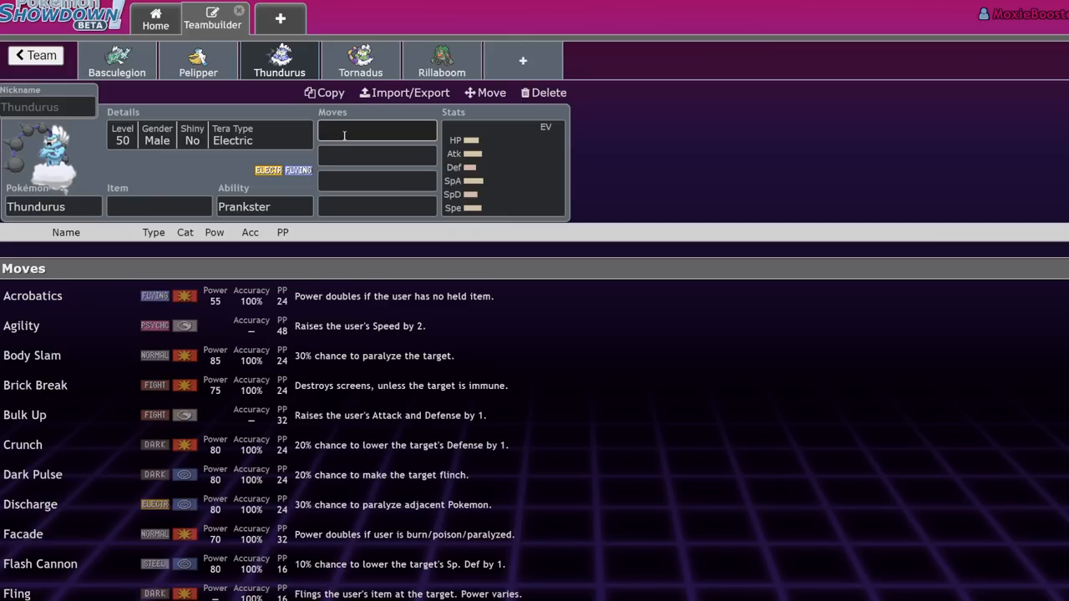
{"action": "type", "text": "w"}
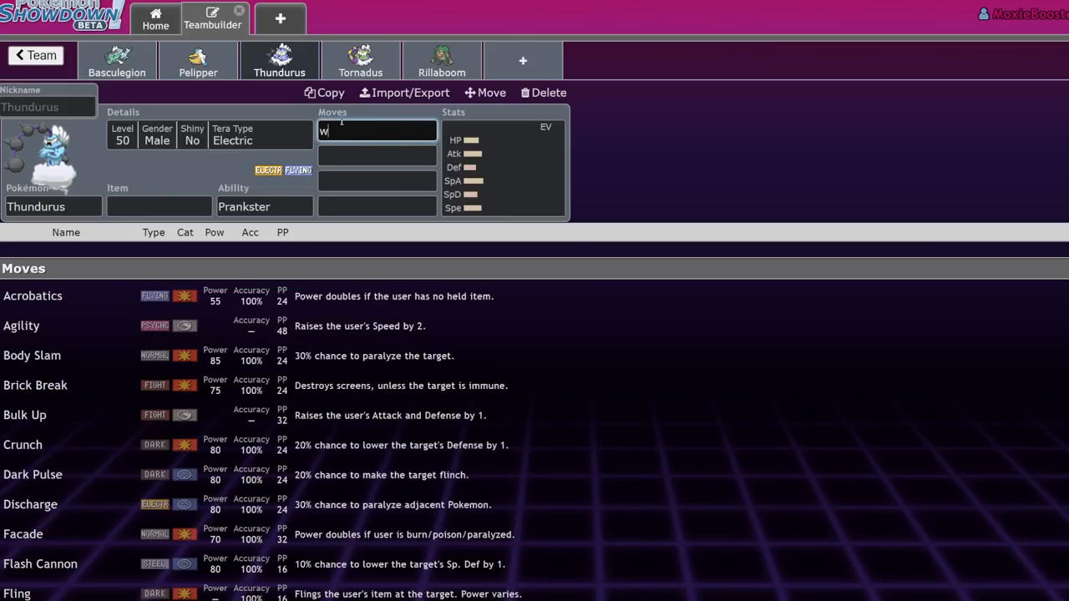
{"action": "type", "text": "Wildbolt Storm"}
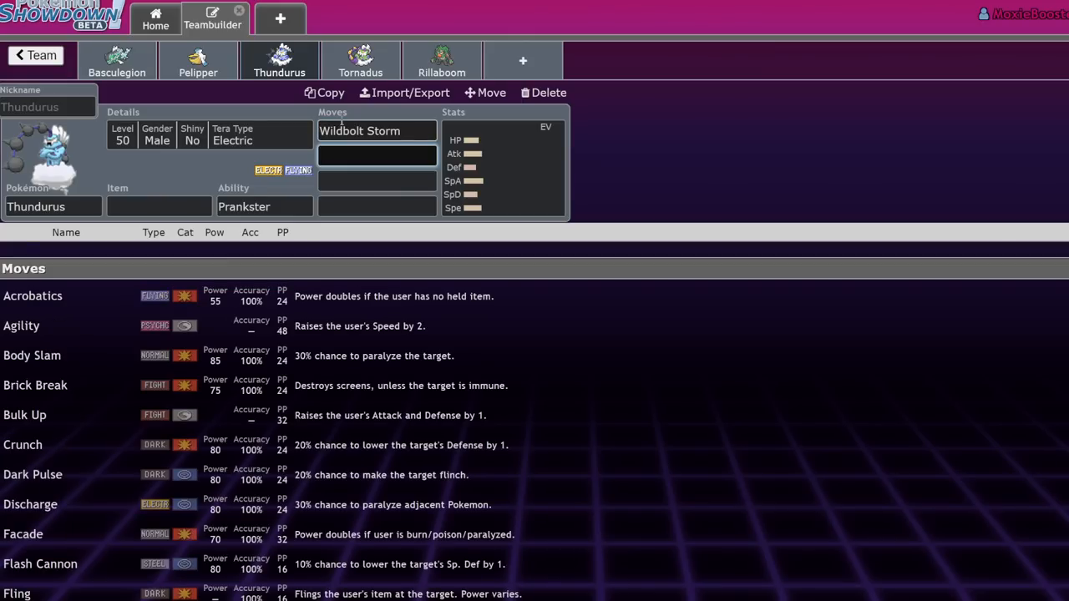
Add Rain Dance, Taunt and a Thunder move to Thundurus's moveset
{"action": "type", "text": "rain"}
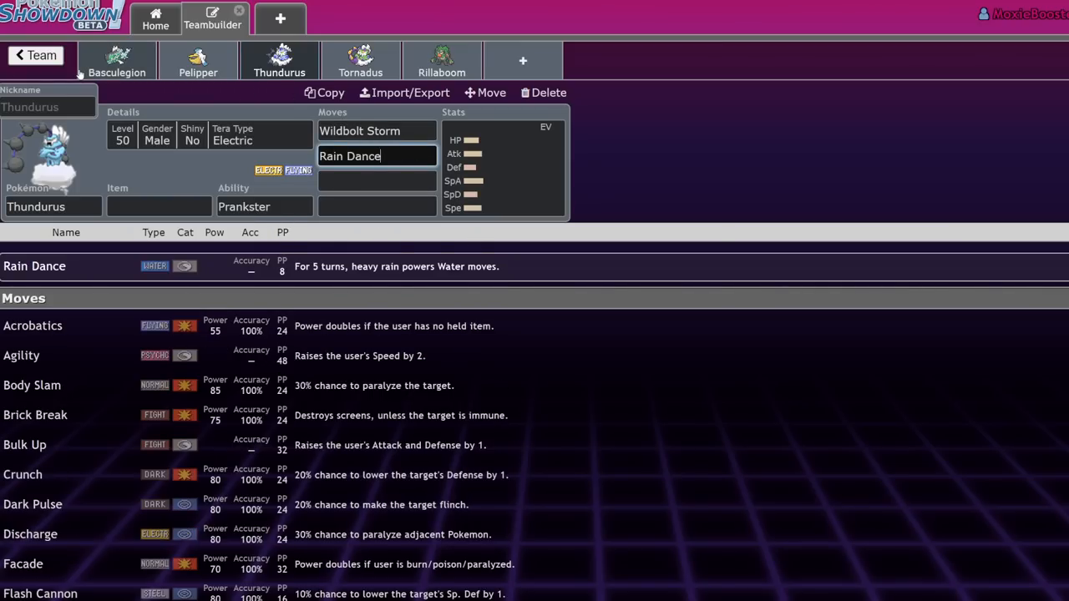
{"action": "left_click", "coordinate": [377, 181]}
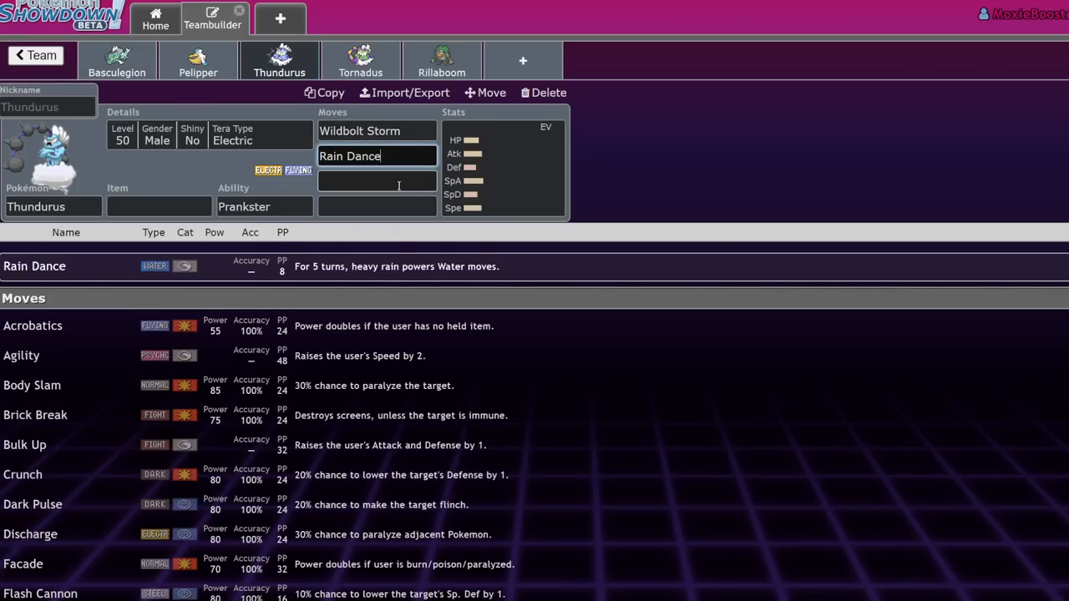
{"action": "type", "text": "taun"}
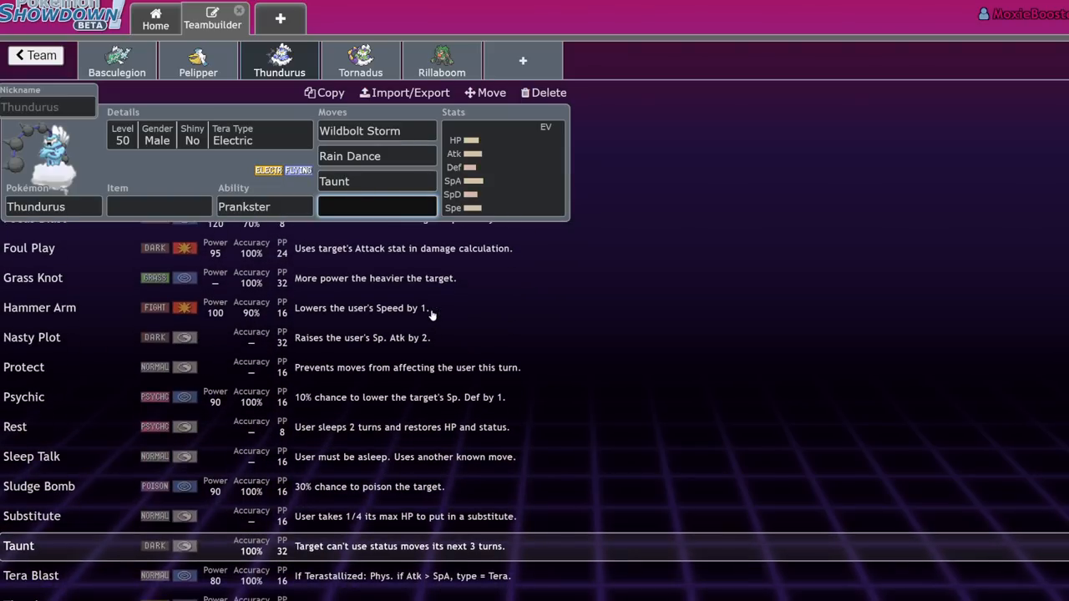
{"action": "type", "text": "thu"}
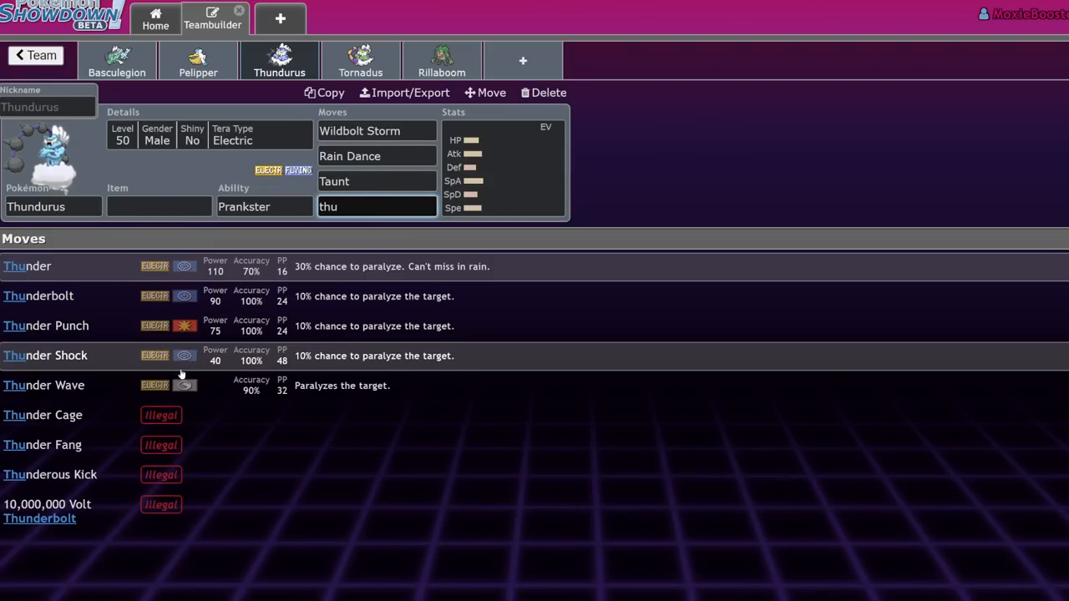
{"action": "left_click", "coordinate": [361, 61]}
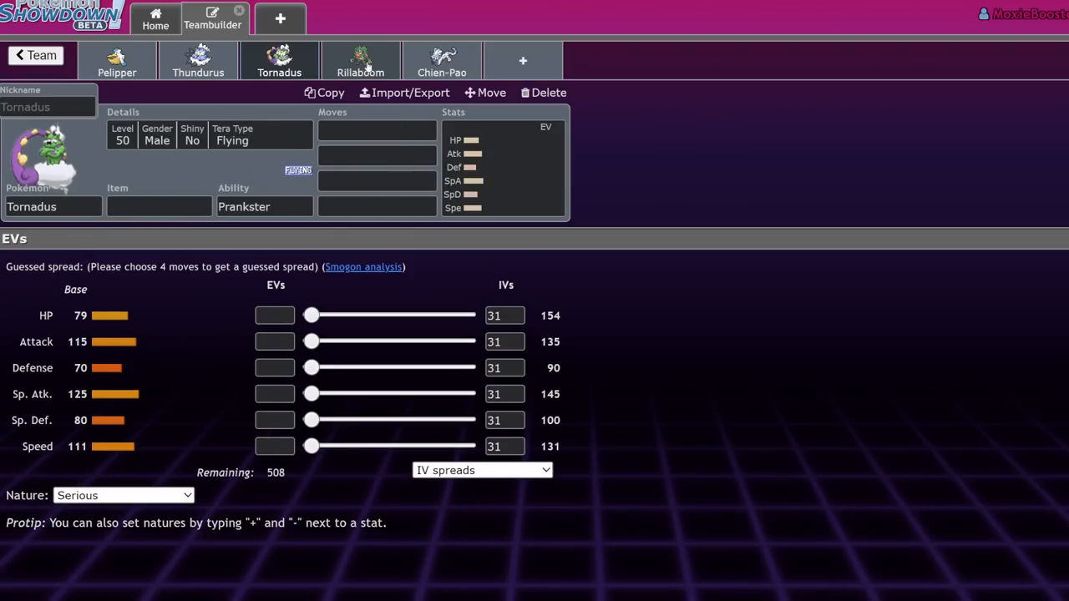
Enter Tailwind and Bleakwind Storm for Tornadus and revise its fourth move
{"action": "left_click", "coordinate": [377, 130]}
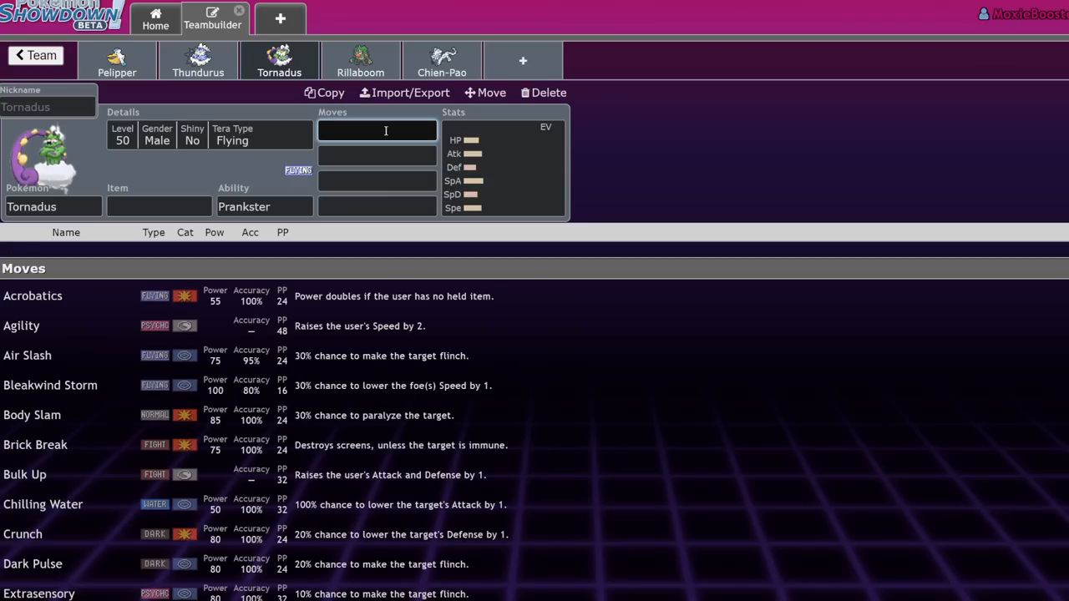
{"action": "type", "text": "Tailwind"}
{"action": "left_click", "coordinate": [376, 156]}
{"action": "type", "text": "Rain Dance"}
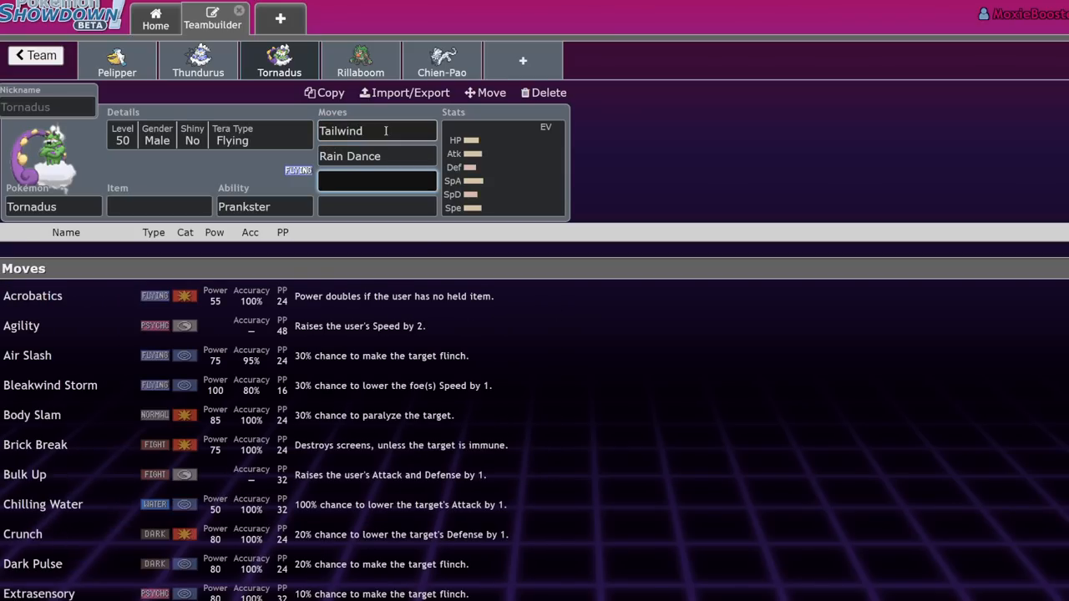
{"action": "type", "text": "bleakwind Storm"}
{"action": "left_click", "coordinate": [377, 207]}
{"action": "type", "text": "Hurricane"}
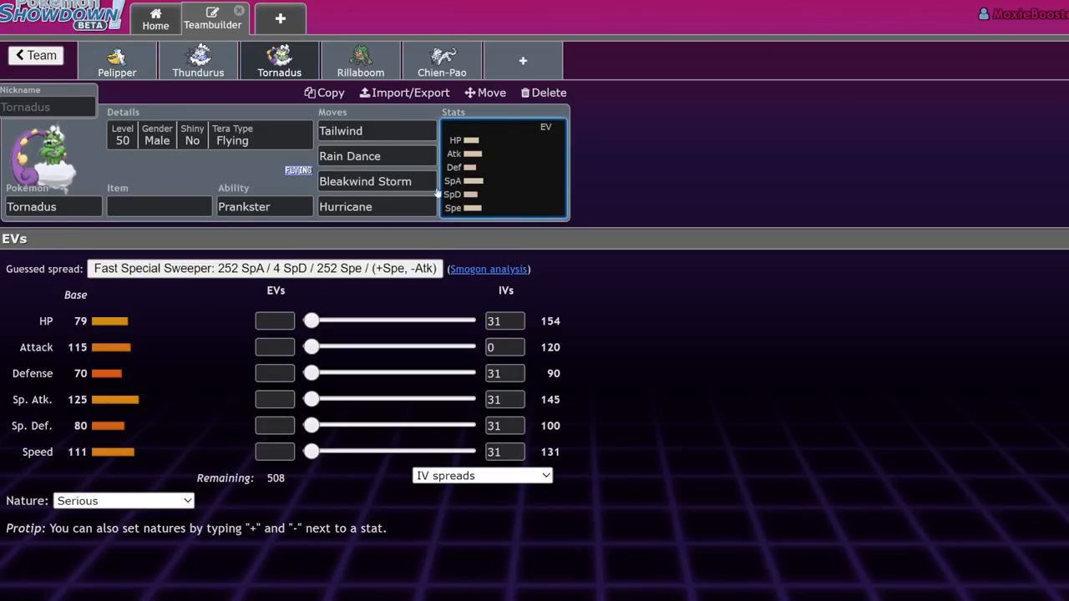
{"action": "left_click", "coordinate": [376, 206]}
{"action": "type", "text": "ta"}
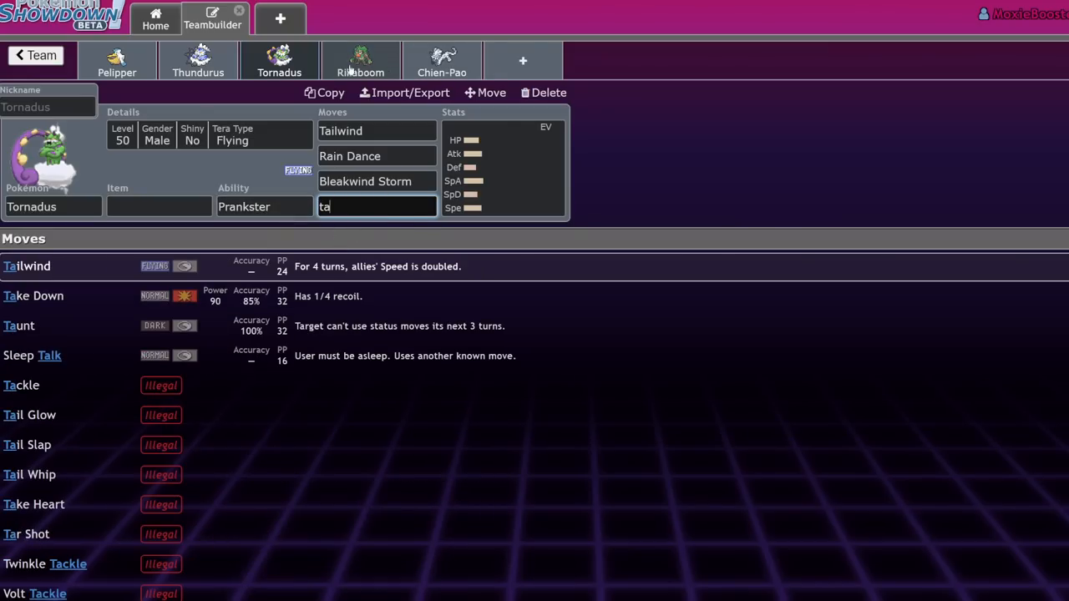
{"action": "left_click", "coordinate": [360, 60]}
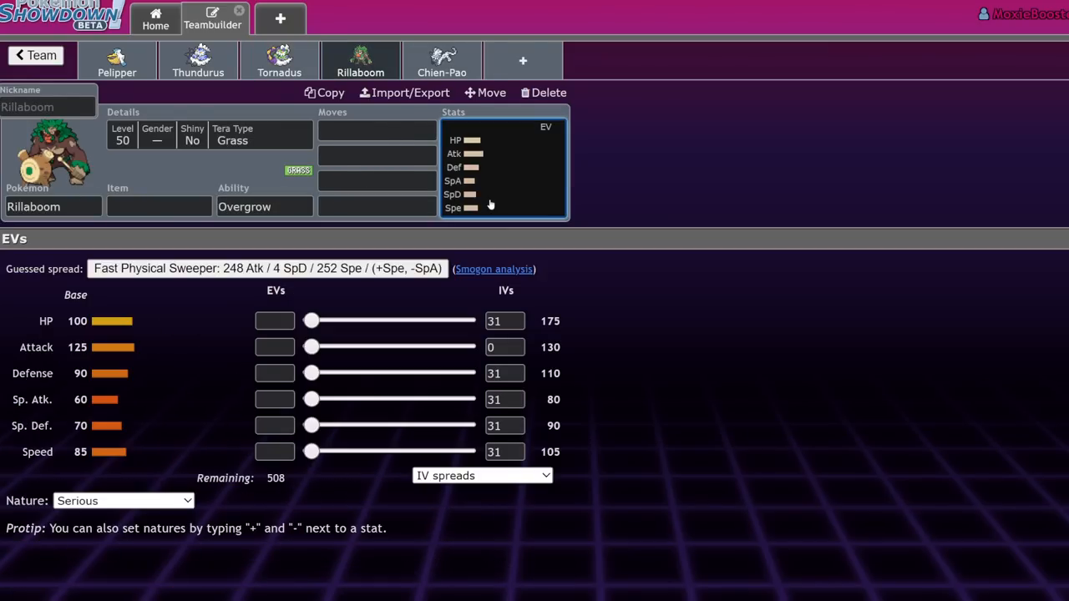
Give Rillaboom Assault Vest and the Grassy Surge ability
{"action": "left_click", "coordinate": [377, 130]}
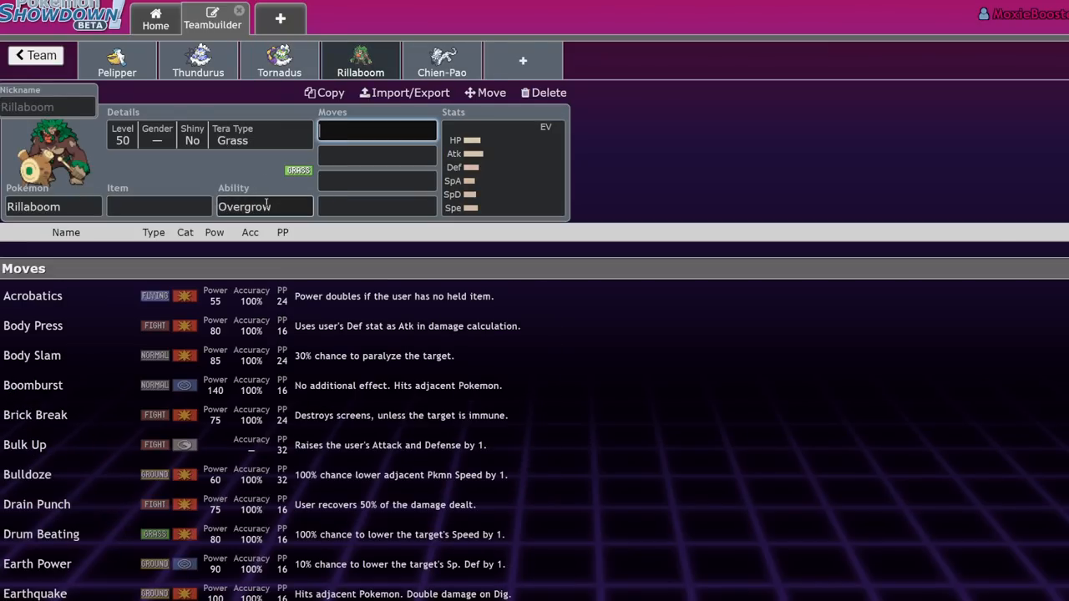
{"action": "left_click", "coordinate": [264, 206]}
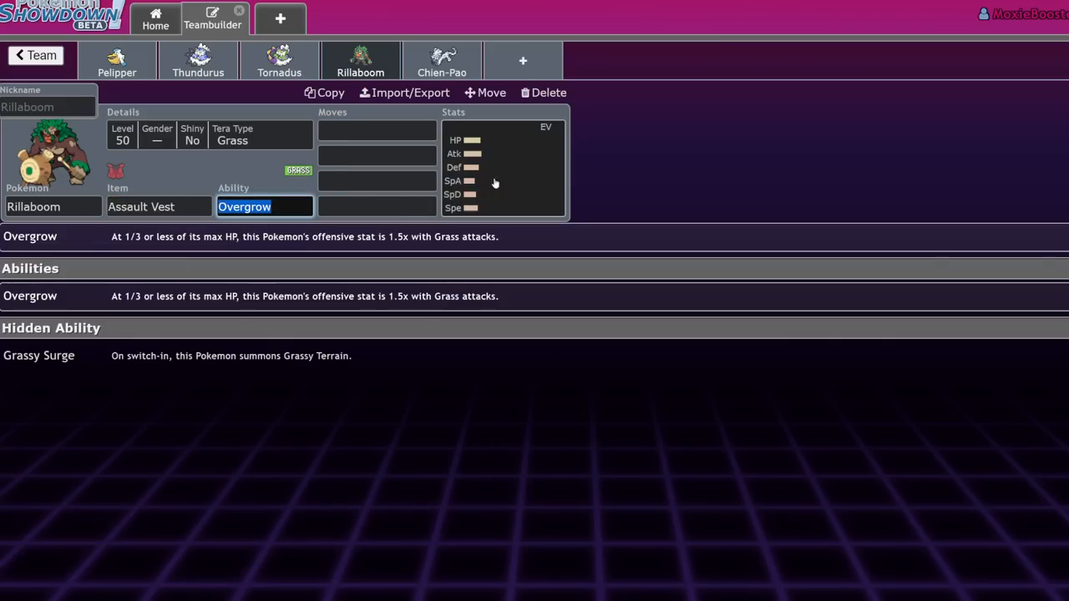
{"action": "left_click", "coordinate": [377, 130]}
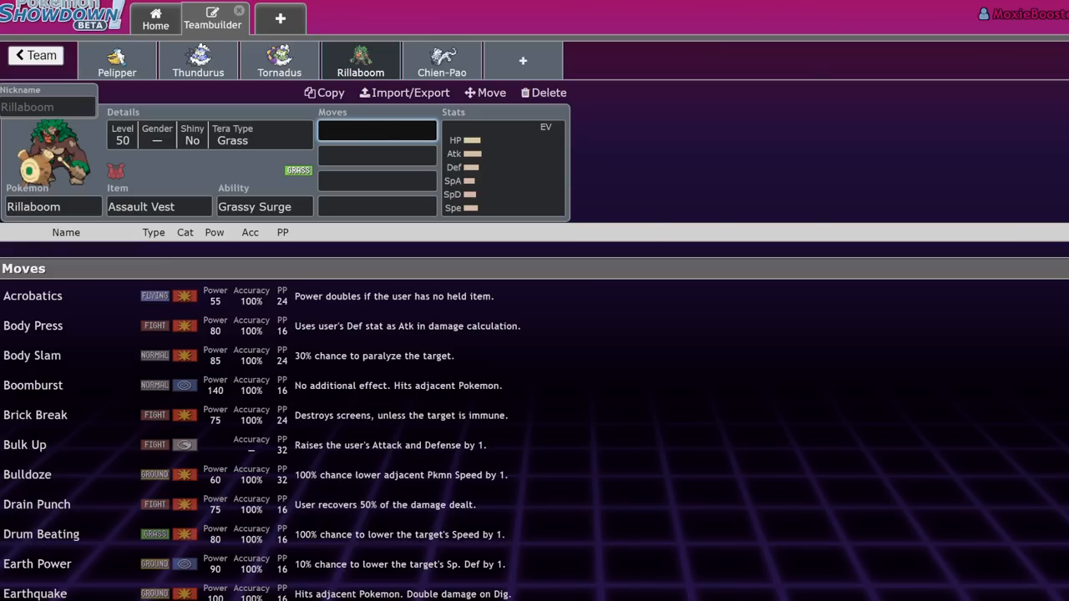
{"action": "mouse_move", "coordinate": [484, 167]}
{"action": "type", "text": "Fake Out"}
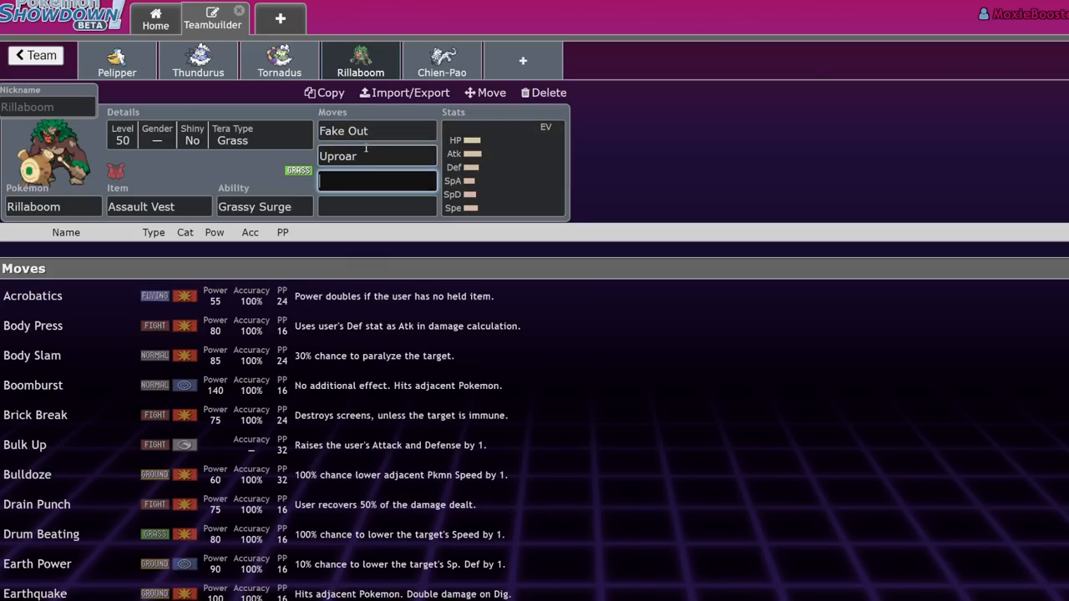
Add U-turn and Wood Hammer to Rillaboom, then select Wood Hammer for replacement
{"action": "type", "text": "Ut"}
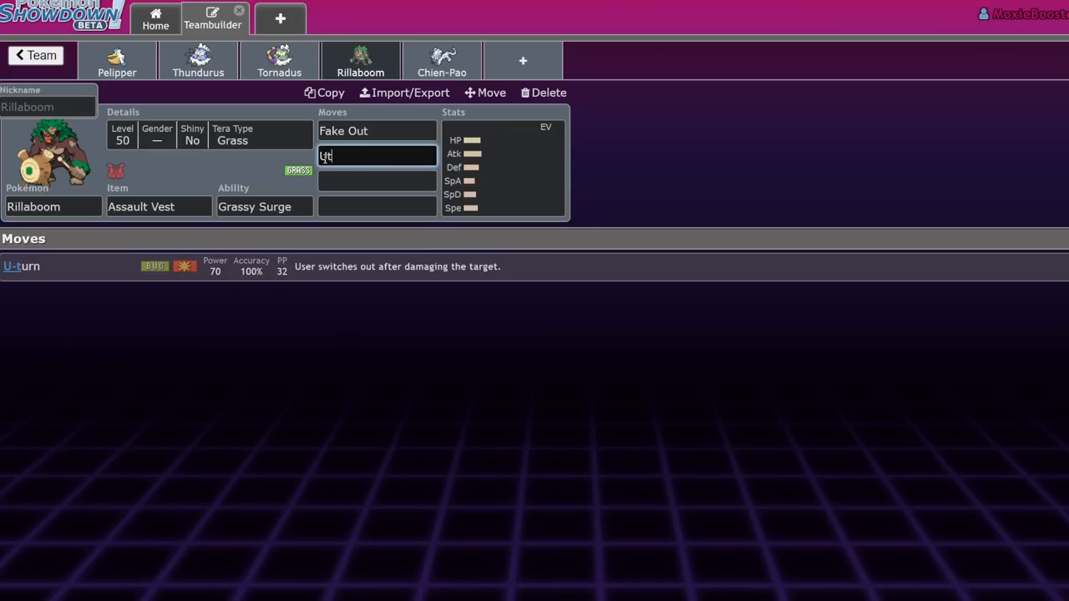
{"action": "type", "text": "wood"}
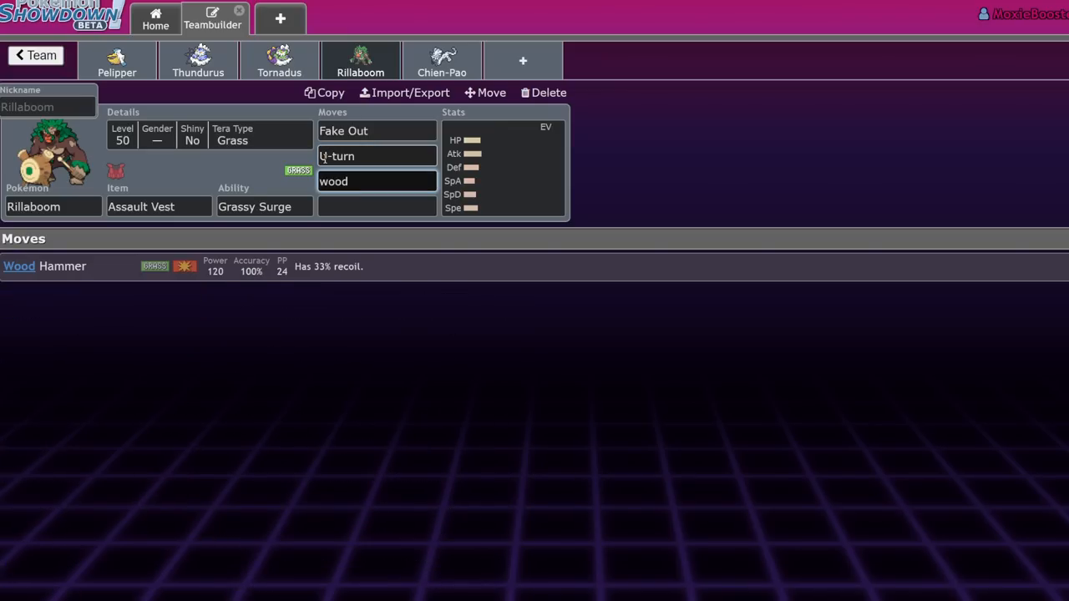
{"action": "left_click", "coordinate": [376, 207]}
{"action": "type", "text": "Drum Beating"}
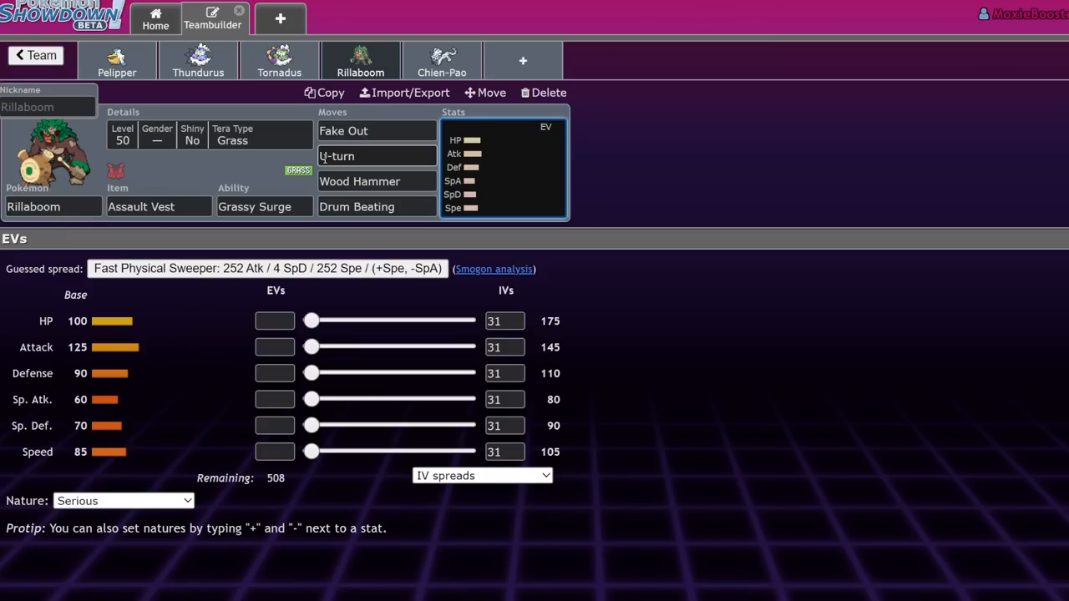
{"action": "left_click", "coordinate": [376, 182]}
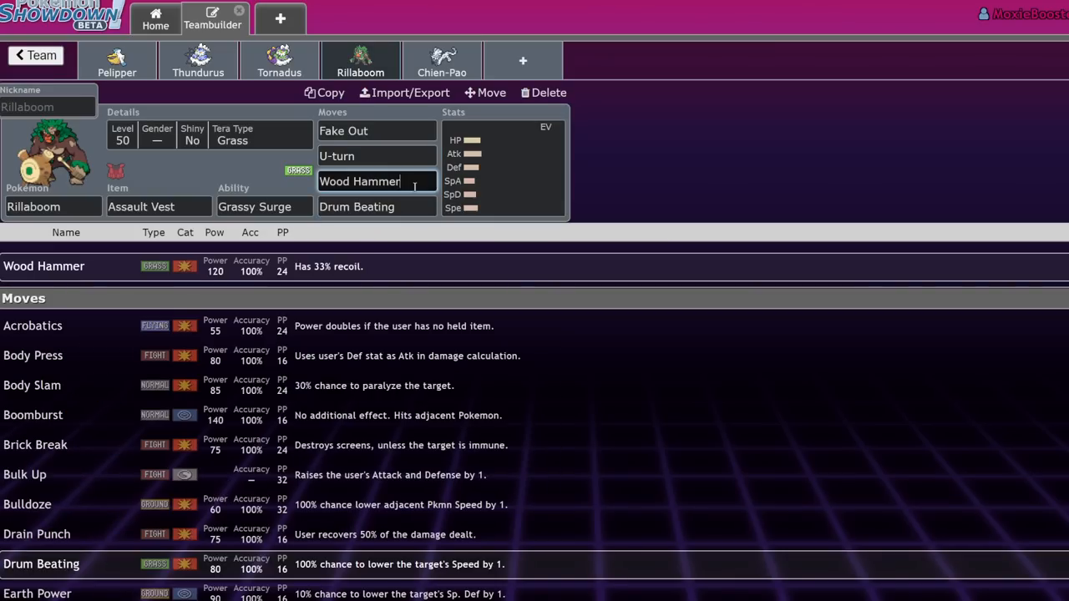
{"action": "double_click", "coordinate": [359, 181]}
{"action": "type", "text": "Knock Off"}
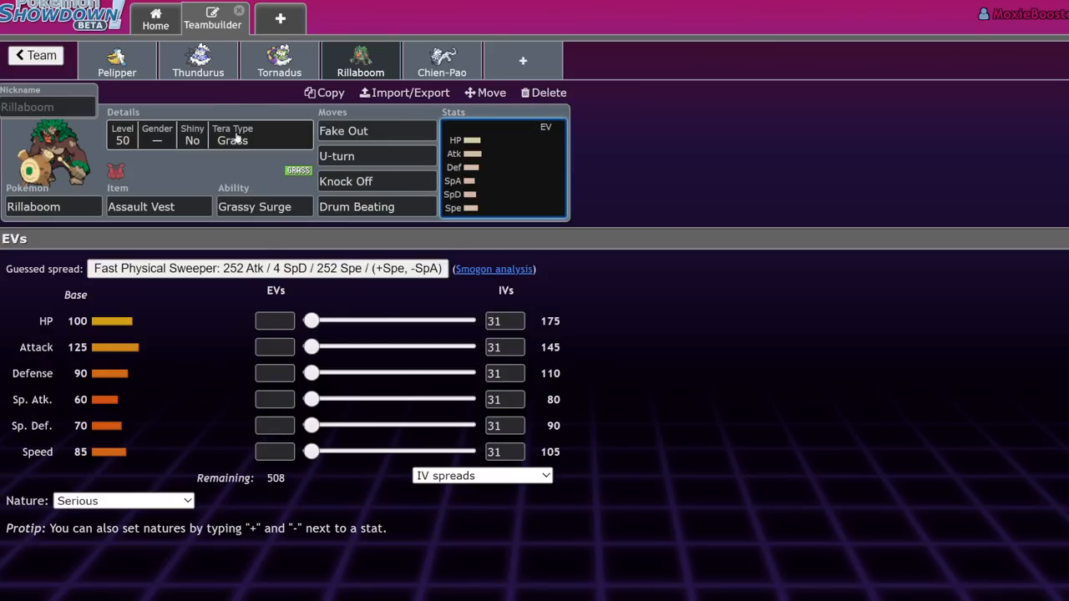
{"action": "left_click", "coordinate": [442, 61]}
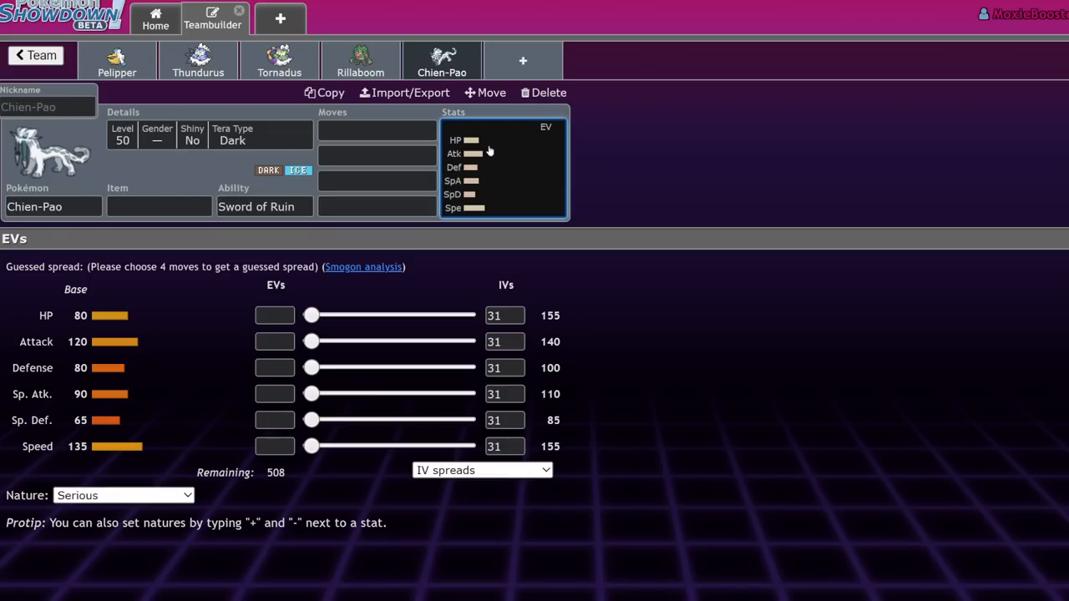
Open Chien-Pao's learnable moves list, then return to the damage calculator
{"action": "left_click", "coordinate": [375, 129]}
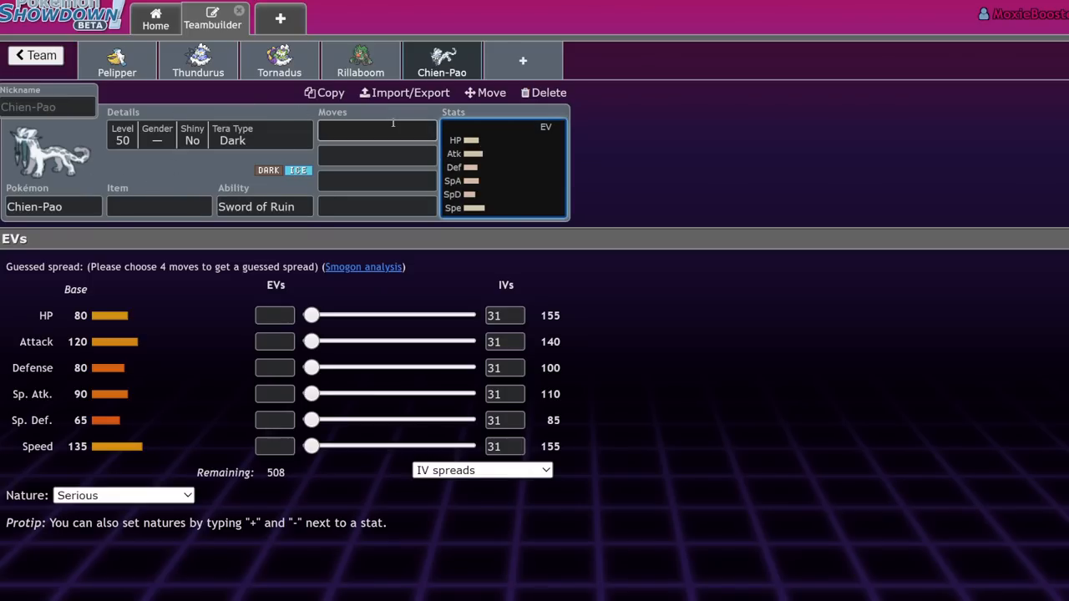
{"action": "left_click", "coordinate": [376, 129]}
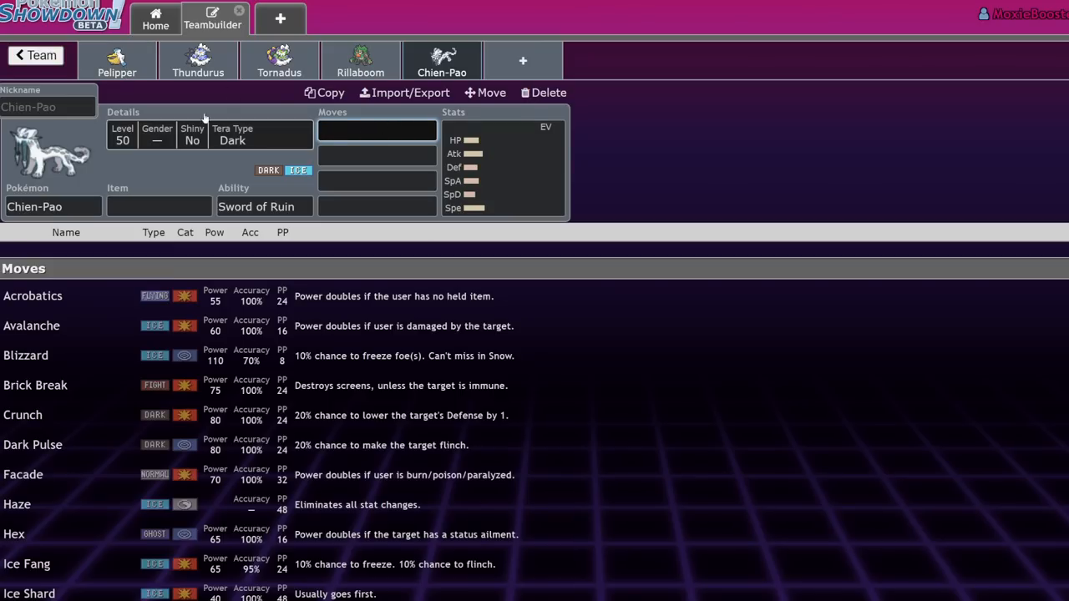
{"action": "left_click", "coordinate": [35, 55]}
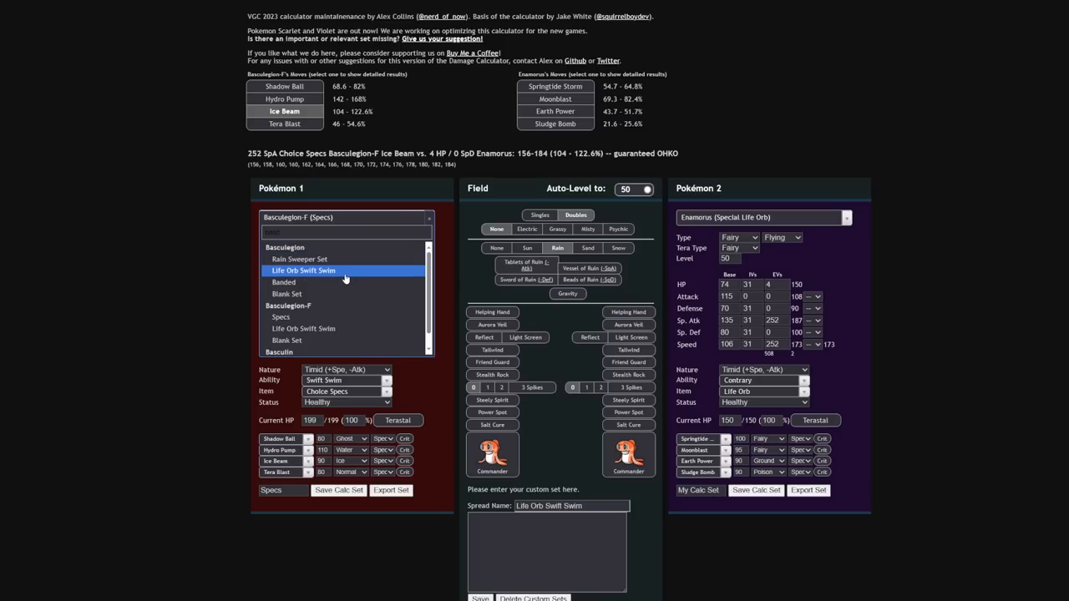
Load Life Orb Swift Swim Basculegion against Assault Vest Rillaboom, with Sword of Ruin on
{"action": "left_click", "coordinate": [303, 270]}
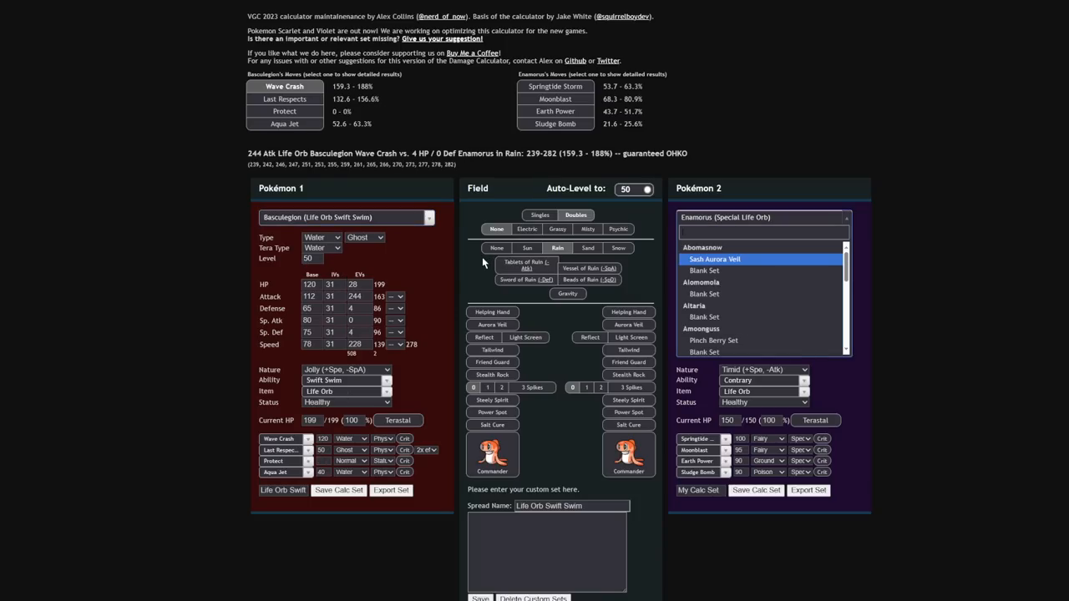
{"action": "left_click", "coordinate": [714, 259]}
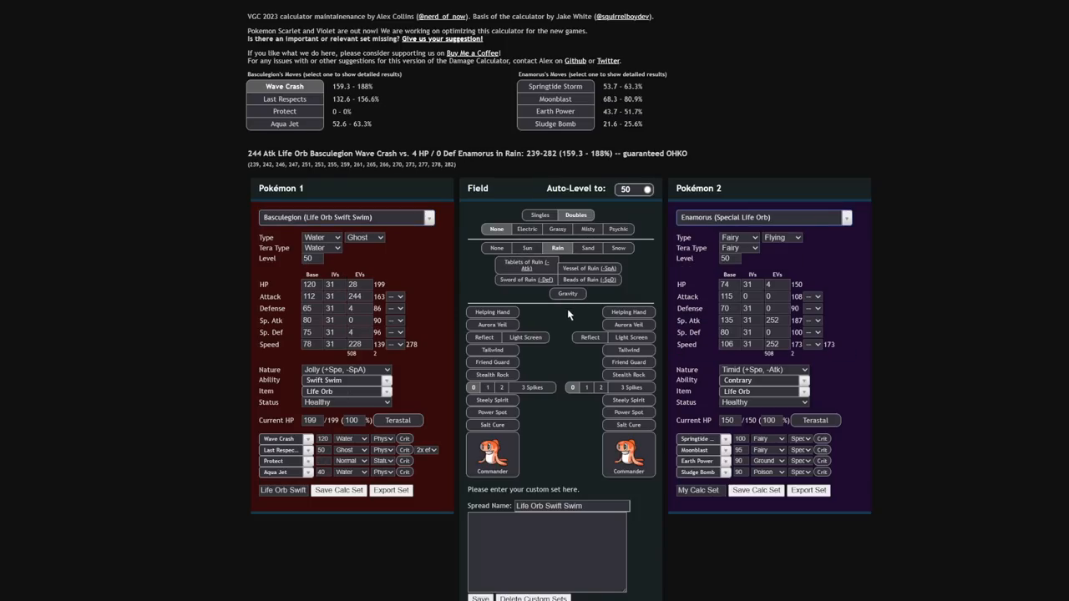
{"action": "left_click", "coordinate": [518, 280]}
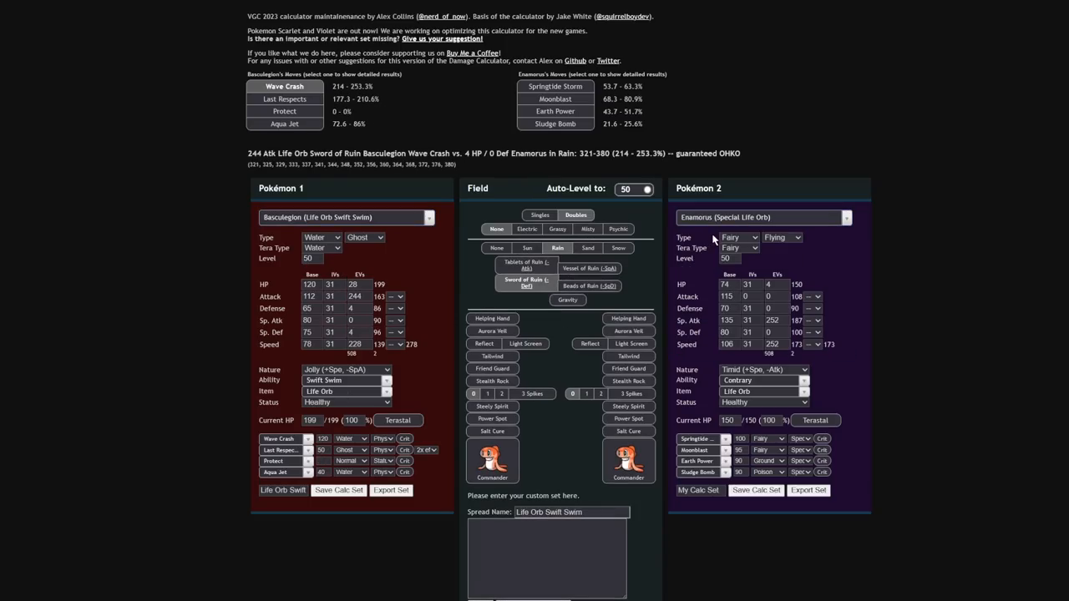
{"action": "left_click", "coordinate": [759, 217]}
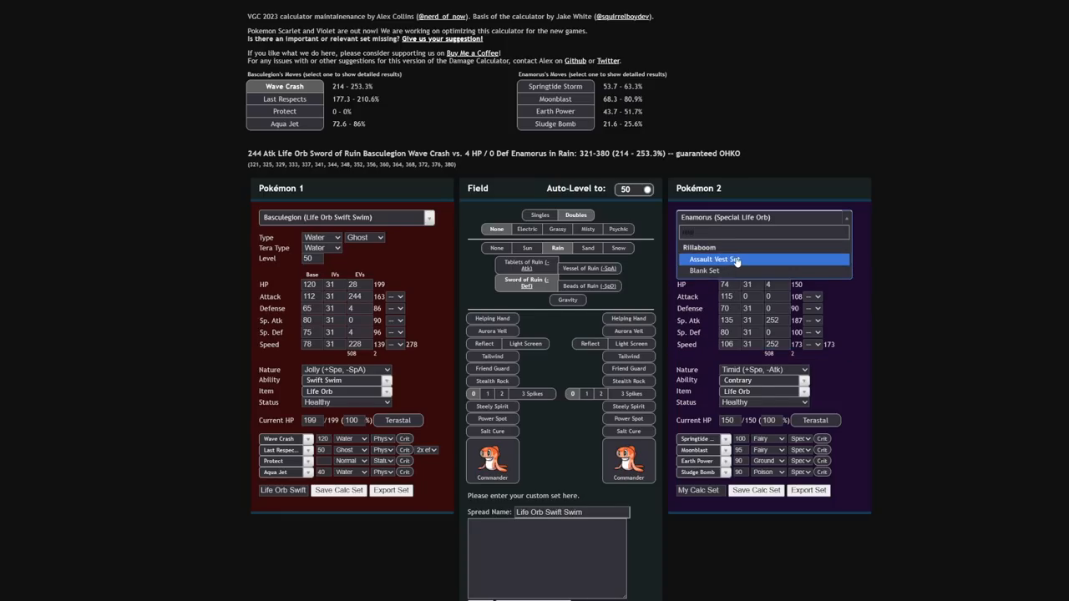
{"action": "left_click", "coordinate": [714, 259]}
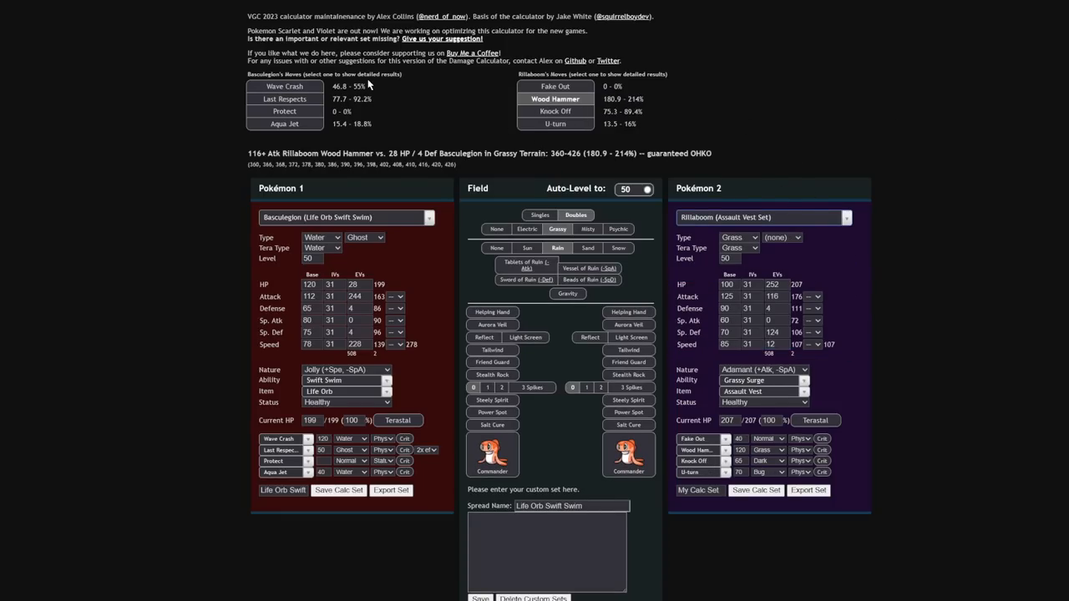
{"action": "mouse_move", "coordinate": [459, 121]}
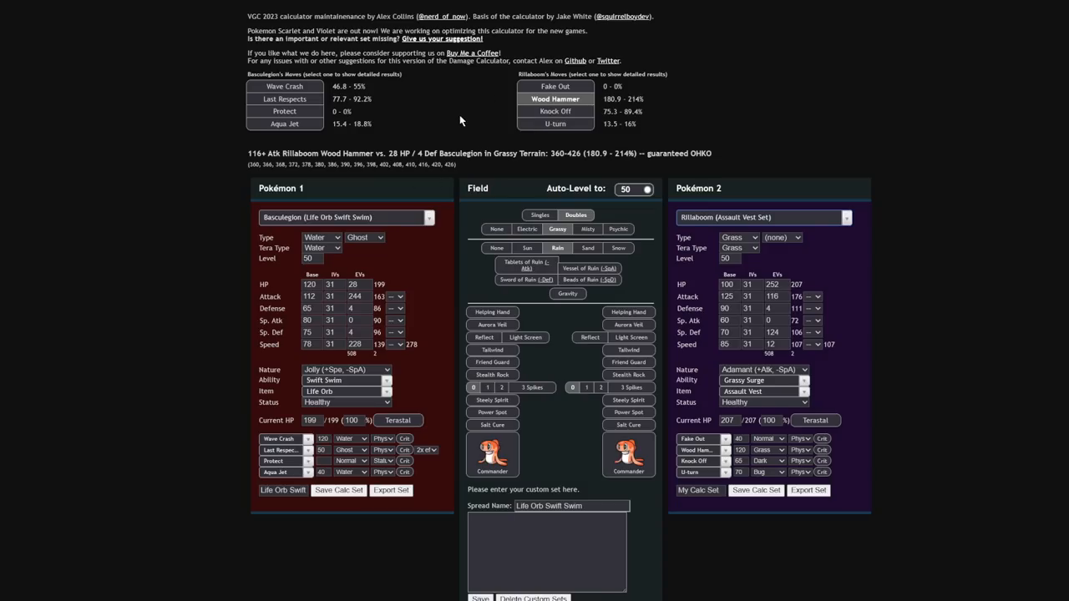
{"action": "mouse_move", "coordinate": [630, 149]}
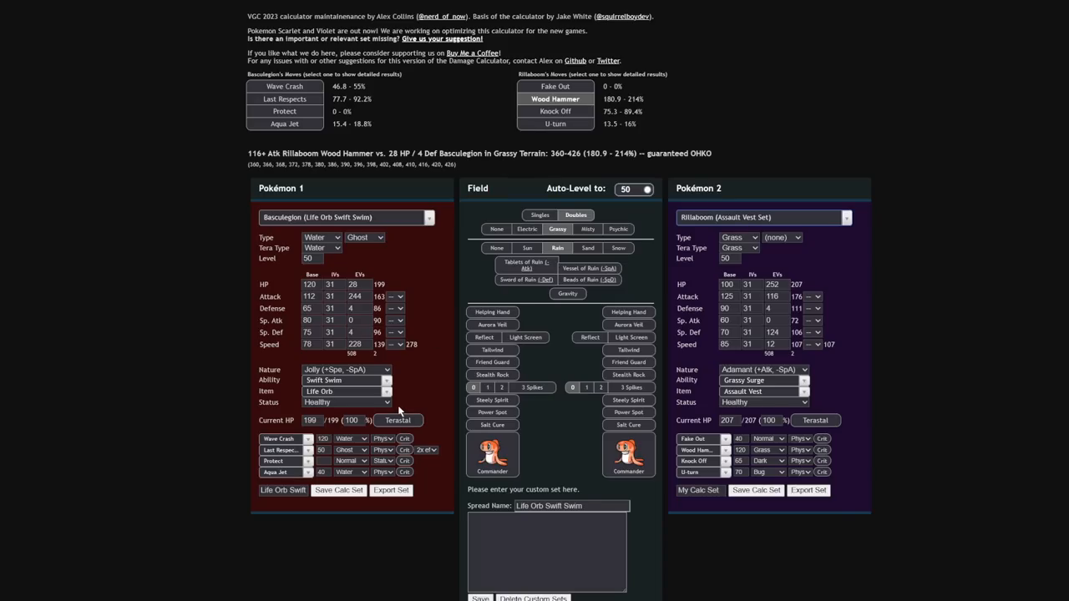
Terastallize Basculegion to Water and view Wave Crash's 2HKO on Rillaboom
{"action": "left_click", "coordinate": [398, 420]}
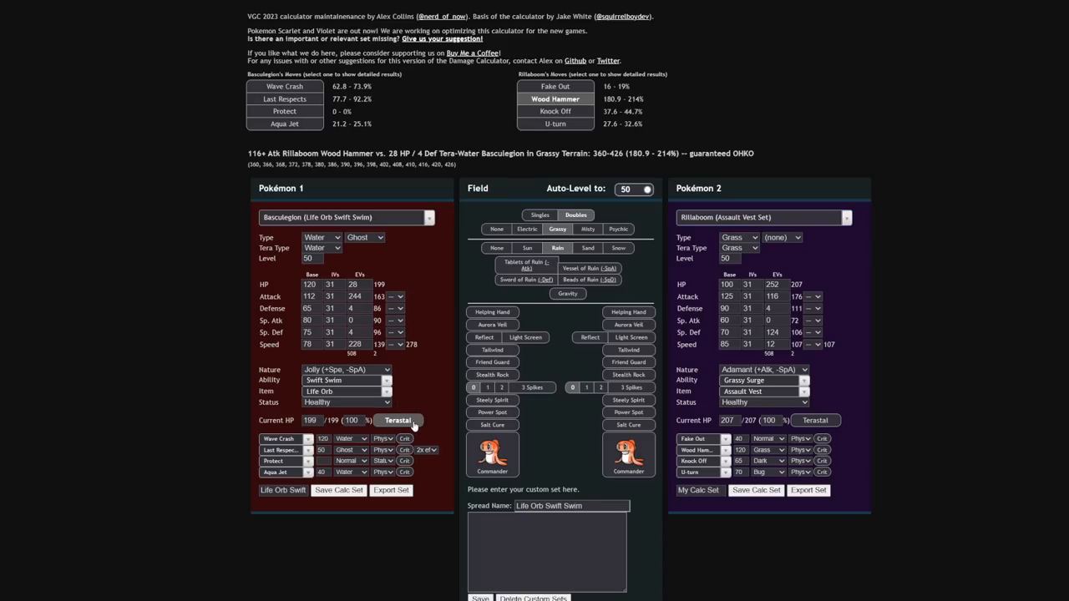
{"action": "left_click", "coordinate": [283, 86]}
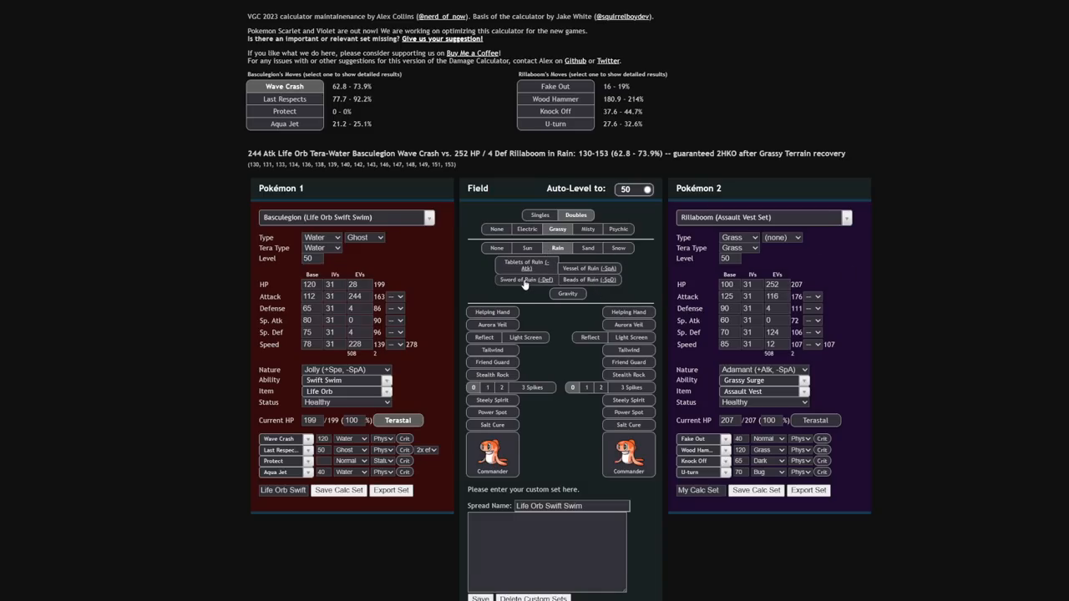
{"action": "left_click", "coordinate": [524, 279]}
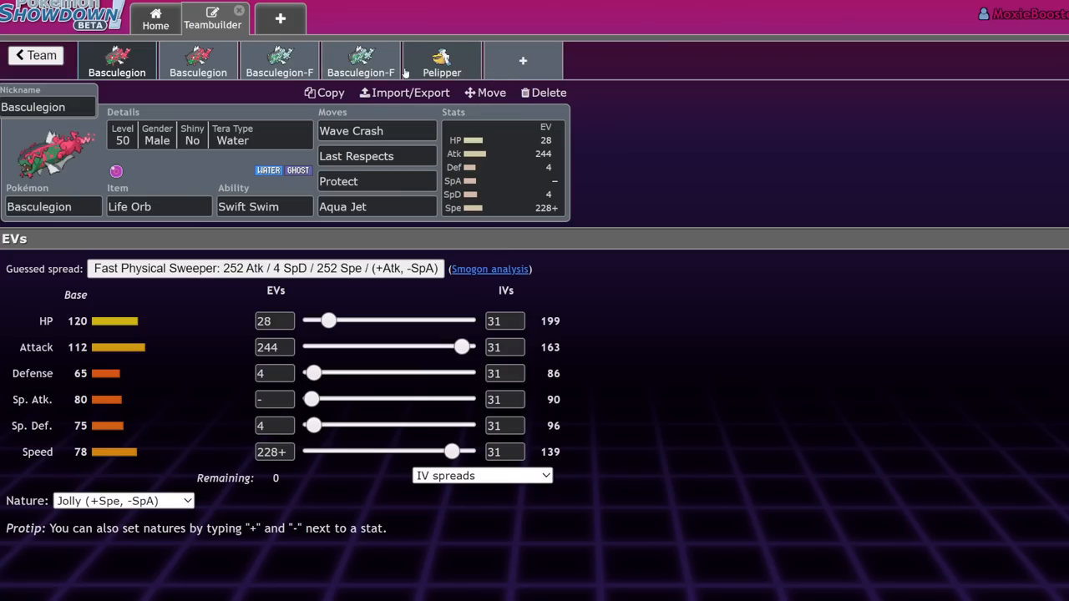
Open Thundurus's set showing Wildbolt Storm, Rain Dance, Taunt and Thunder Wave
{"action": "left_click", "coordinate": [35, 55]}
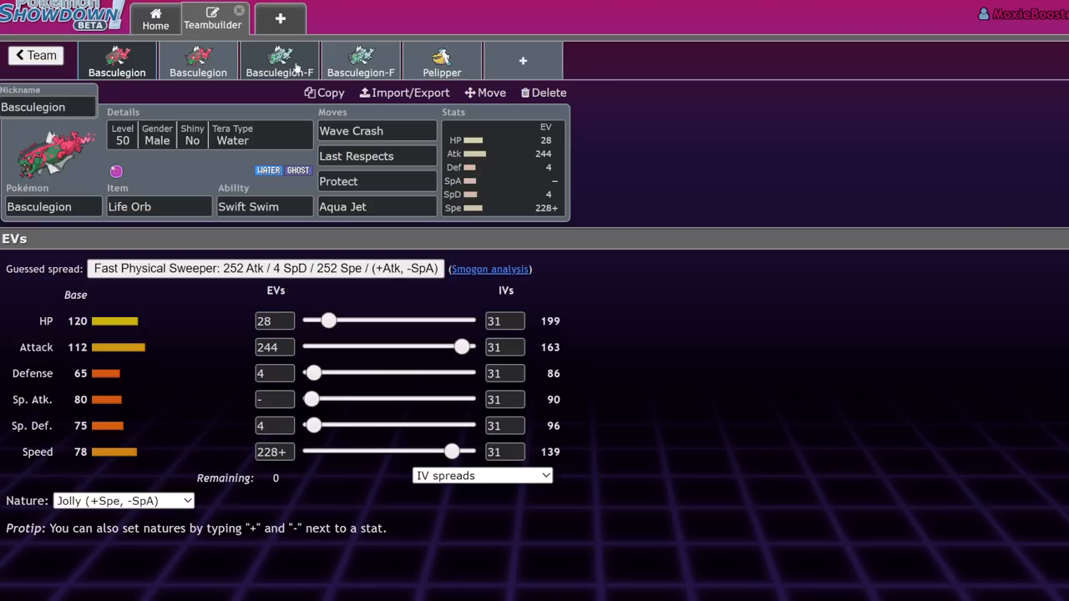
{"action": "mouse_move", "coordinate": [900, 294]}
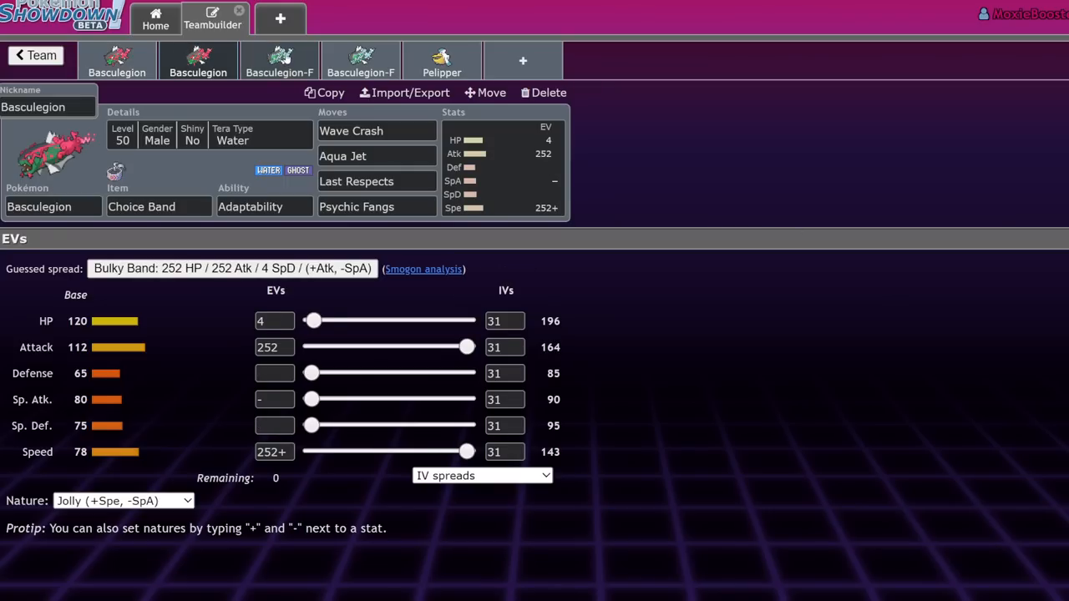
{"action": "left_click", "coordinate": [279, 60]}
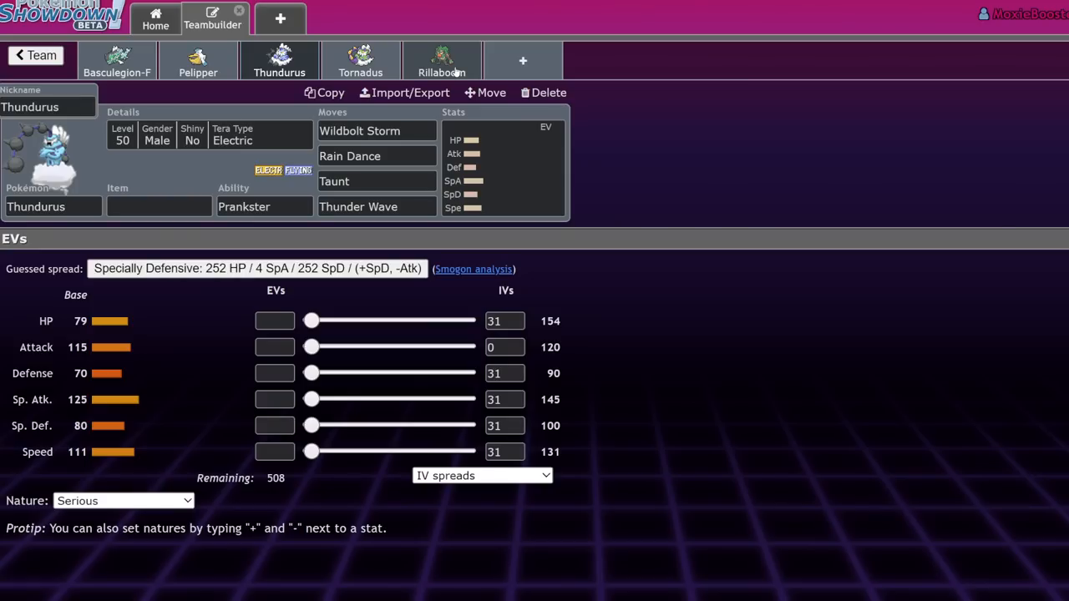
{"action": "mouse_move", "coordinate": [738, 207]}
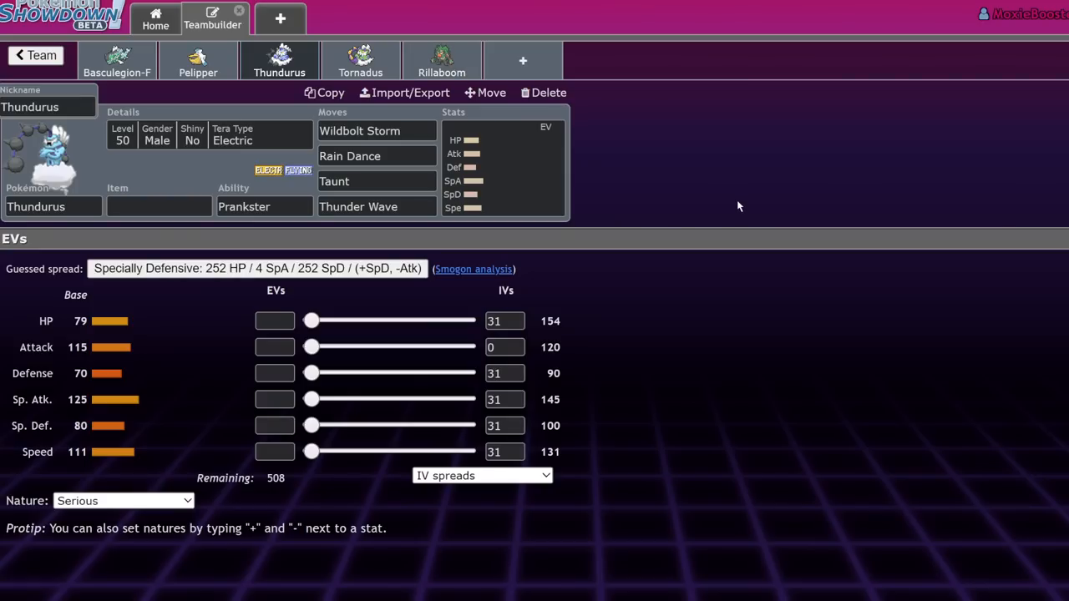